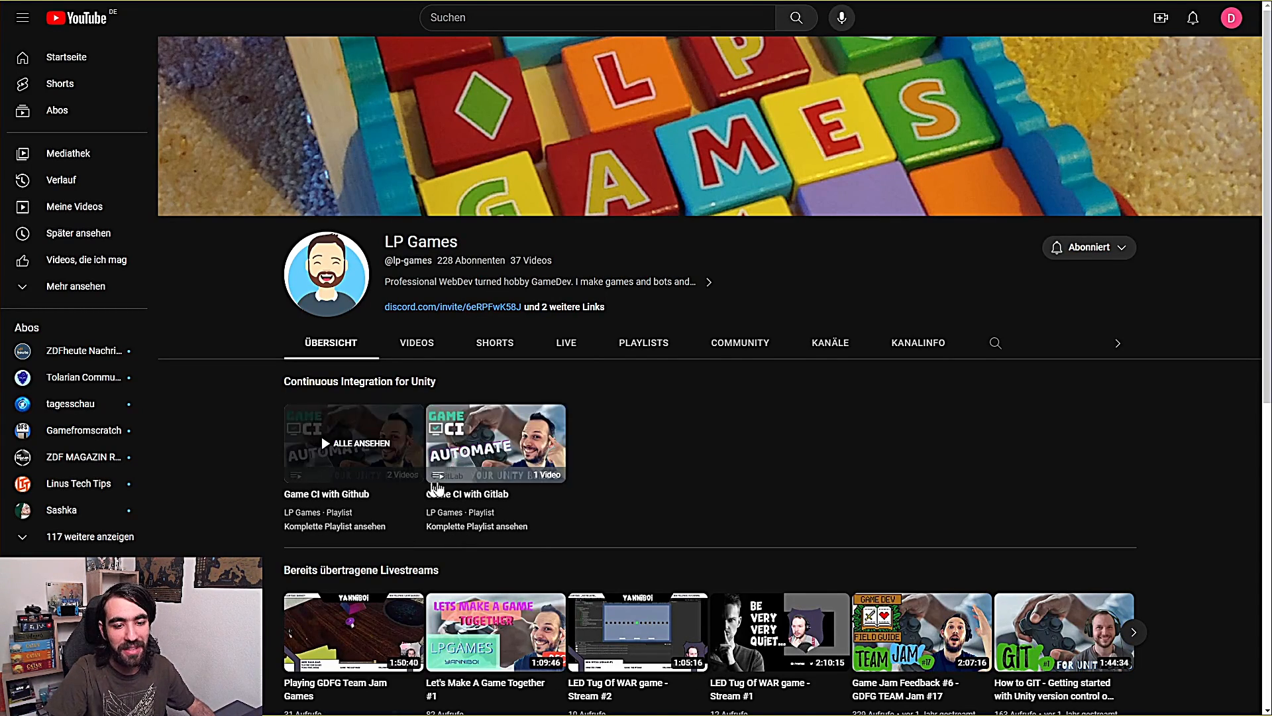
{"action": "mouse_move", "coordinate": [871, 503]}
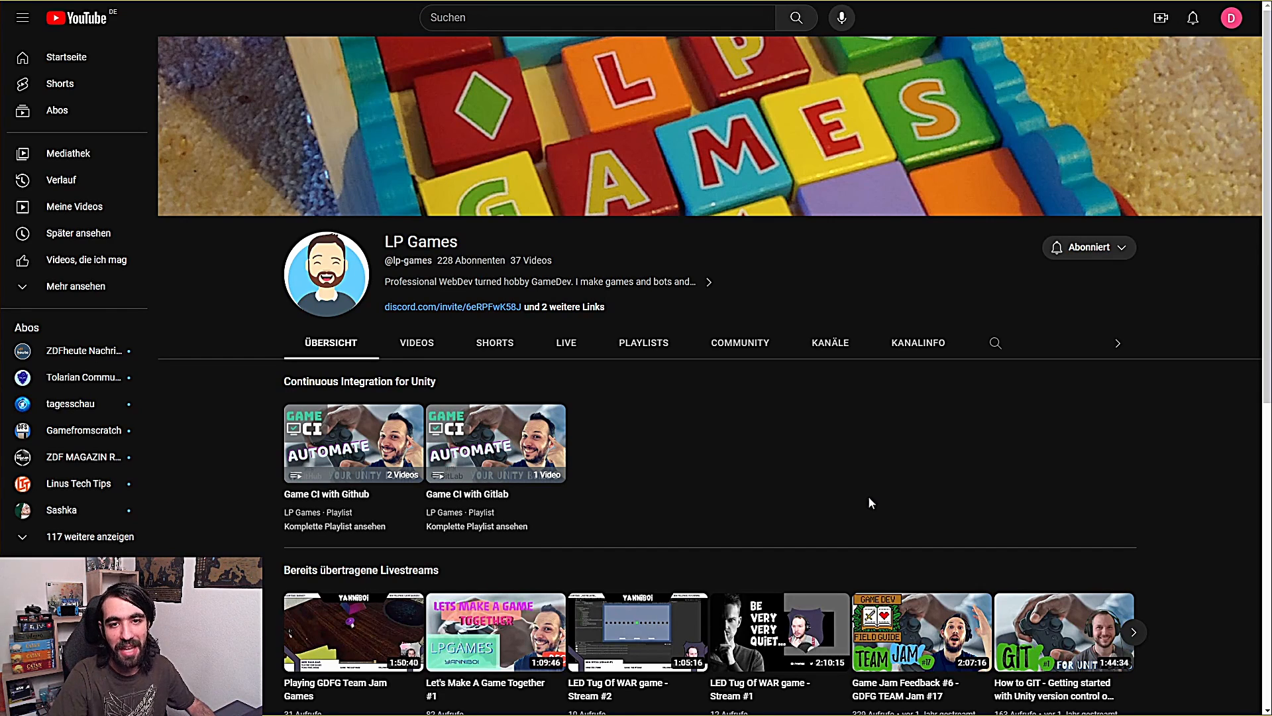
{"action": "mouse_move", "coordinate": [864, 501]}
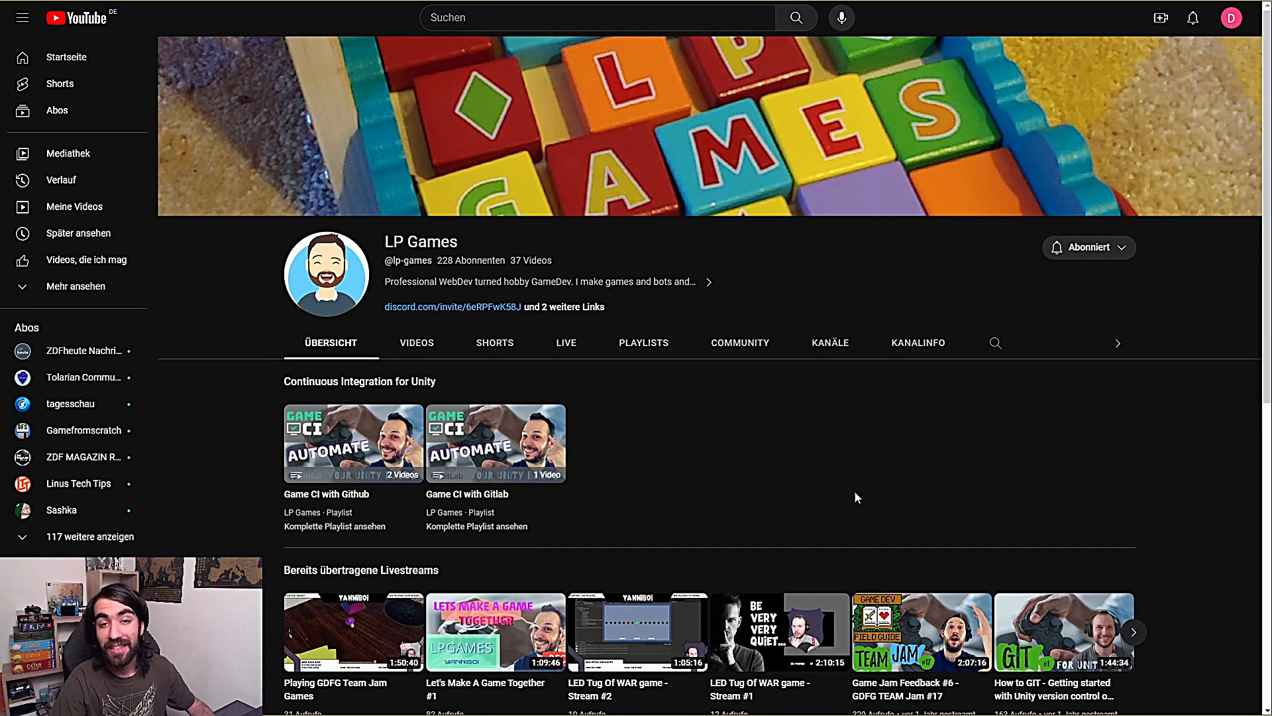
{"action": "mouse_move", "coordinate": [837, 445]}
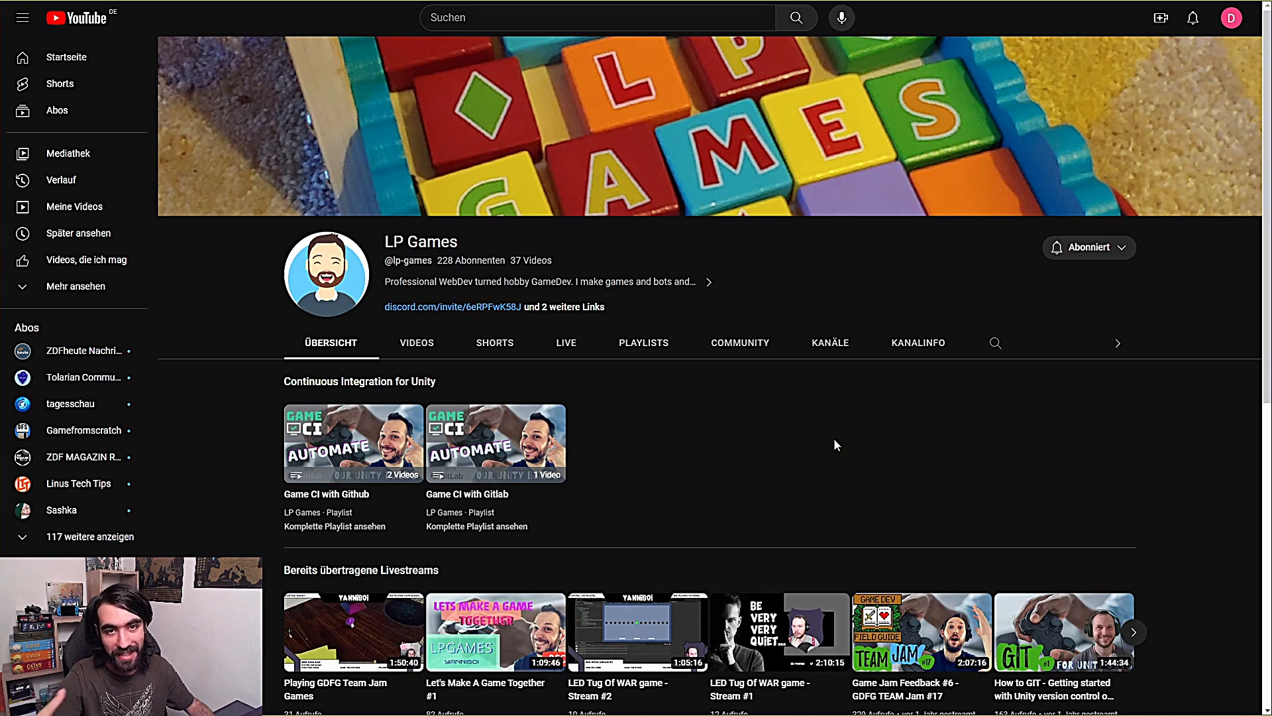
{"action": "mouse_move", "coordinate": [240, 489]}
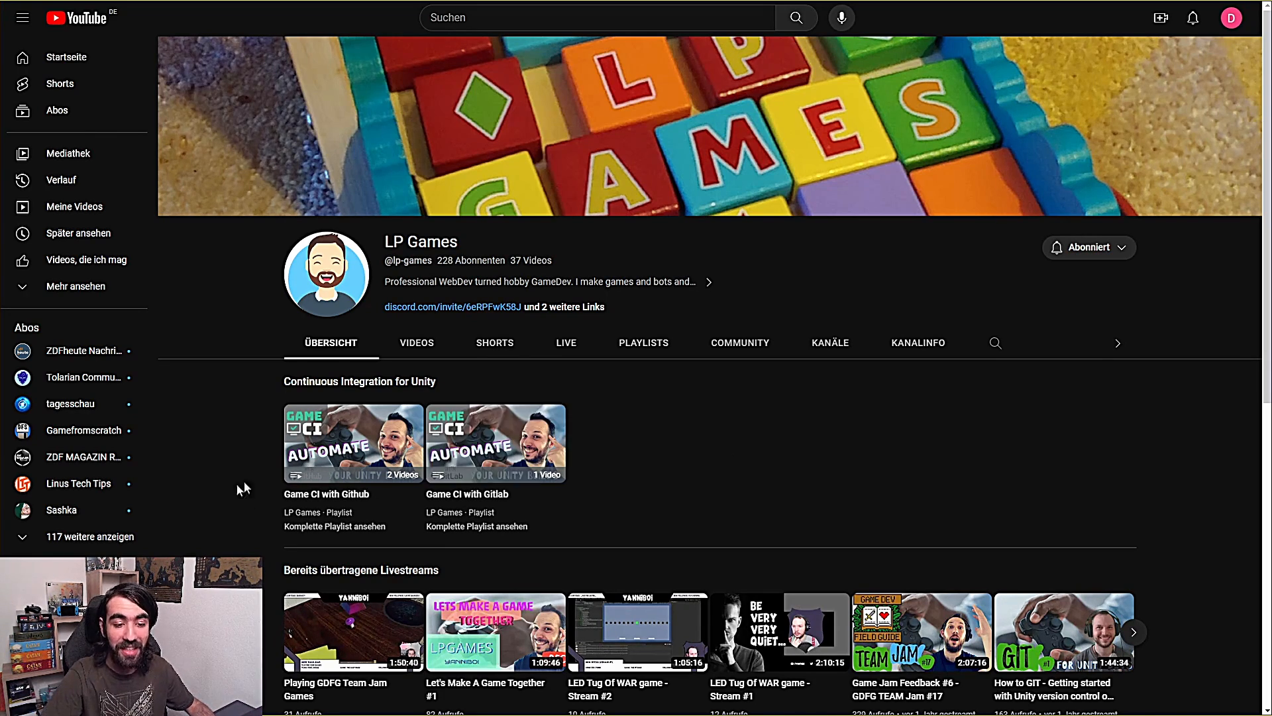
{"action": "mouse_move", "coordinate": [918, 453]}
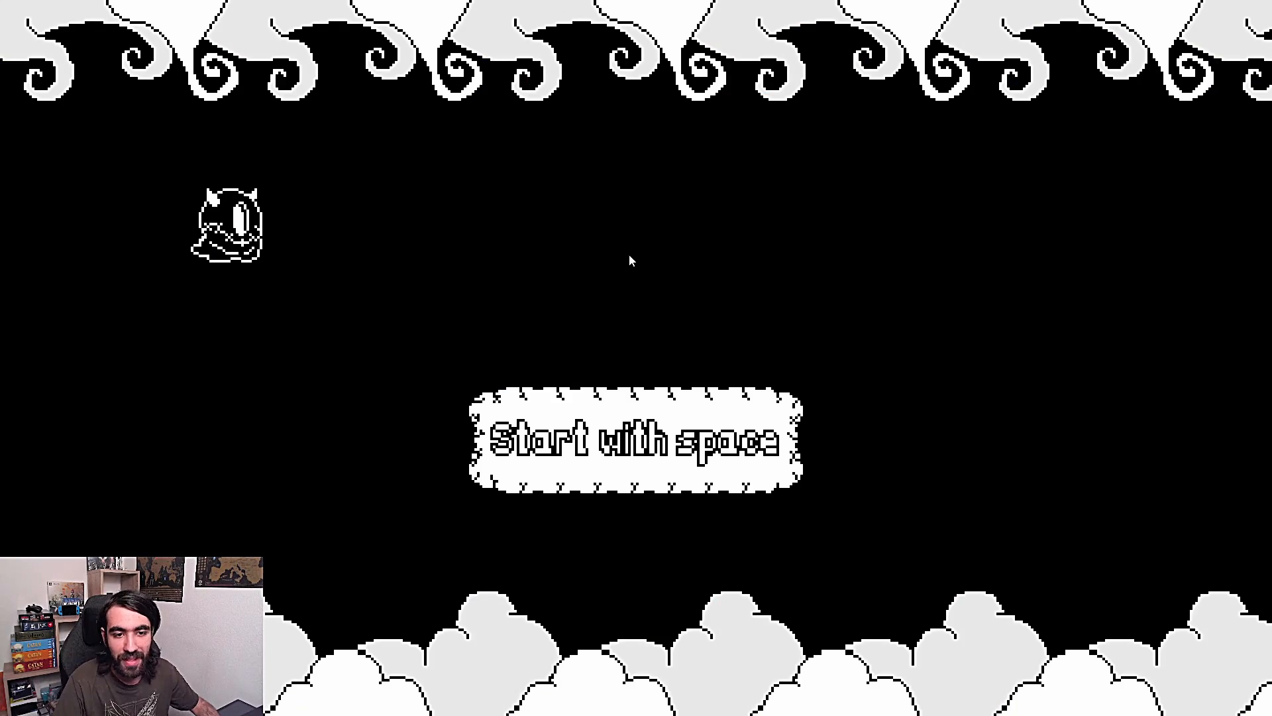
{"action": "mouse_move", "coordinate": [296, 211]}
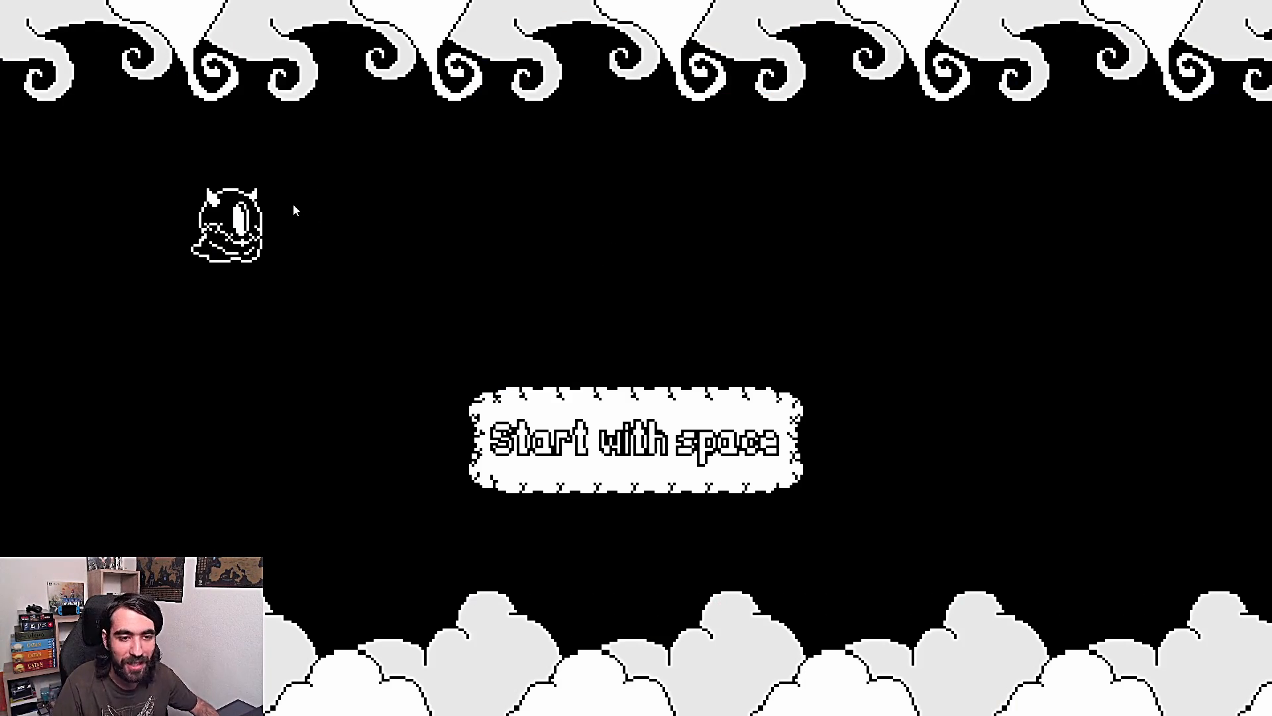
{"action": "mouse_move", "coordinate": [587, 227]}
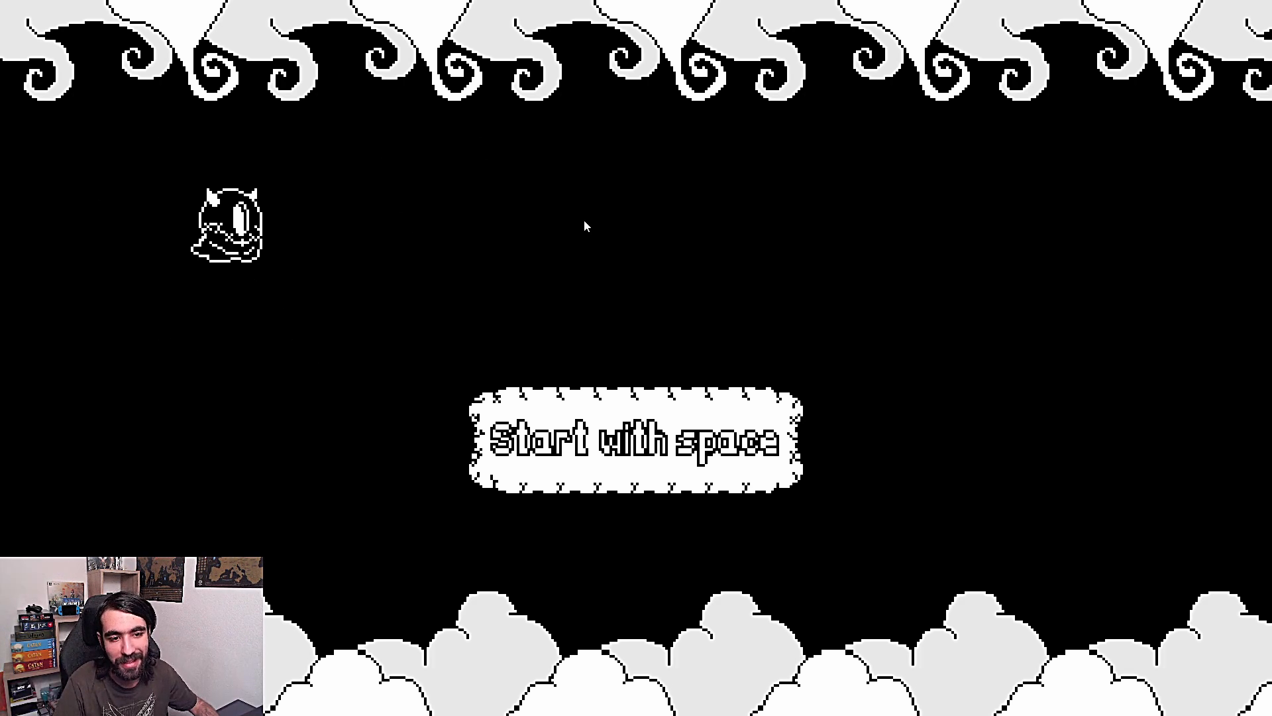
- Create a new file named .gitlab-ci.yml in the project root and add it to Git
{"action": "key", "text": "space"}
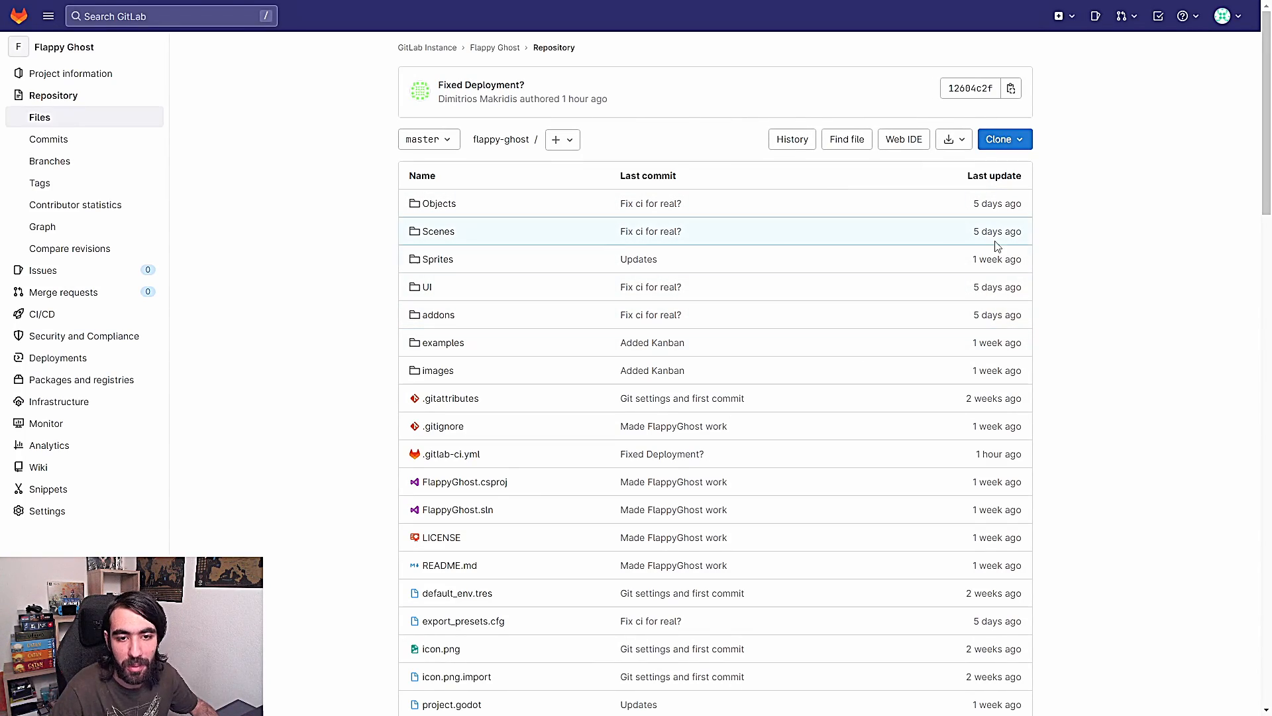
{"action": "mouse_move", "coordinate": [48, 16]}
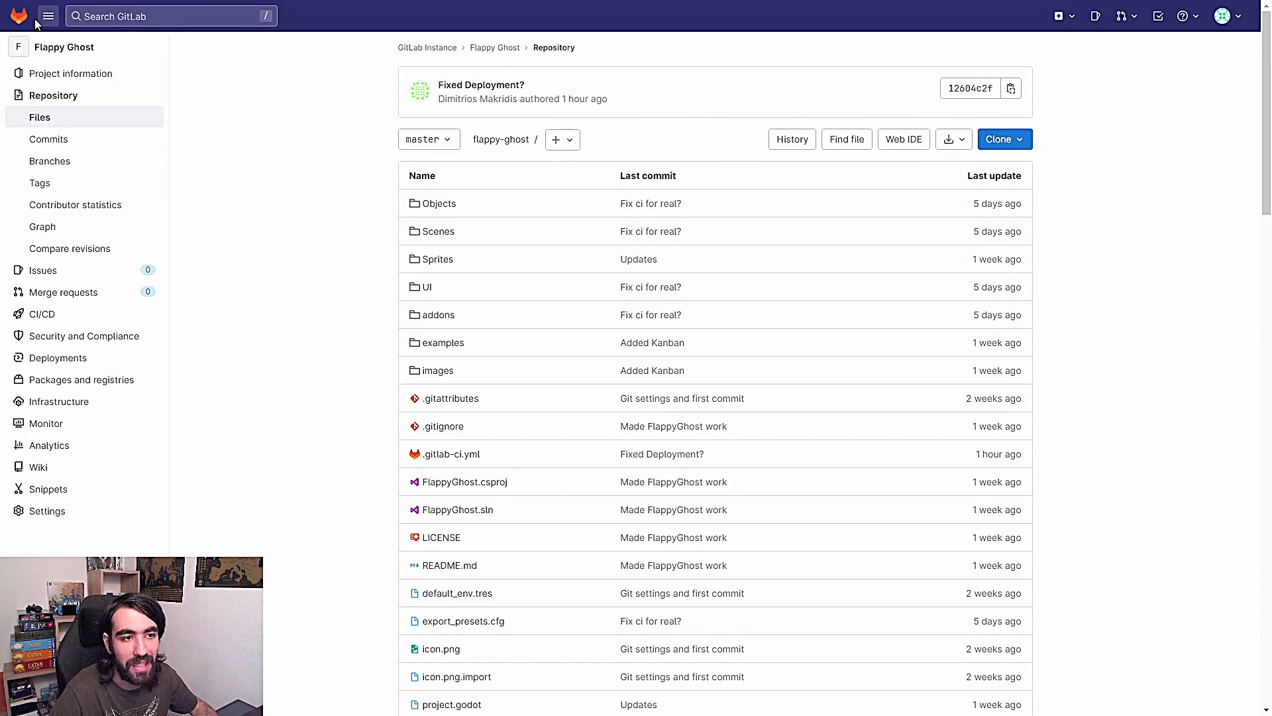
{"action": "mouse_move", "coordinate": [239, 219]}
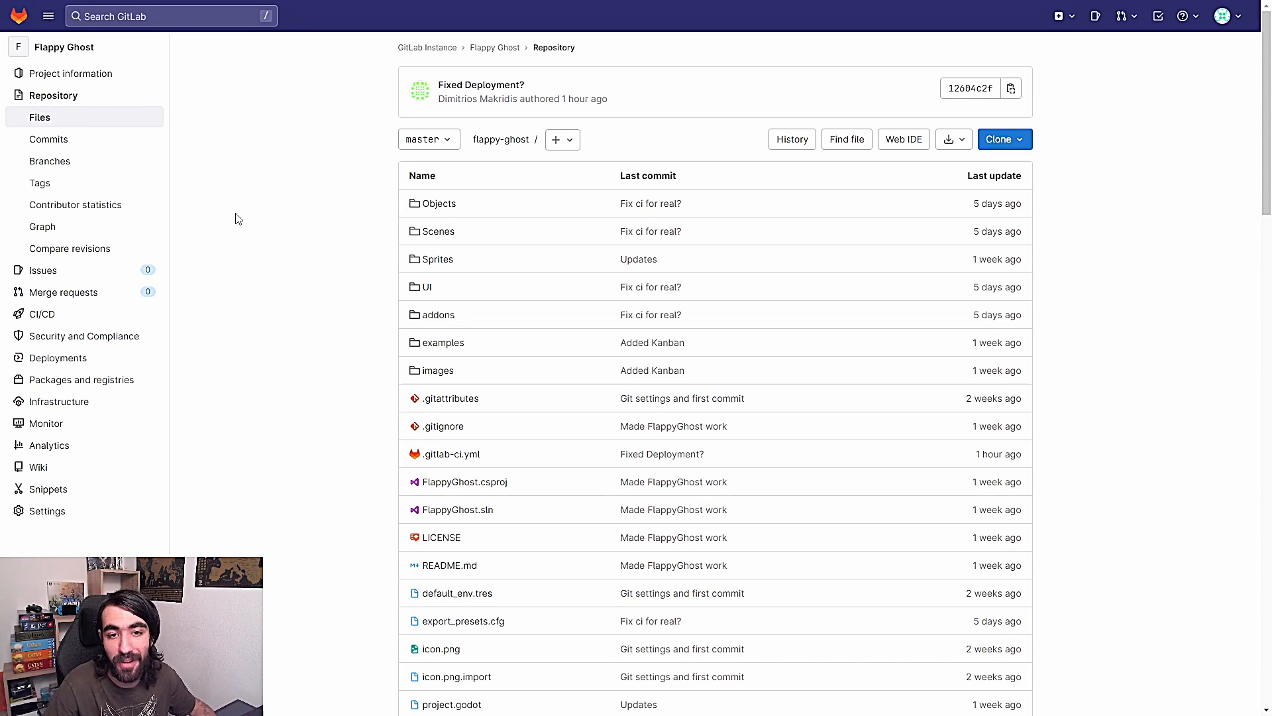
{"action": "mouse_move", "coordinate": [384, 270]}
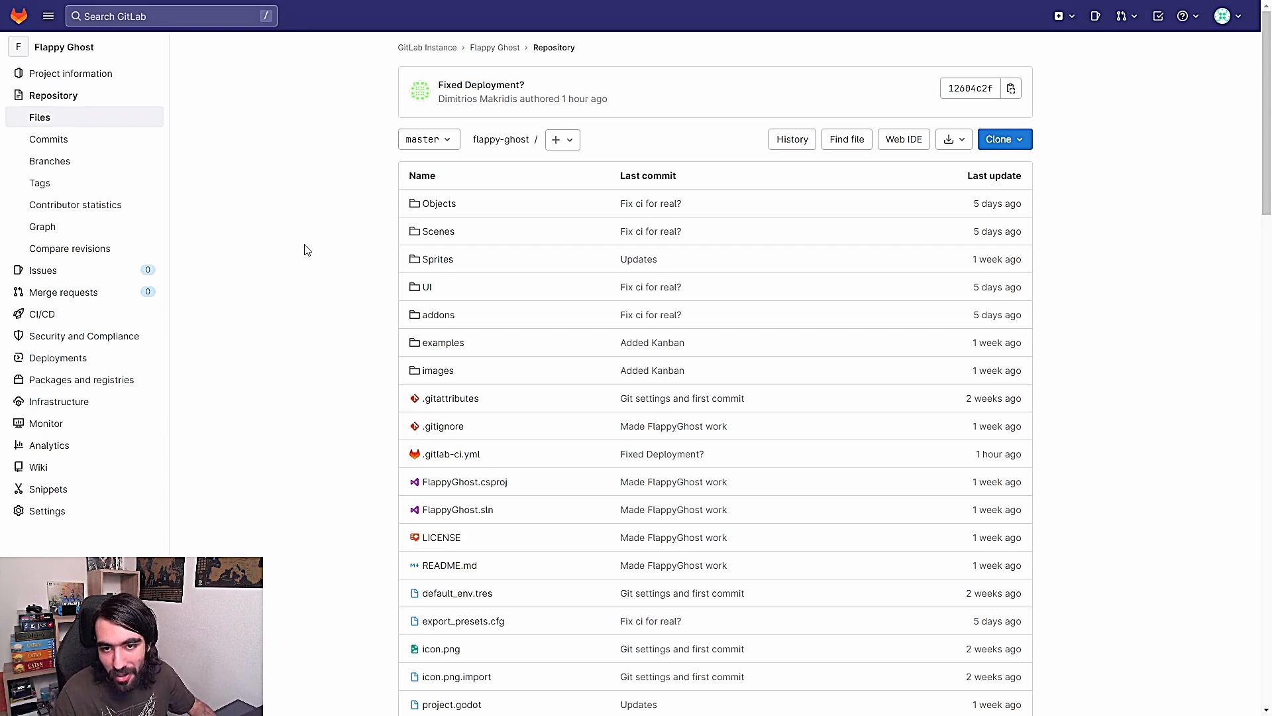
{"action": "mouse_move", "coordinate": [295, 249]}
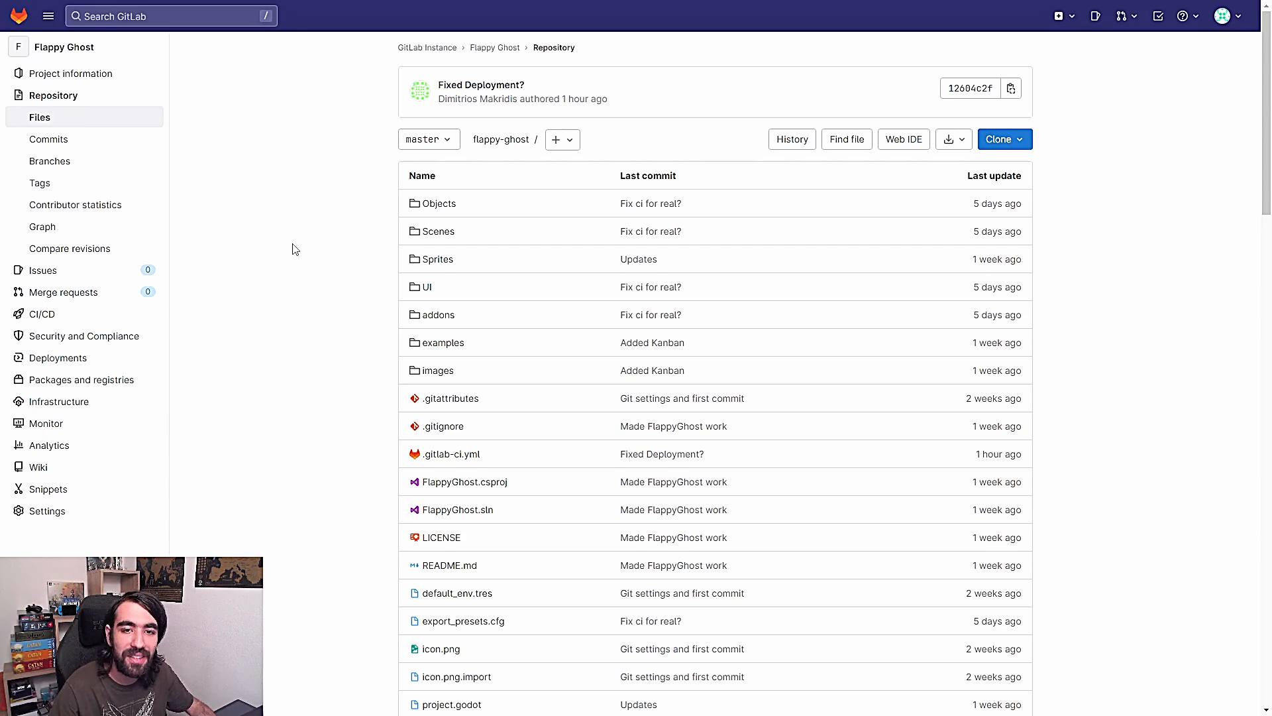
{"action": "mouse_move", "coordinate": [296, 209]}
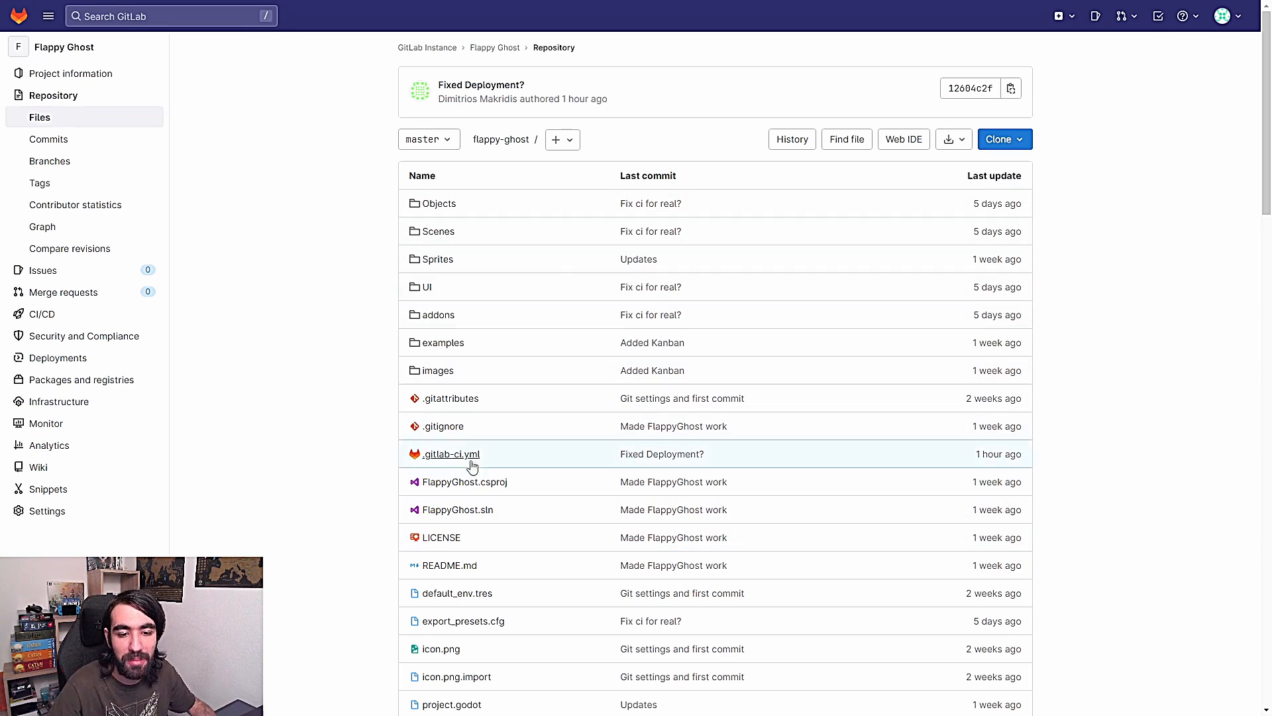
{"action": "mouse_move", "coordinate": [499, 464]}
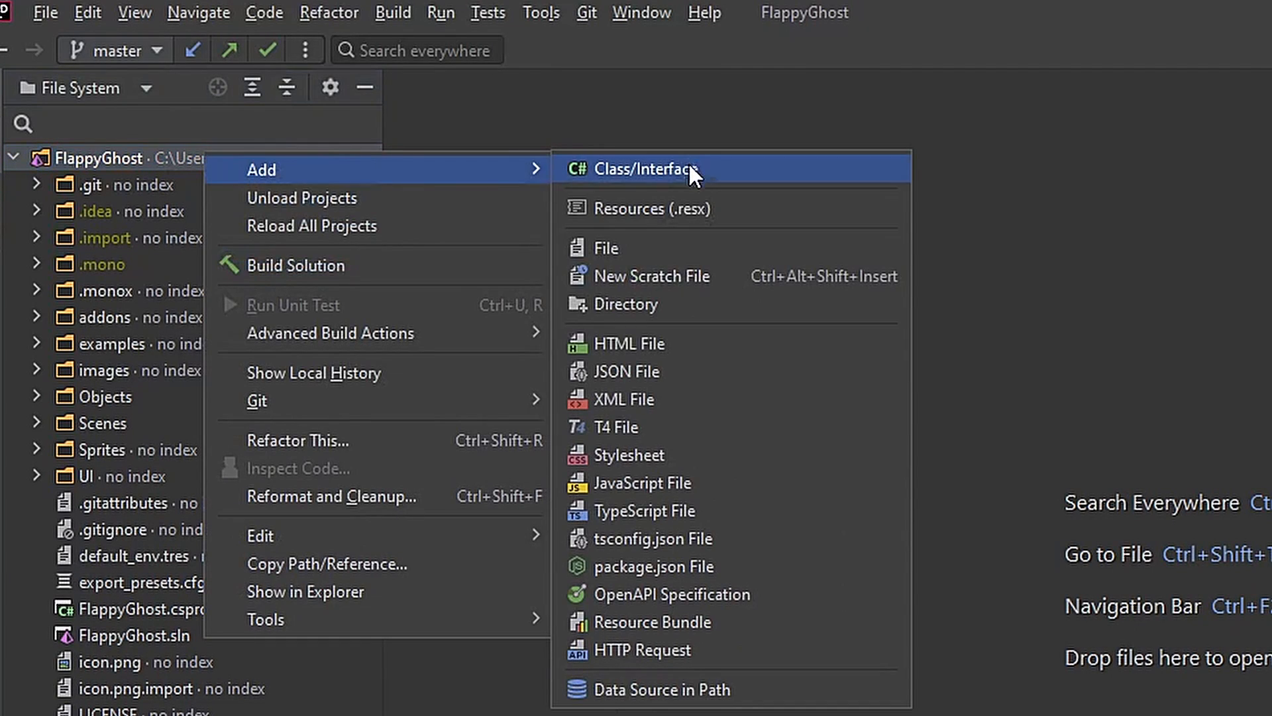
{"action": "left_click", "coordinate": [605, 248]}
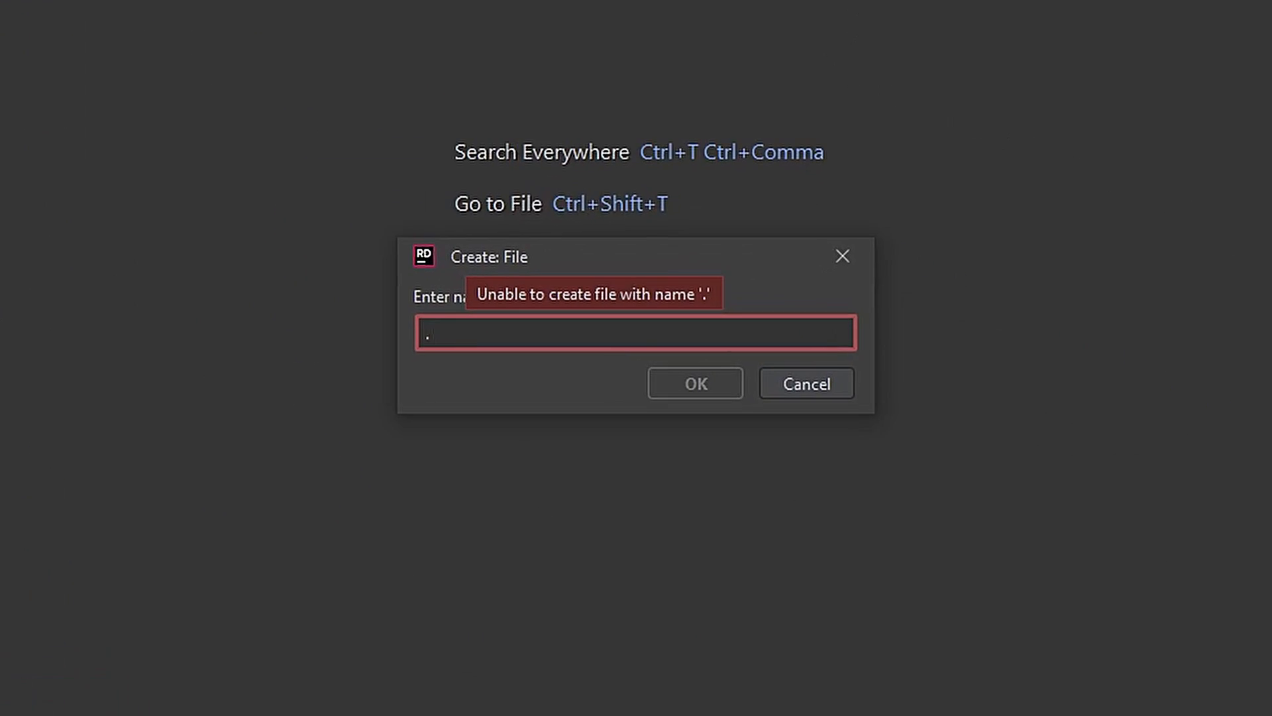
{"action": "type", "text": "gitlab-"}
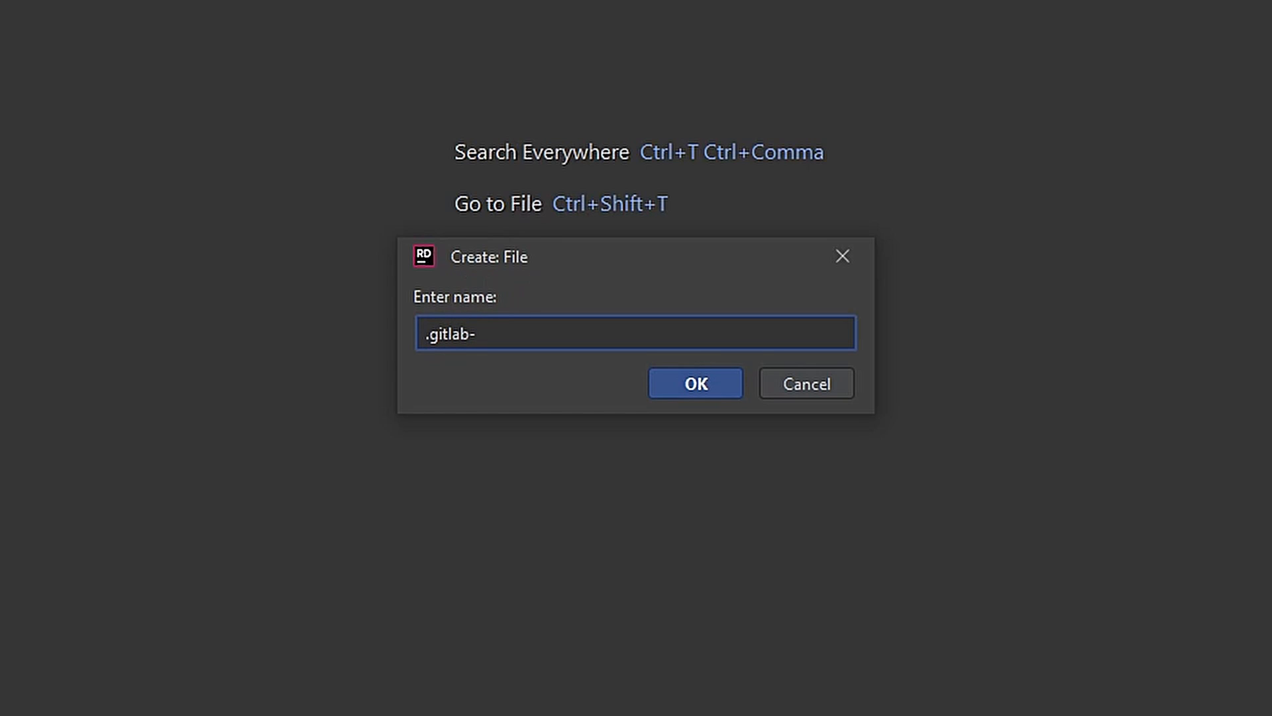
{"action": "type", "text": "ci."}
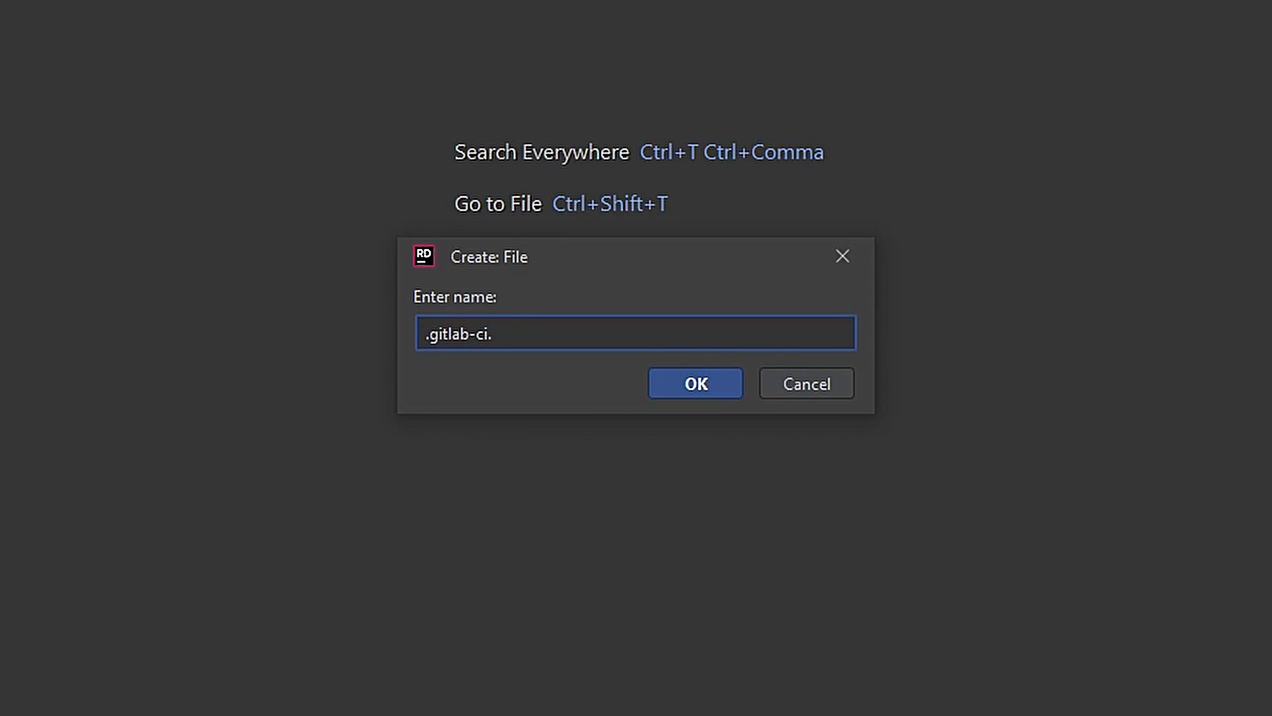
{"action": "type", "text": "yml"}
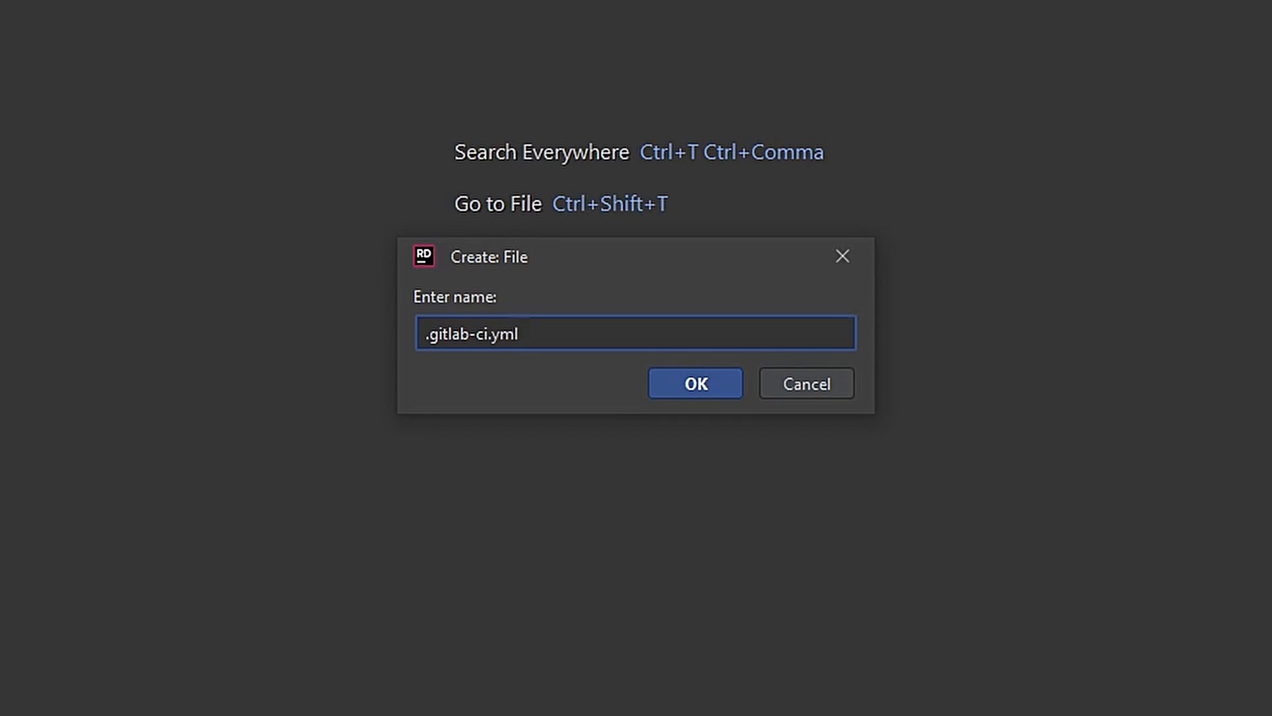
{"action": "left_click", "coordinate": [695, 383]}
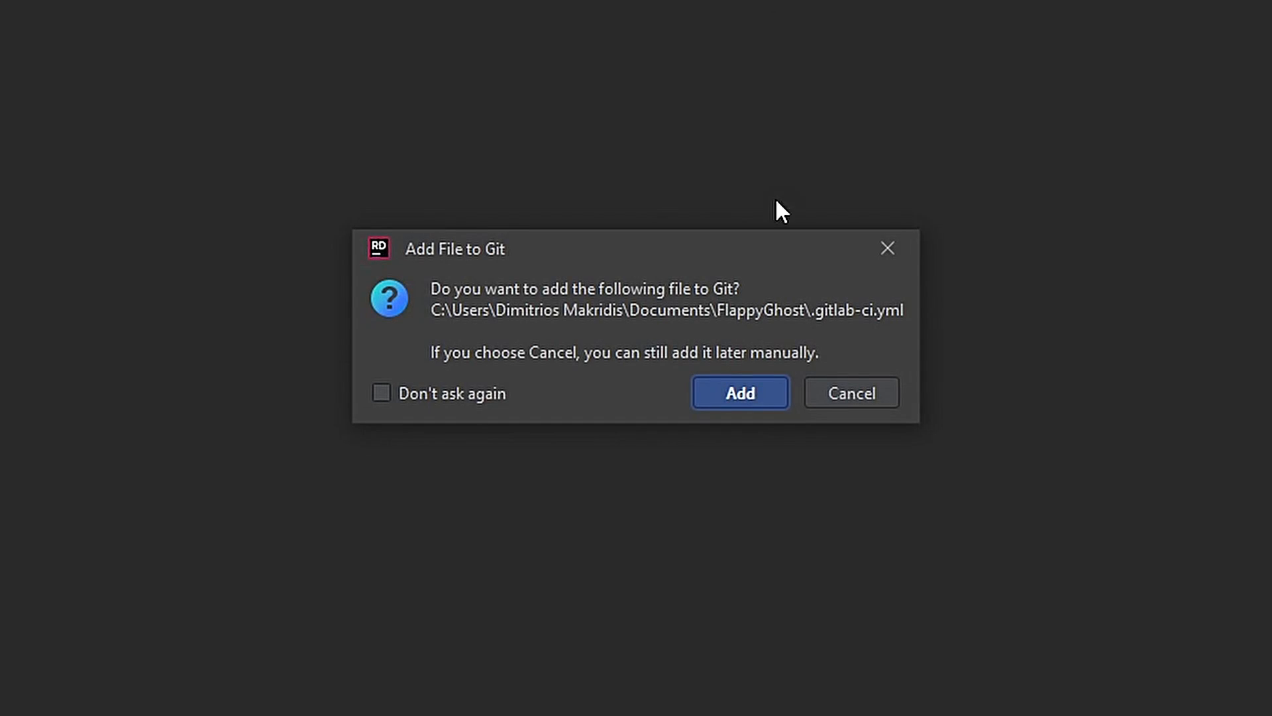
{"action": "left_click", "coordinate": [739, 393]}
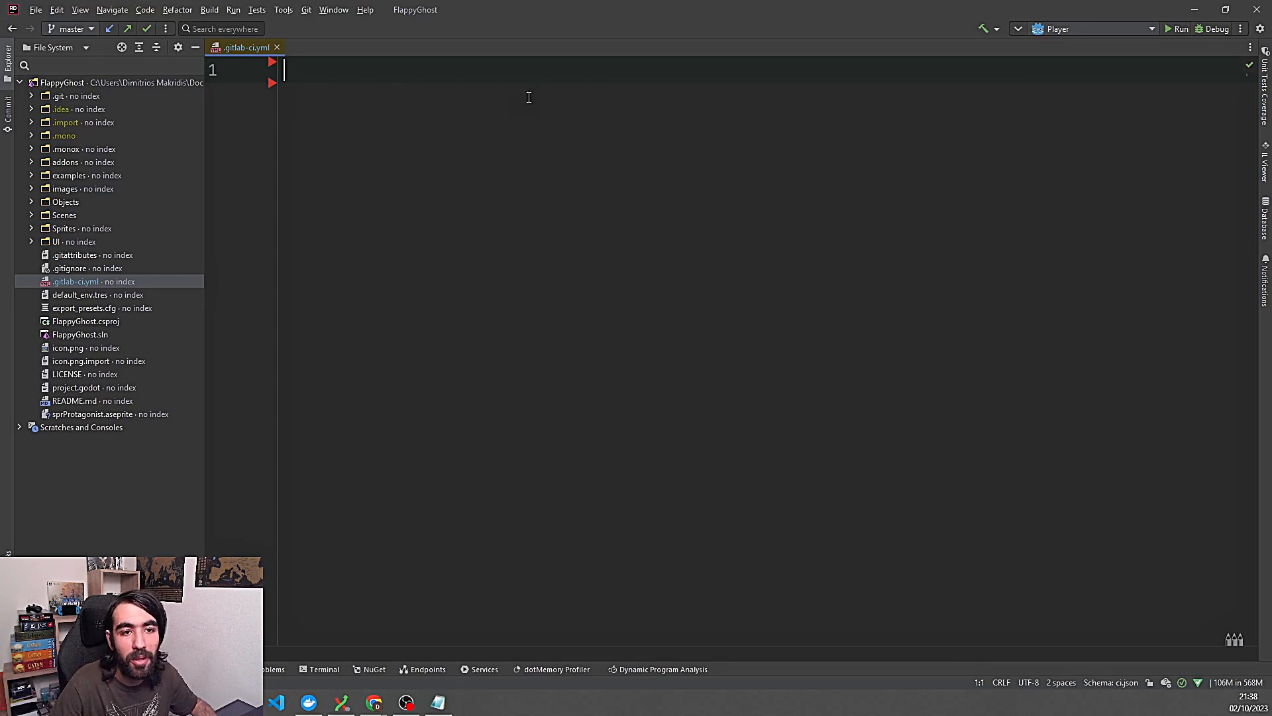
{"action": "mouse_move", "coordinate": [594, 139]}
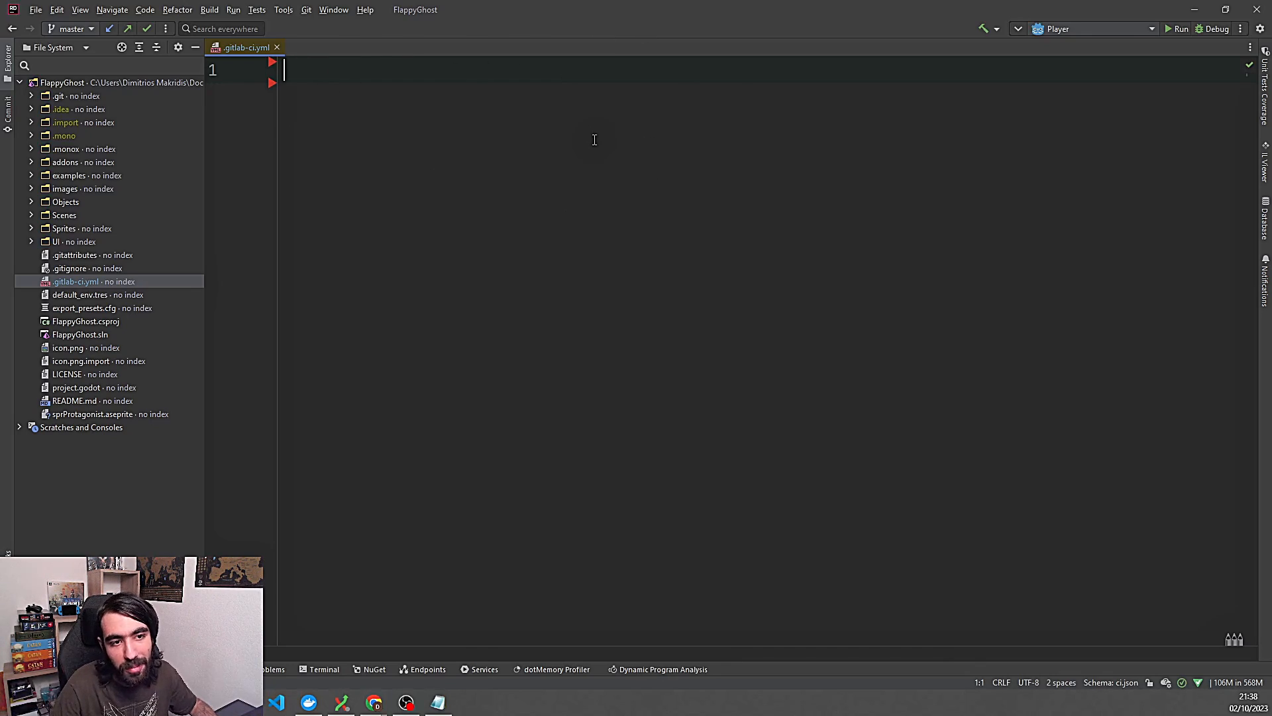
- Write 'image: barichello/godot-ci:mono-3.5.2' on line 1, leaving blank lines below it
{"action": "type", "text": "image: barichello/godot-ci:mono-3.5.2"}
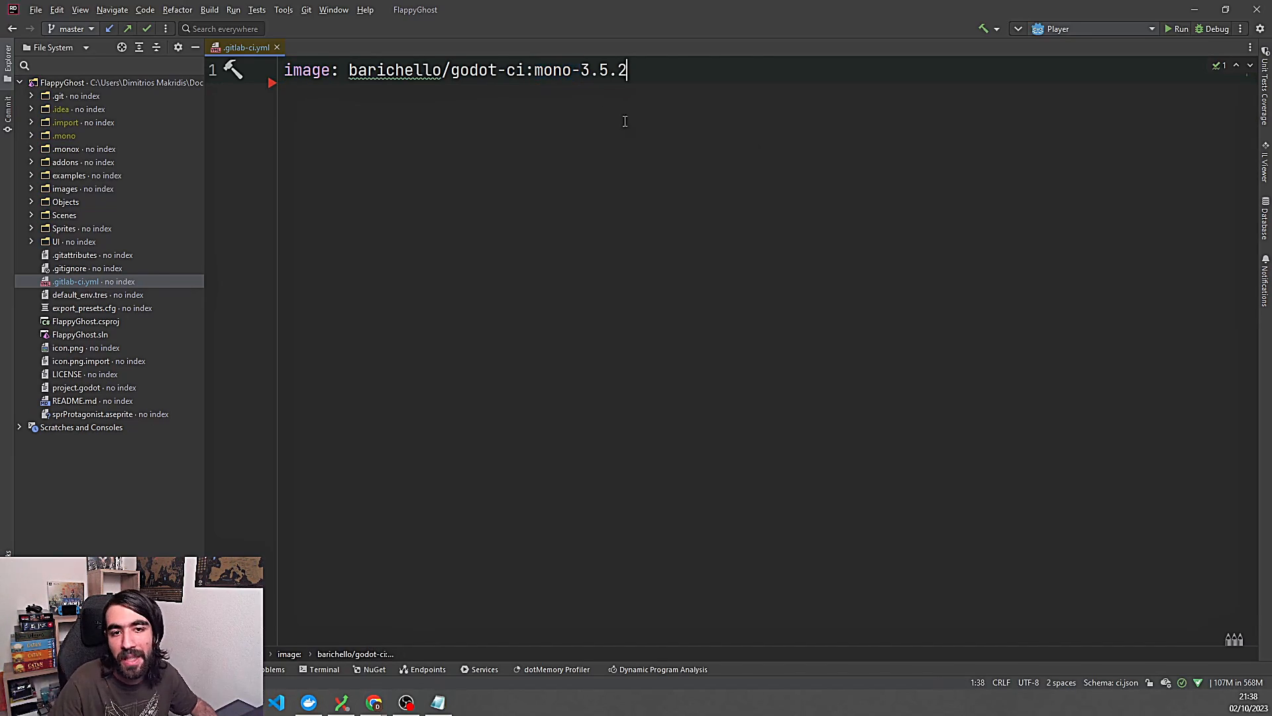
{"action": "double_click", "coordinate": [558, 70]}
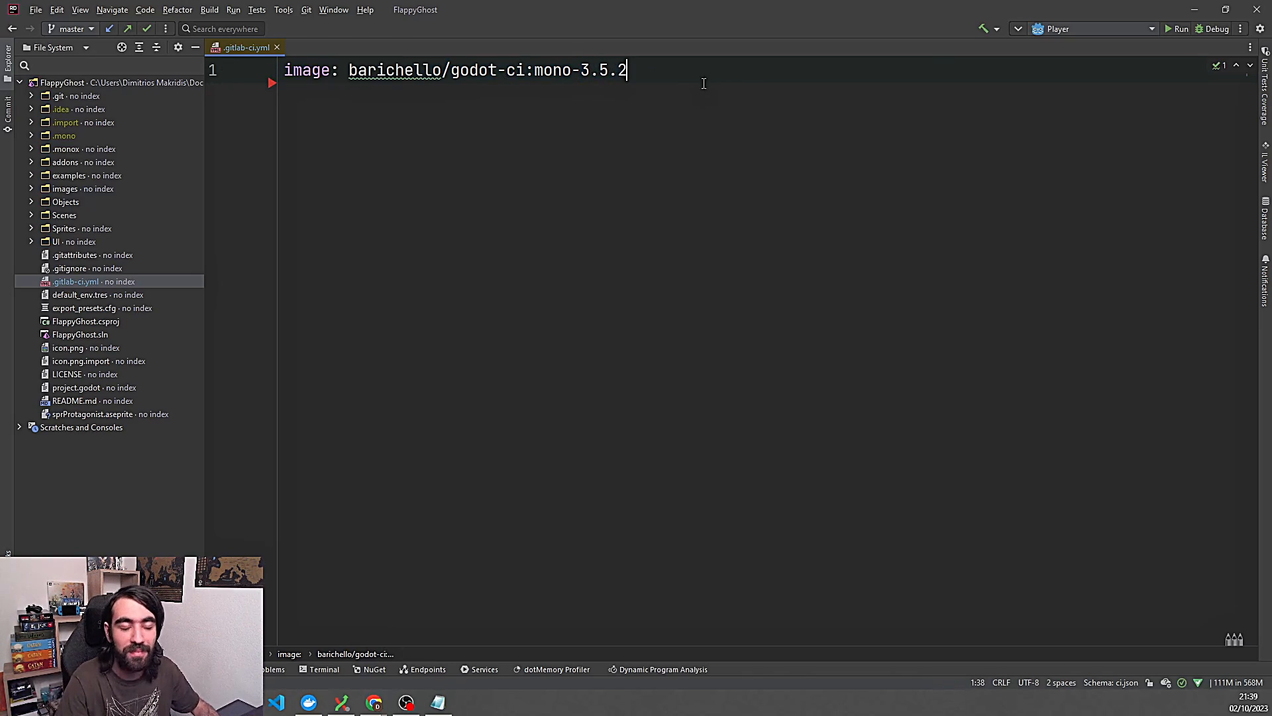
{"action": "key", "text": "enter"}
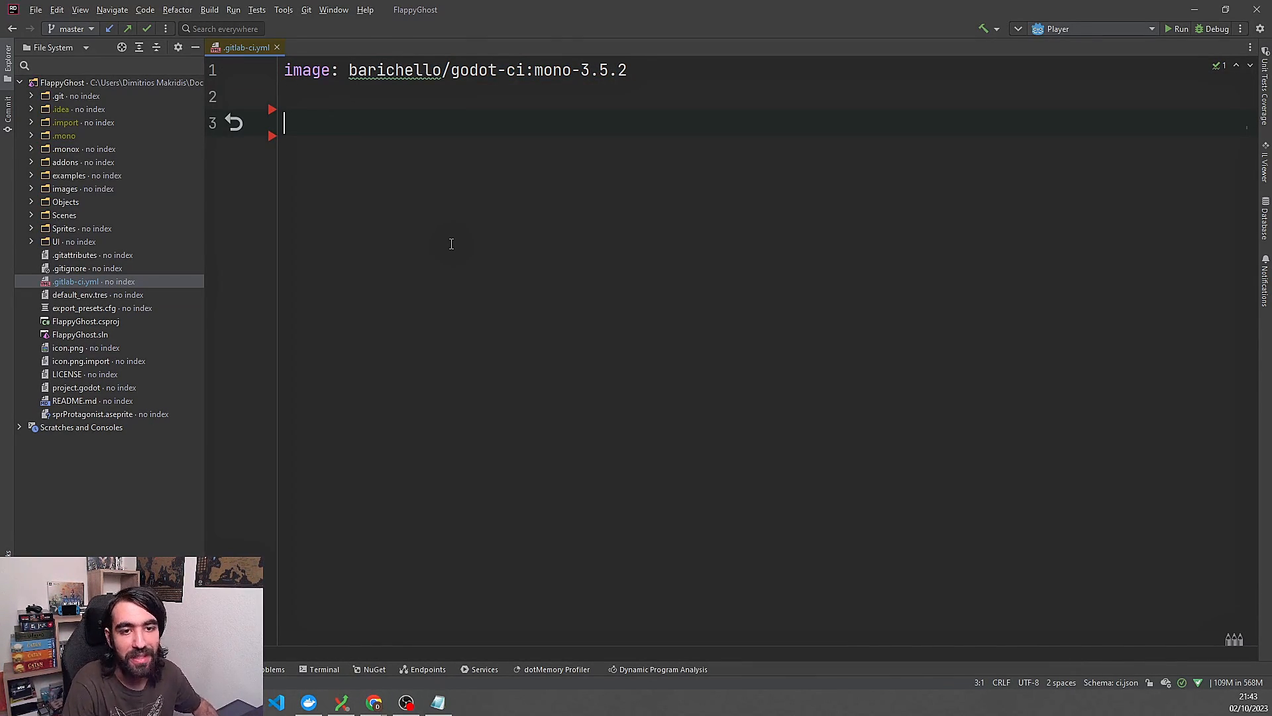
- Add a stages: list with '- export' and '- deploy' below the image line
{"action": "type", "text": "stages:"}
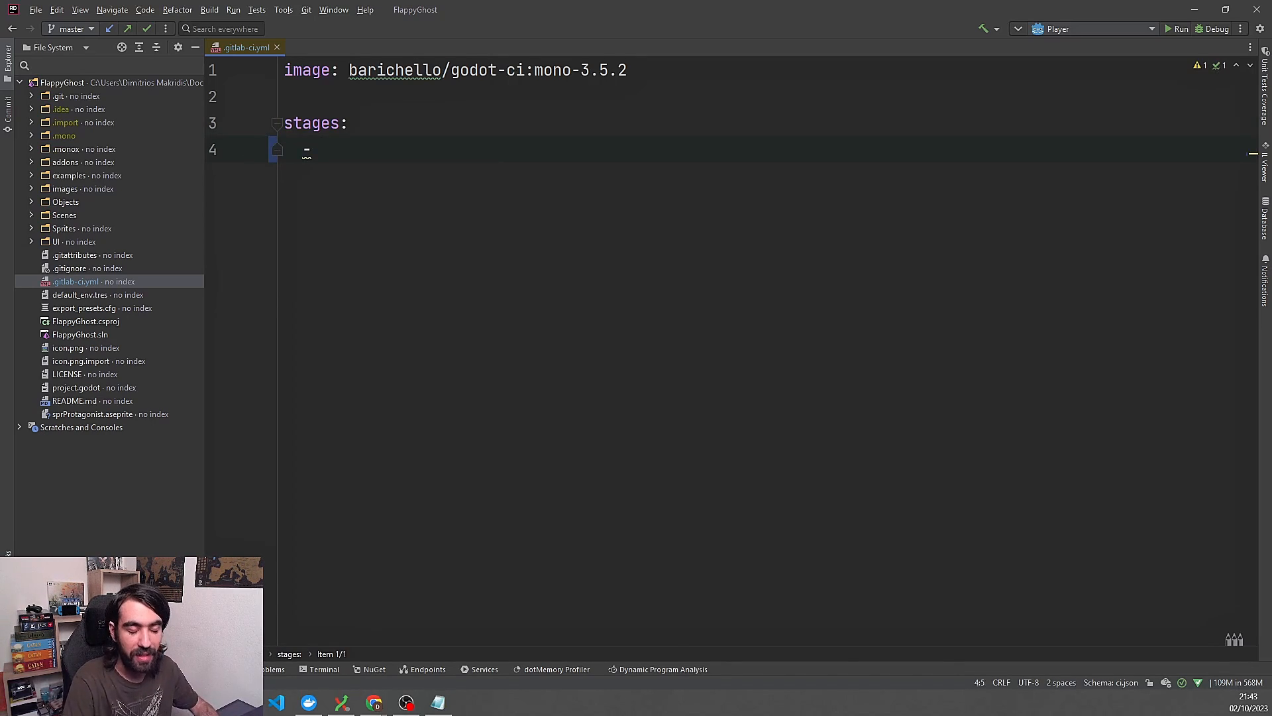
{"action": "type", "text": "export"}
{"action": "type", "text": "- depl"}
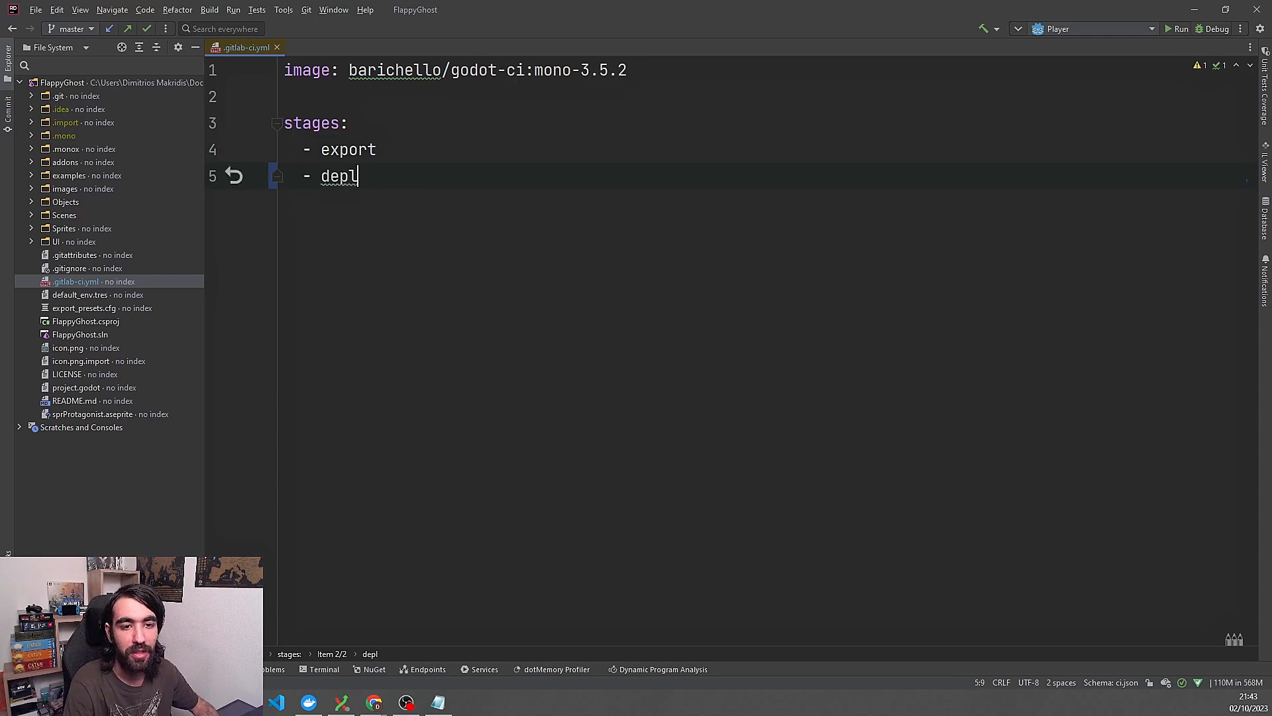
{"action": "type", "text": "oy"}
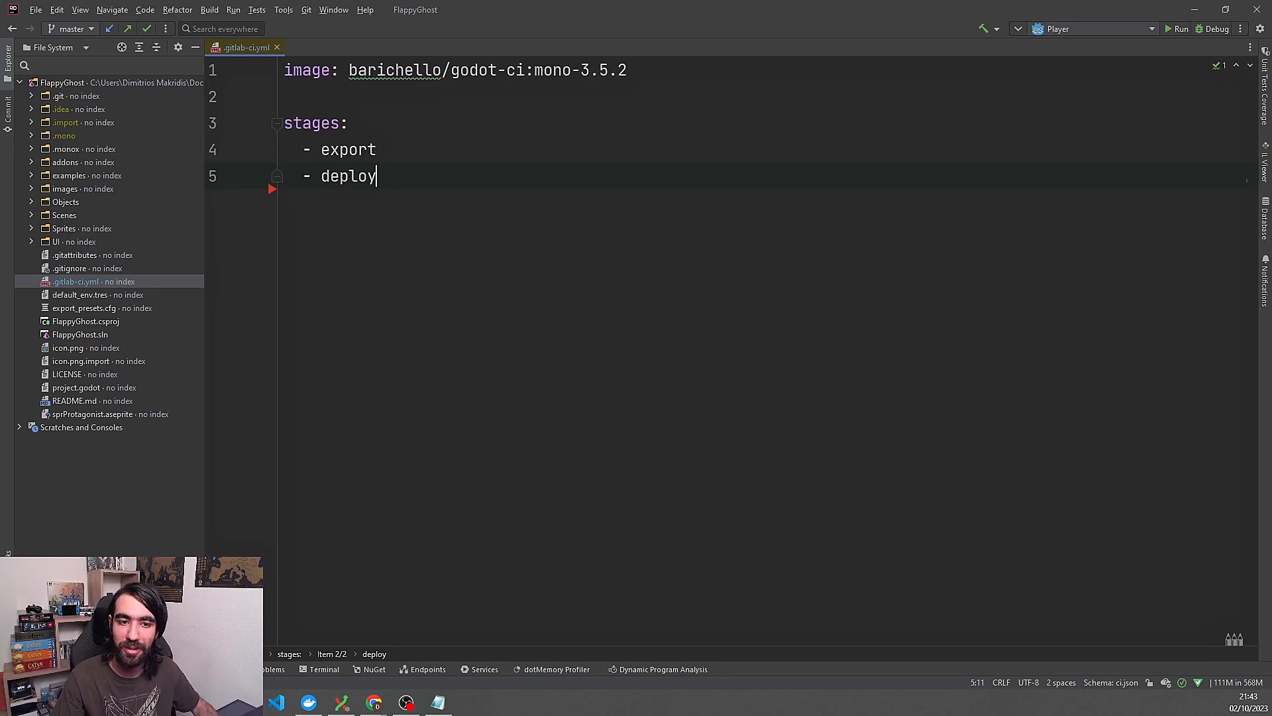
{"action": "key", "text": "Enter"}
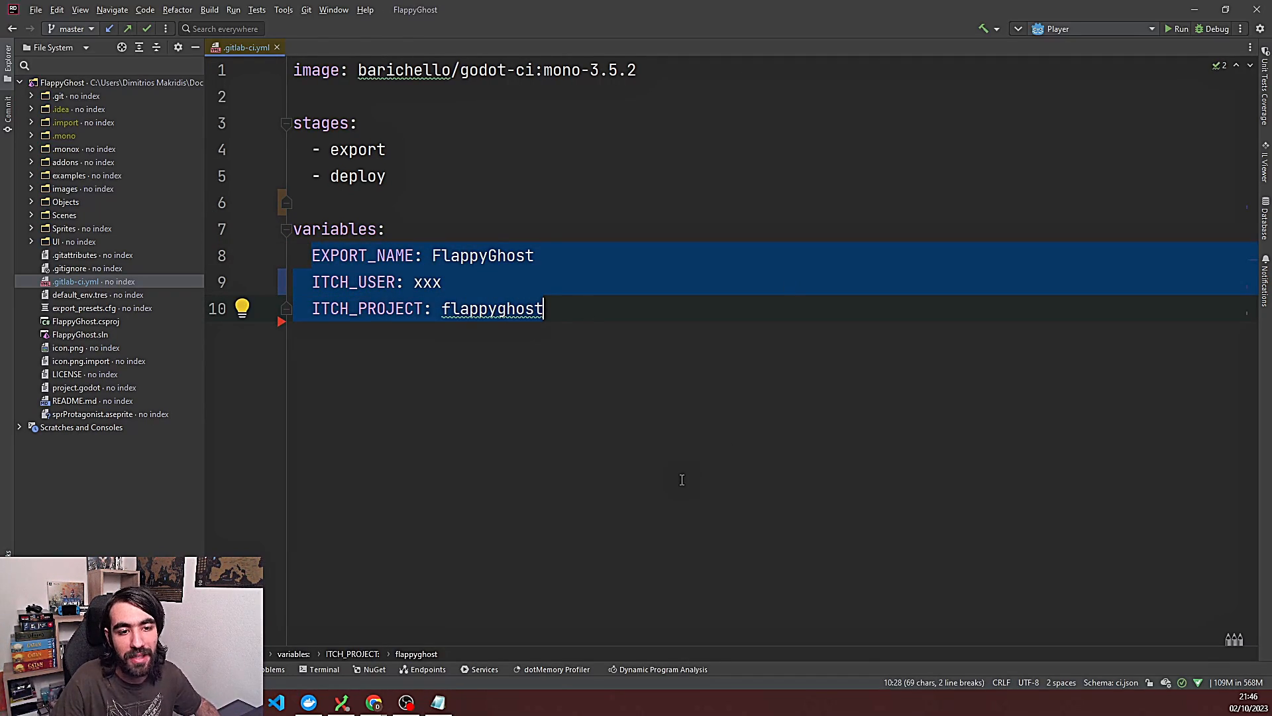
- Define variables EXPORT_NAME: FlappyGhost, ITCH_USER: xxx and ITCH_PROJECT: flappyghost, then paste the windows job
{"action": "left_click", "coordinate": [434, 254]}
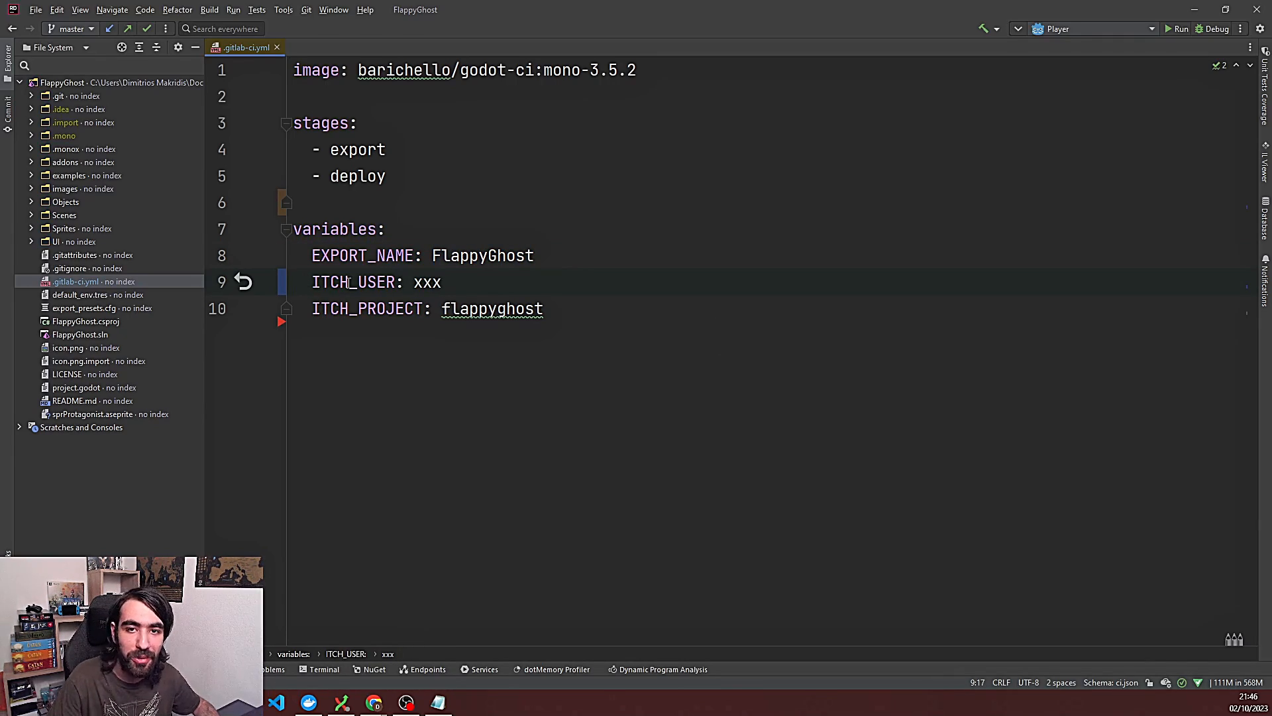
{"action": "double_click", "coordinate": [429, 281]}
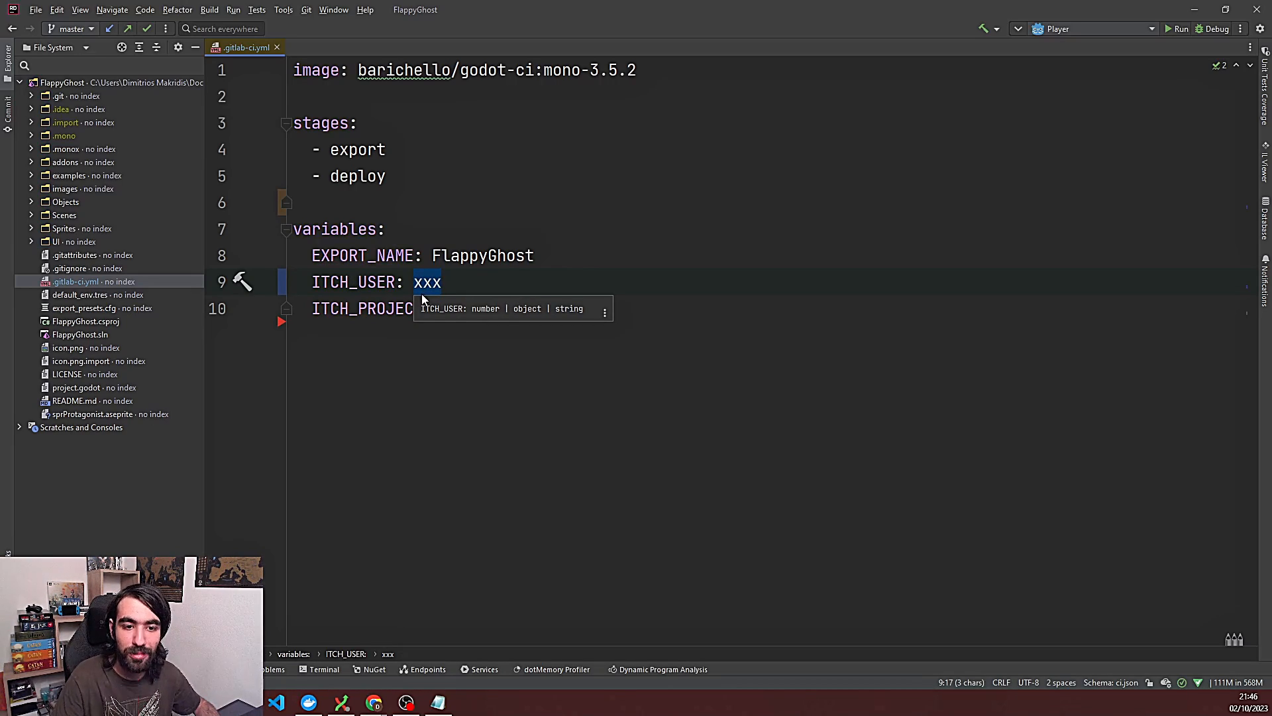
{"action": "type", "text": "flappyghost"}
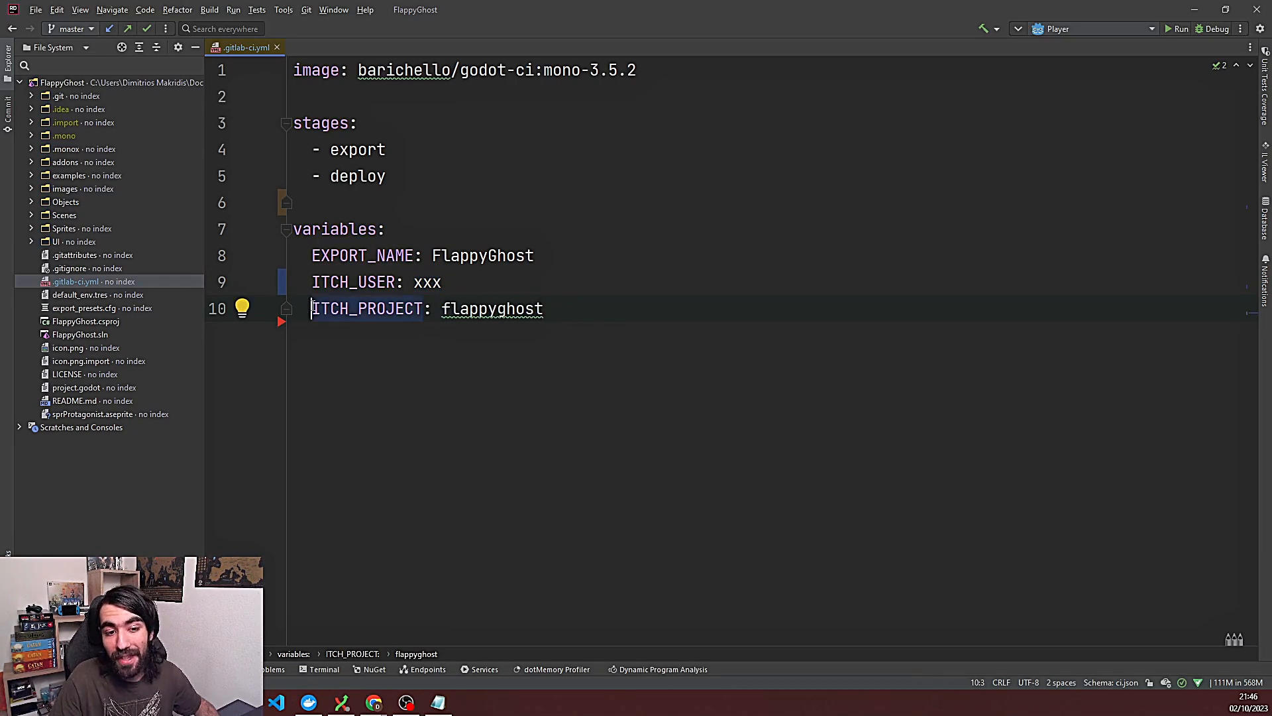
{"action": "left_click", "coordinate": [544, 309]}
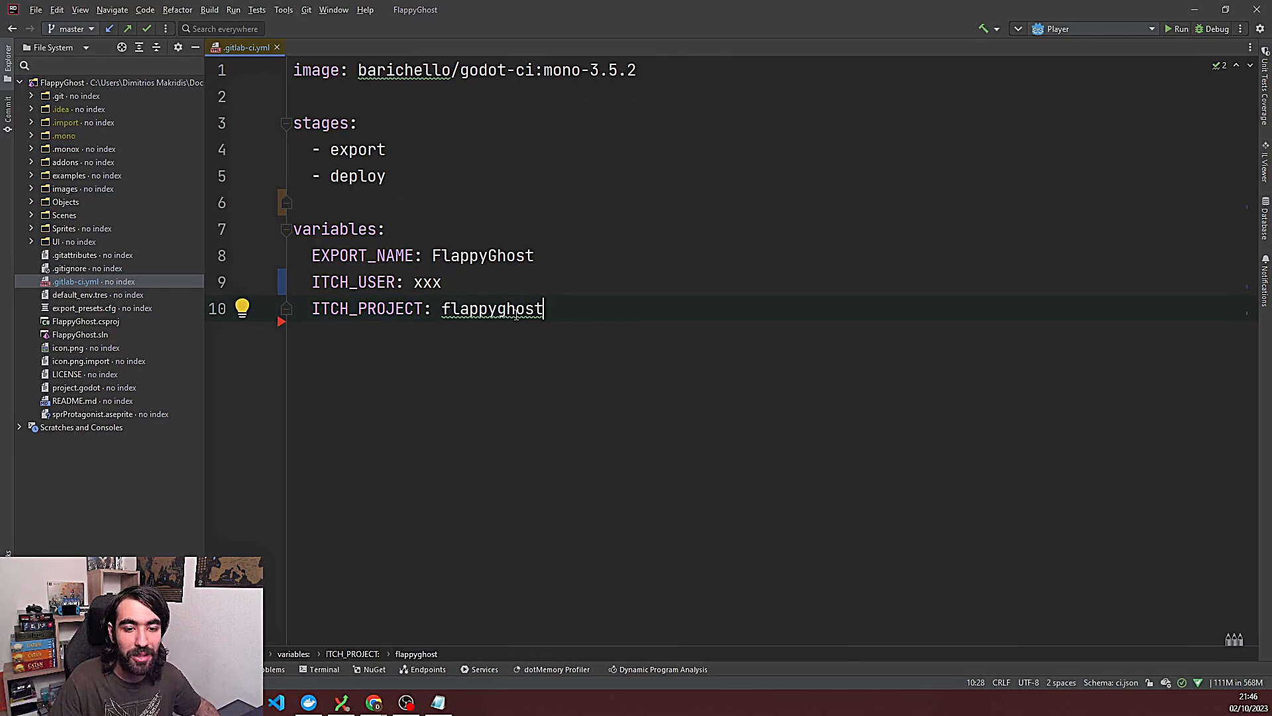
{"action": "double_click", "coordinate": [493, 309]}
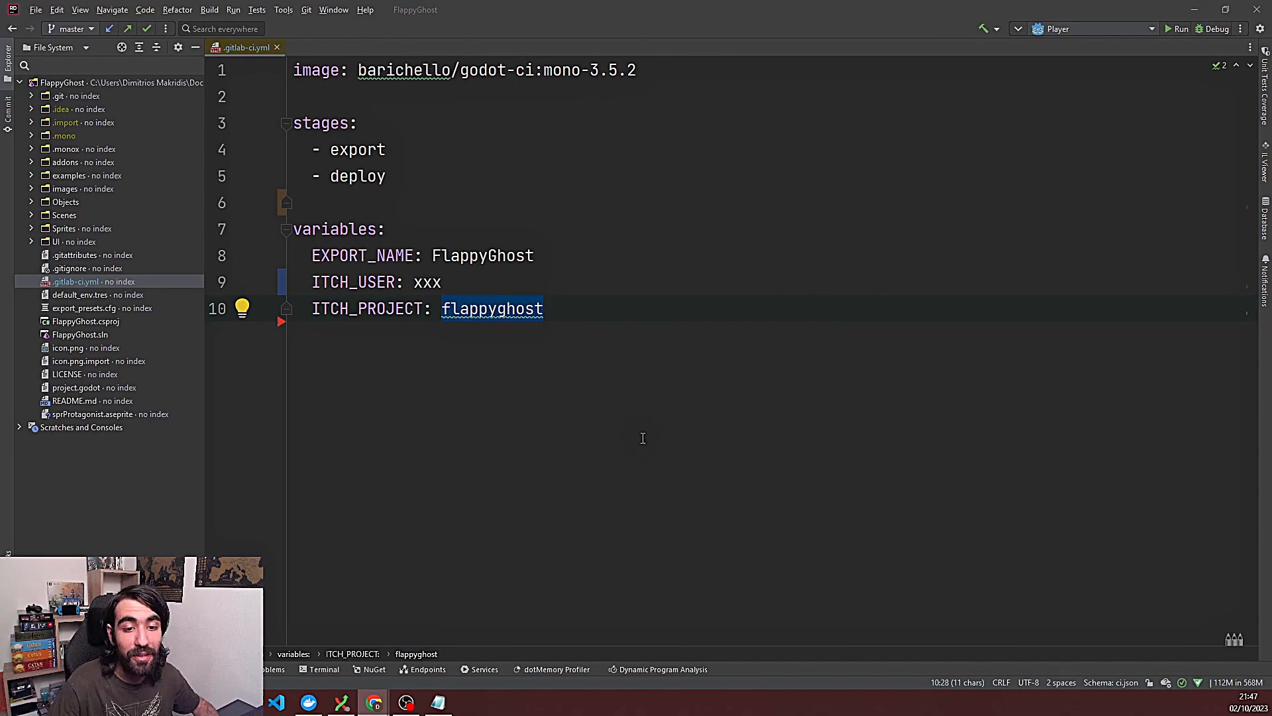
{"action": "left_click", "coordinate": [373, 703]}
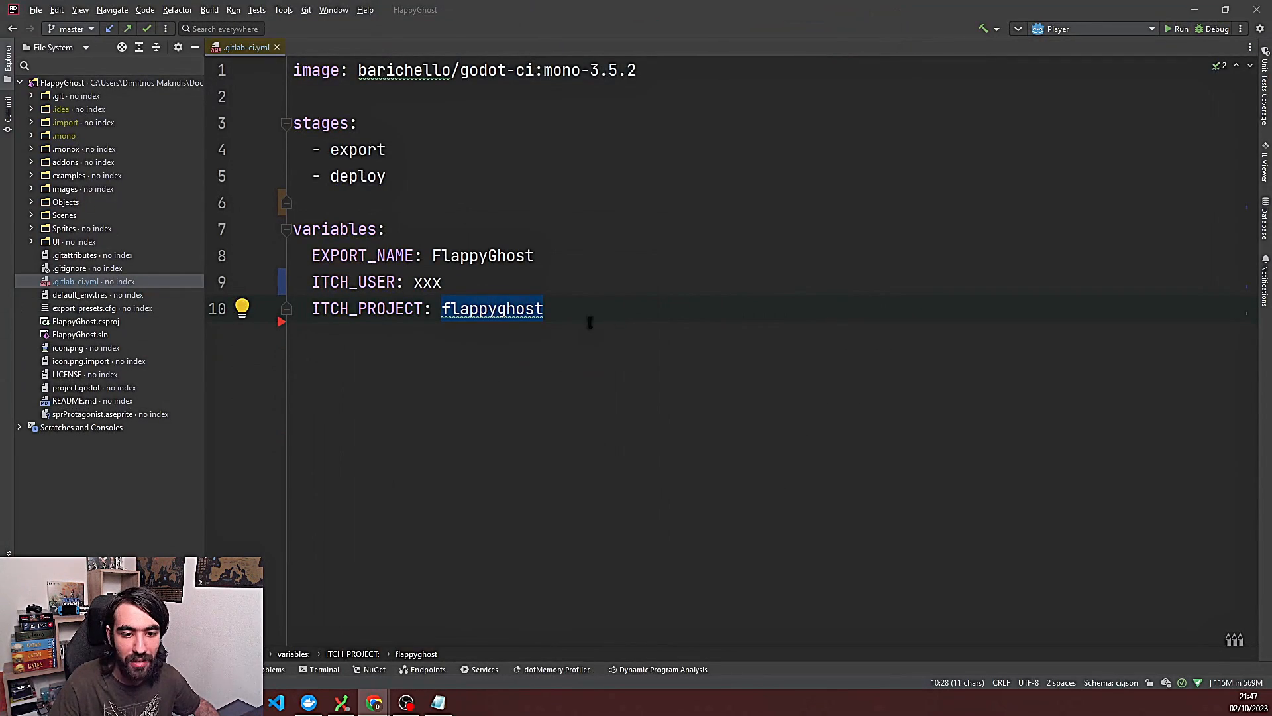
{"action": "mouse_move", "coordinate": [463, 405]}
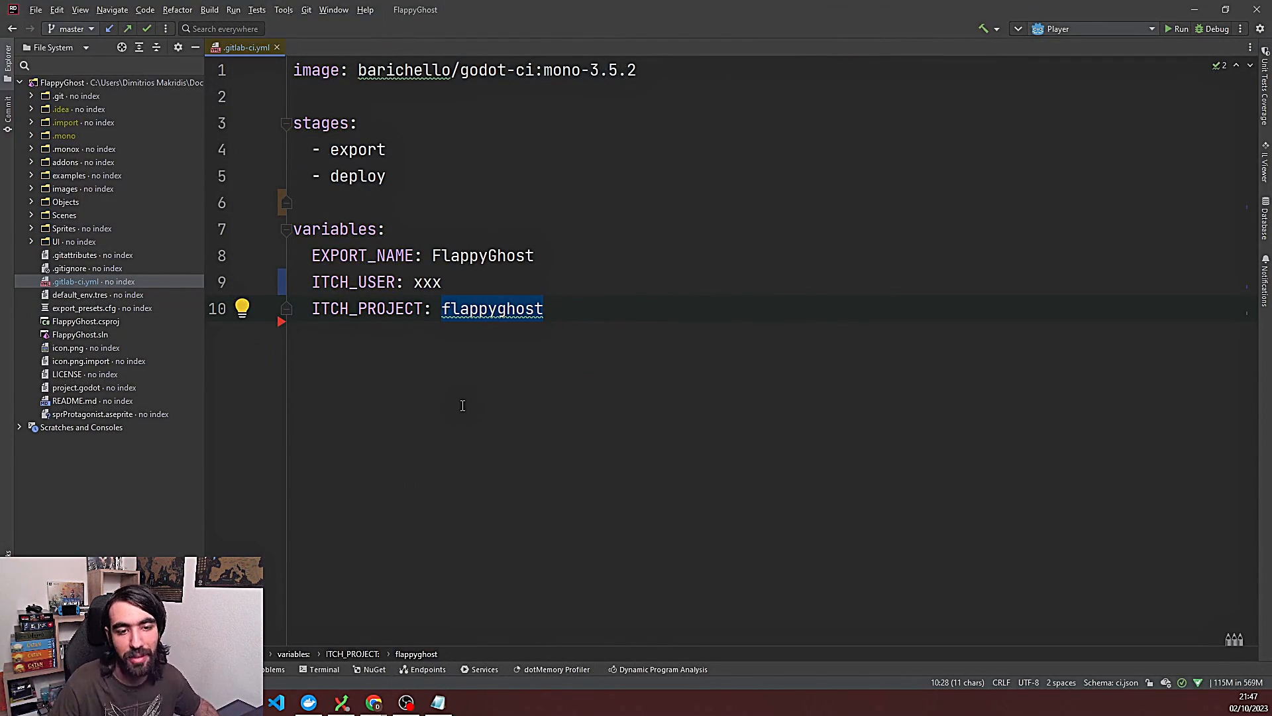
{"action": "key", "text": "Enter"}
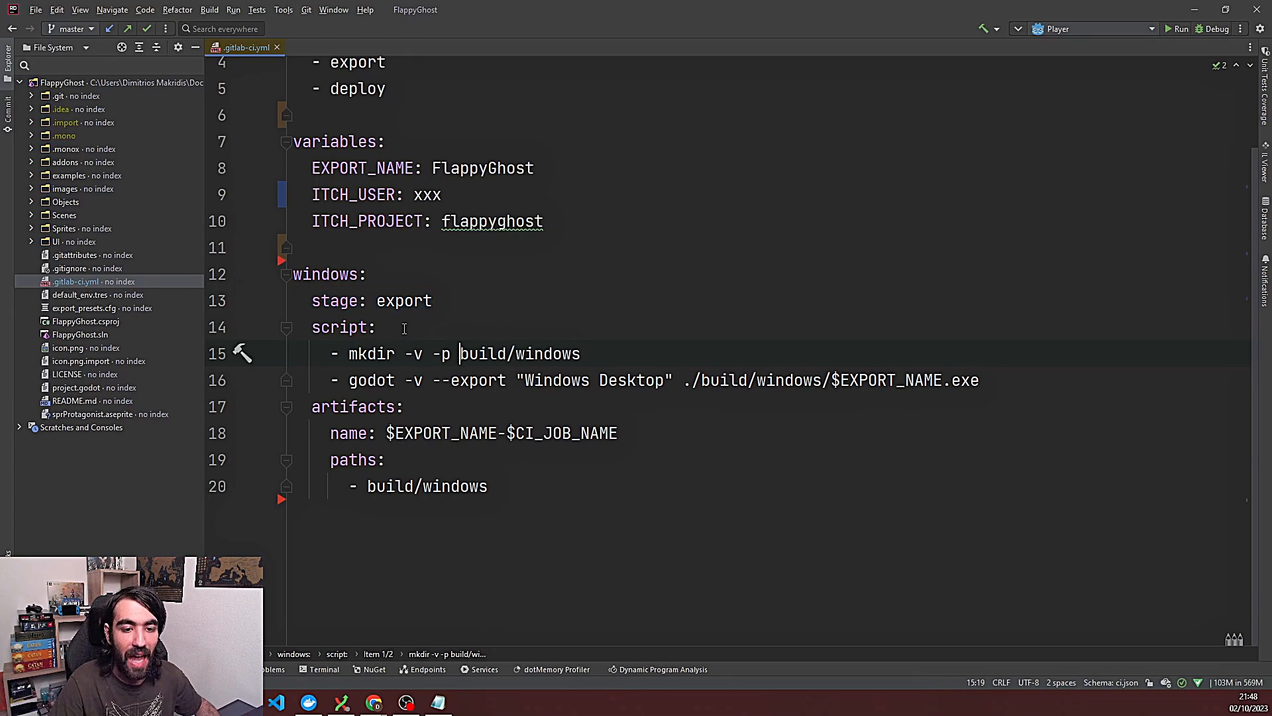
- Review the windows job's mkdir build/windows line and the verbose flag on the godot export command
{"action": "key", "text": "Left"}
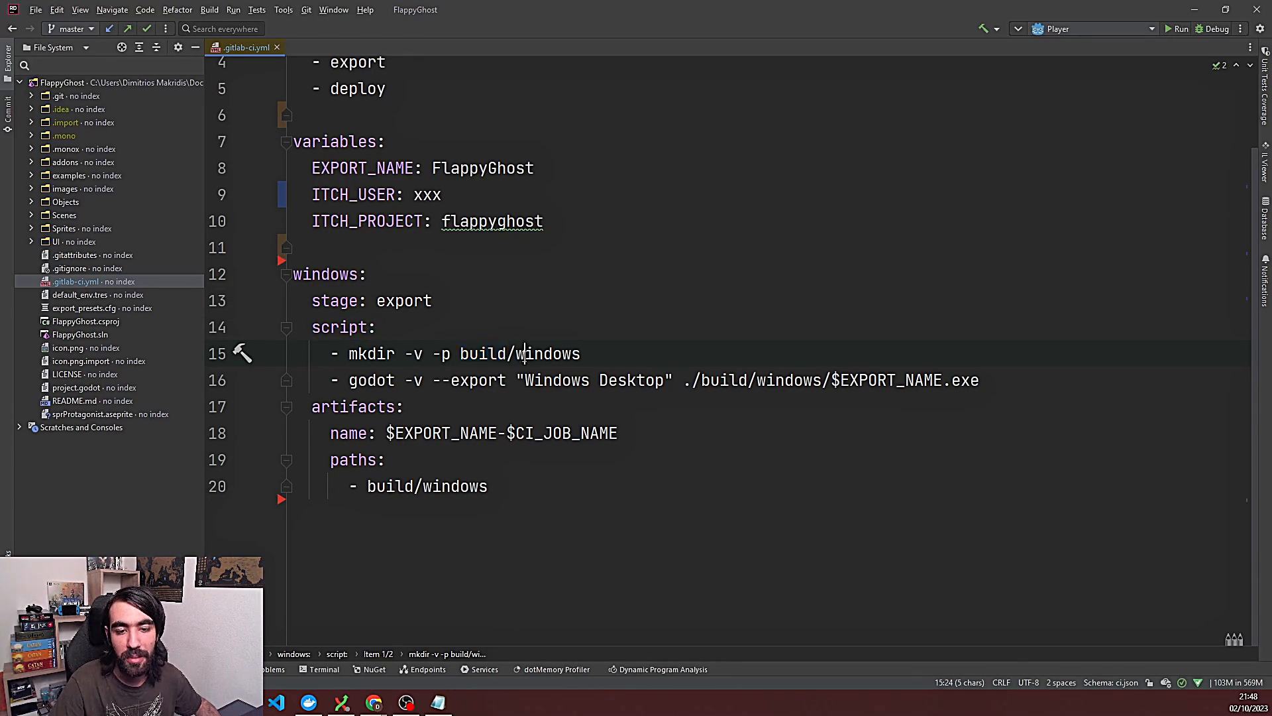
{"action": "double_click", "coordinate": [371, 353]}
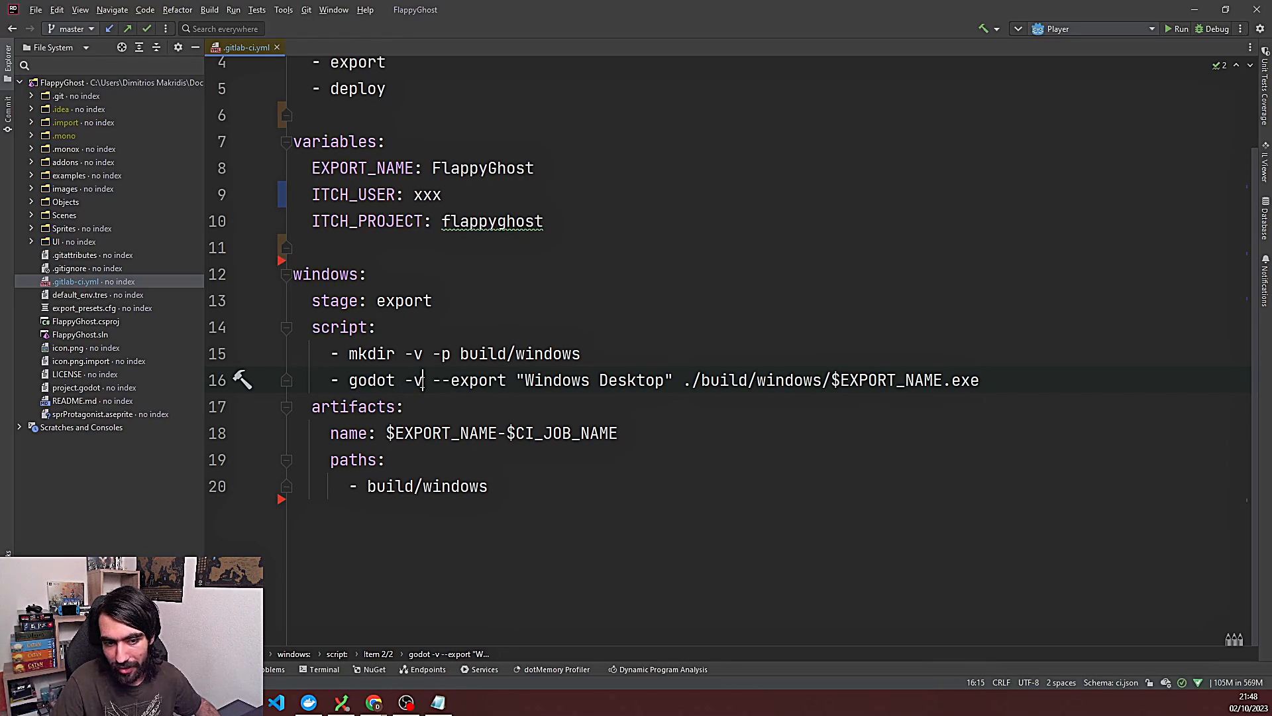
{"action": "double_click", "coordinate": [479, 380]}
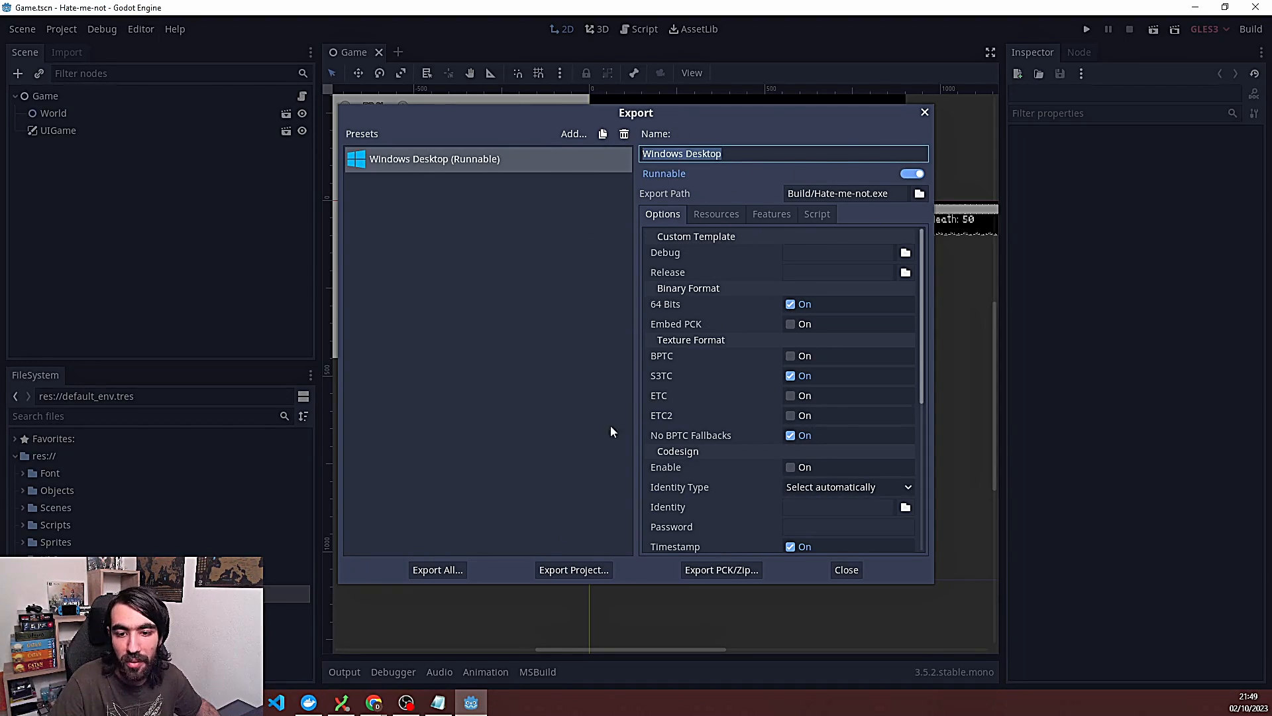
- Scroll the Godot Export window to check the Windows Desktop preset name
{"action": "scroll", "scroll_direction": "down", "scroll_amount": 3}
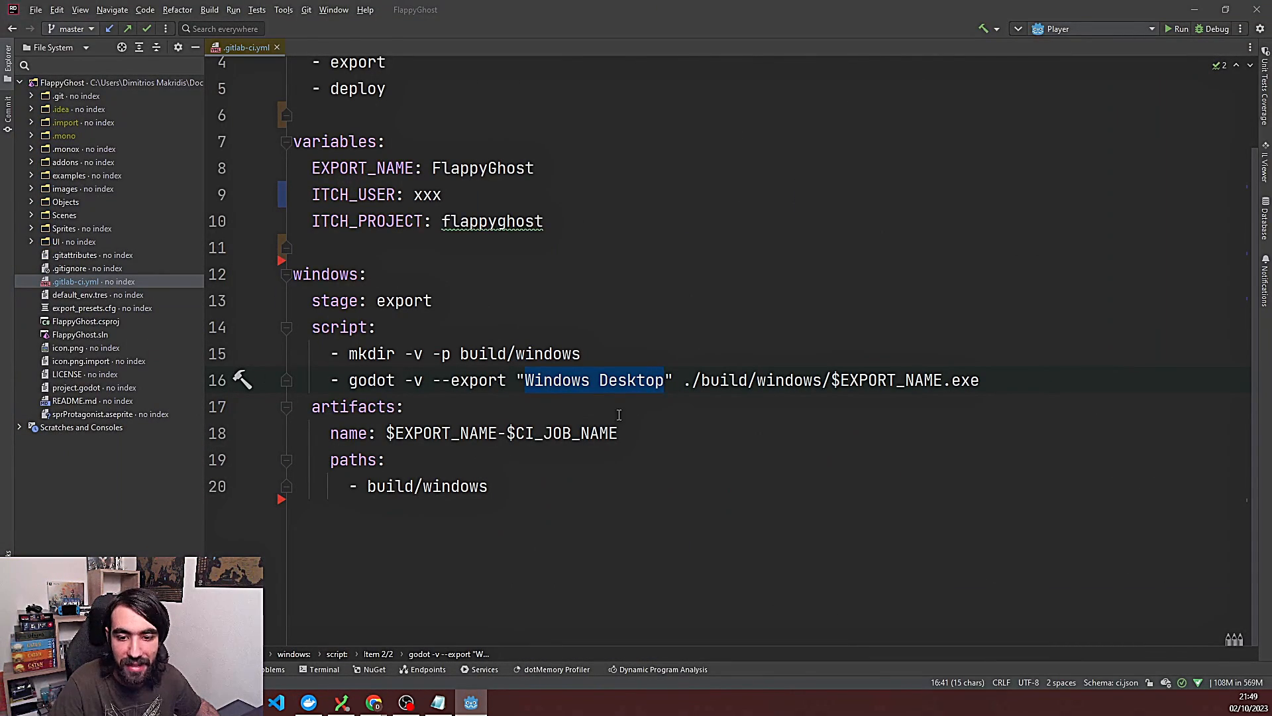
{"action": "mouse_move", "coordinate": [680, 384]}
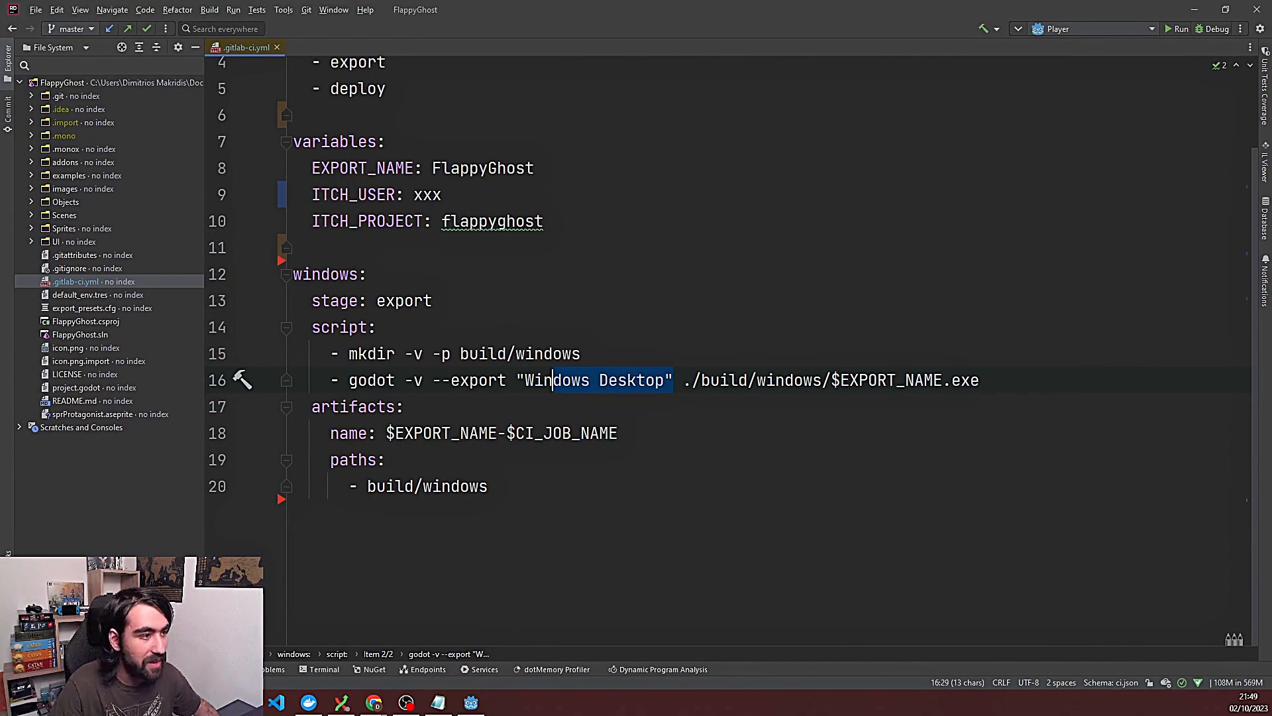
{"action": "left_click", "coordinate": [470, 702]}
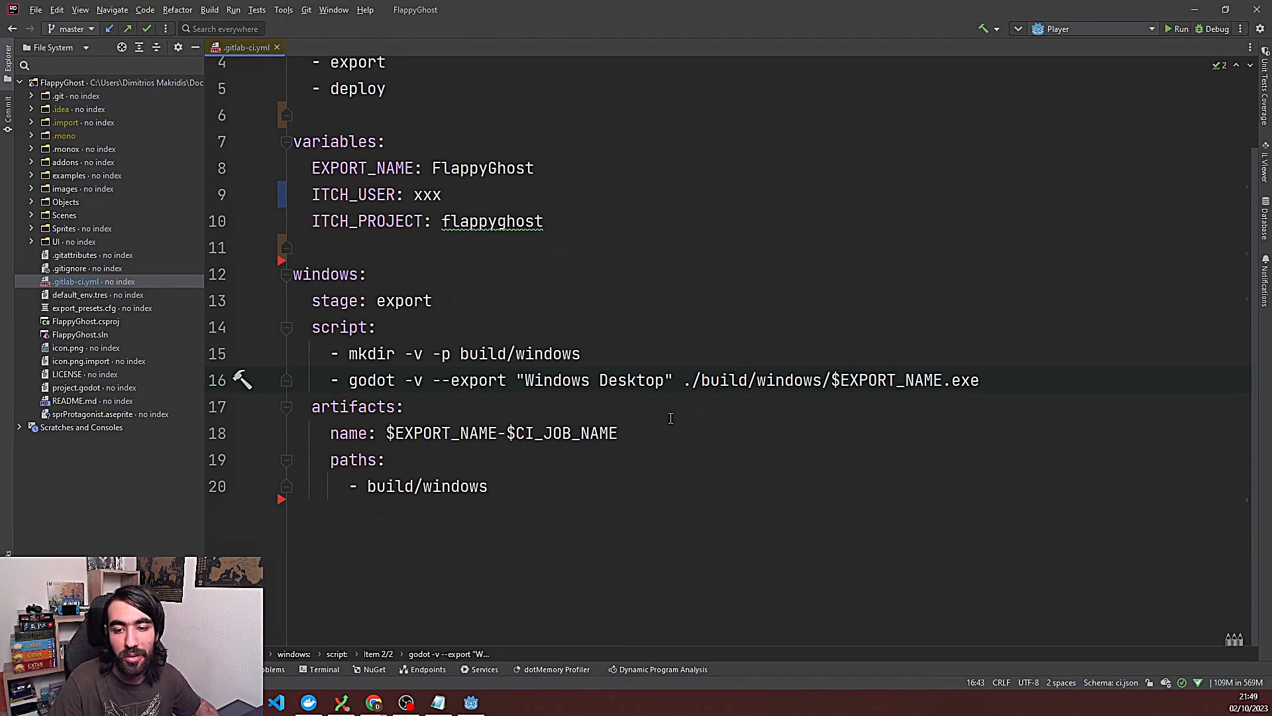
{"action": "mouse_move", "coordinate": [684, 381]}
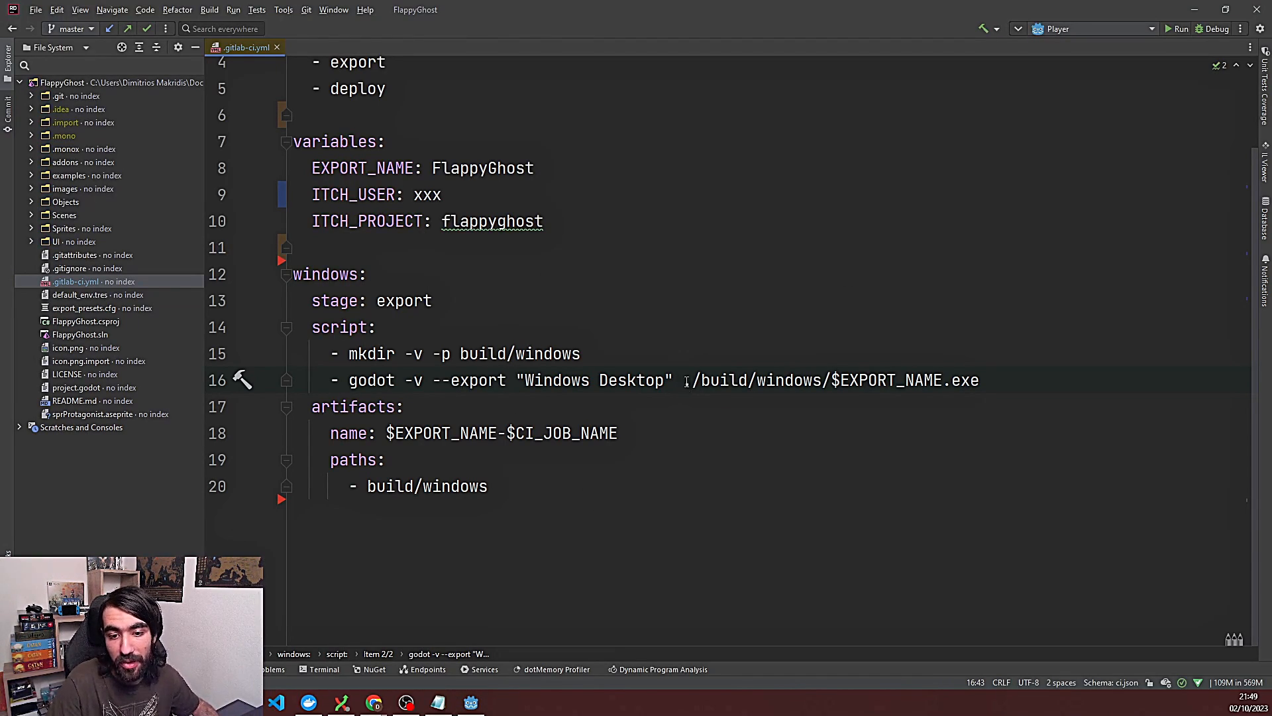
{"action": "left_click", "coordinate": [688, 380]}
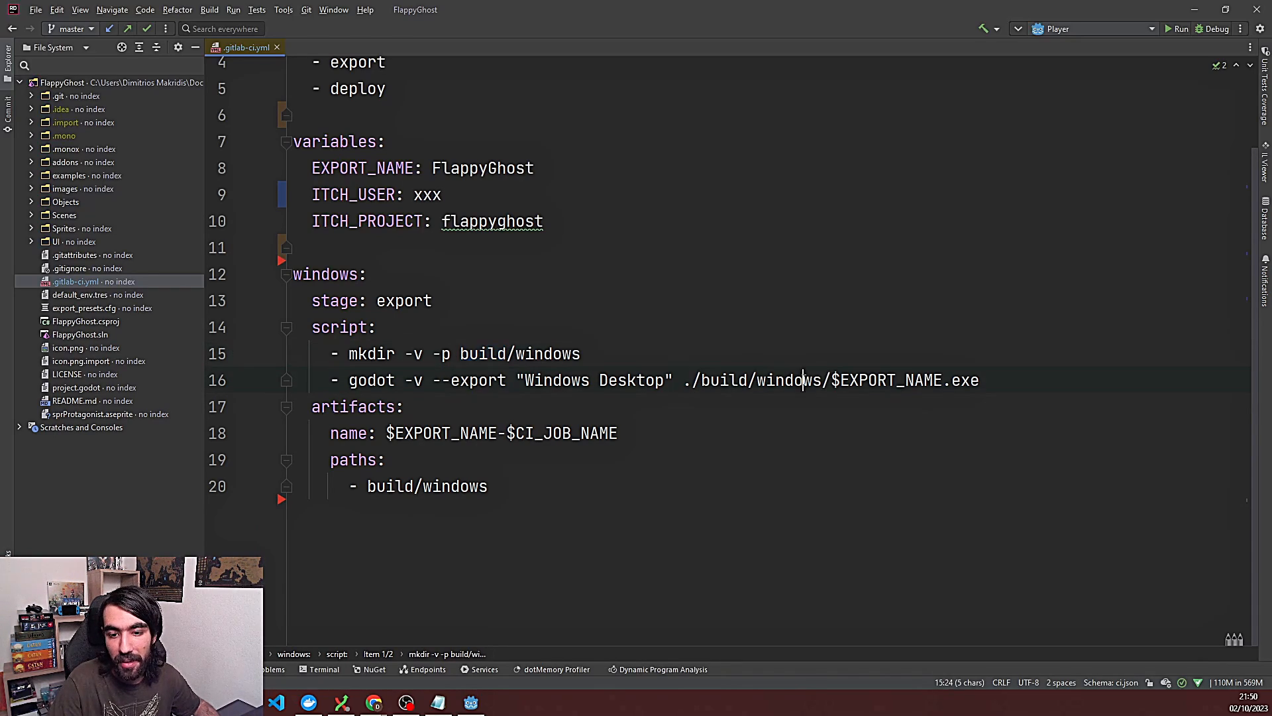
{"action": "left_click", "coordinate": [402, 407]}
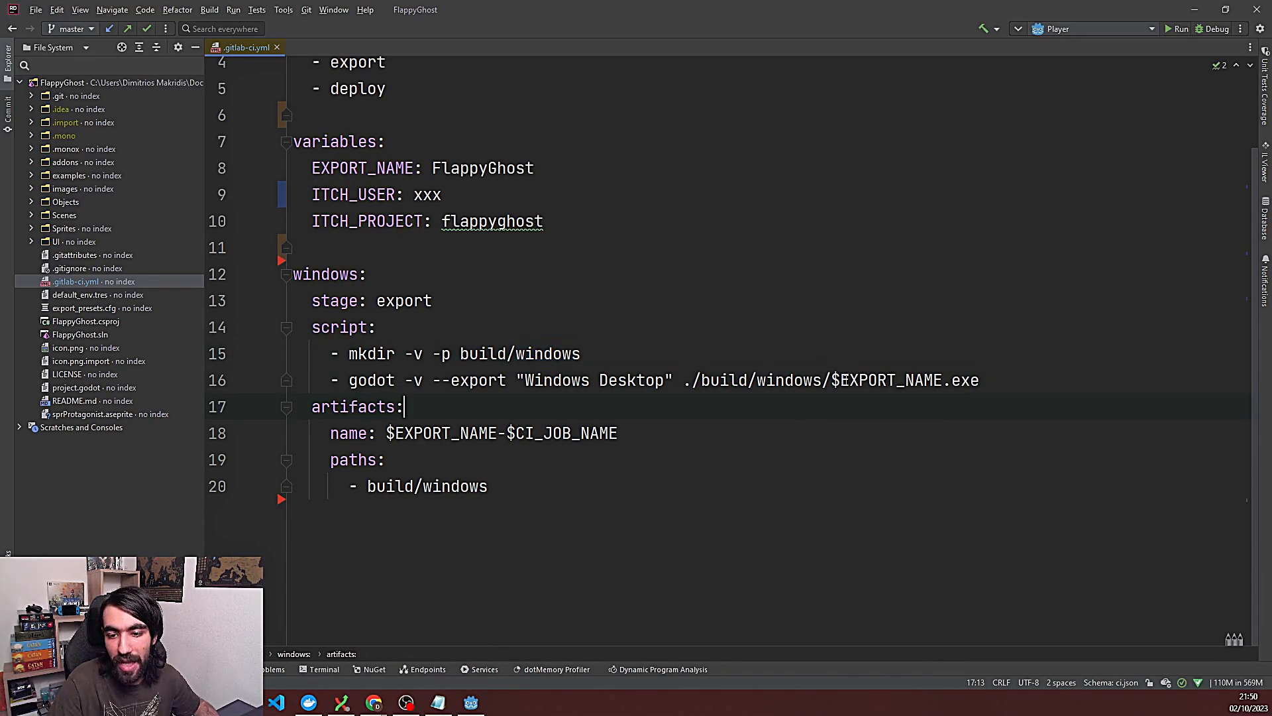
{"action": "double_click", "coordinate": [887, 380]}
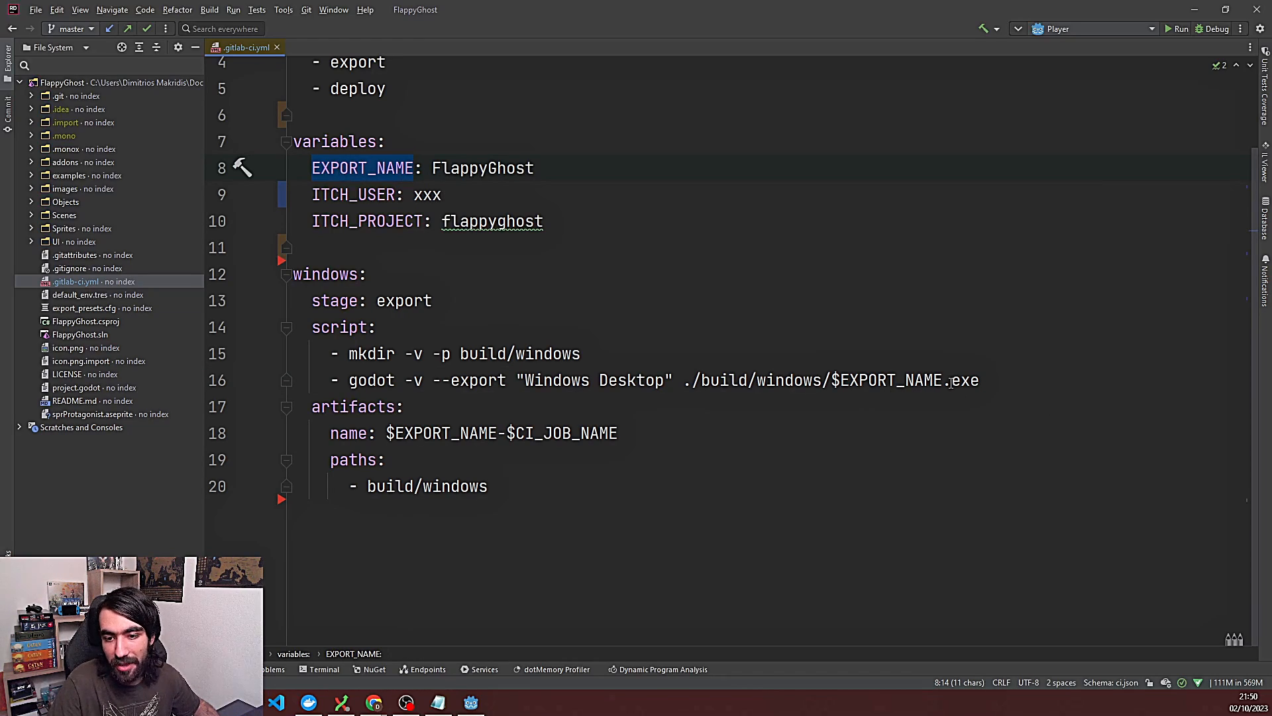
{"action": "double_click", "coordinate": [483, 168]}
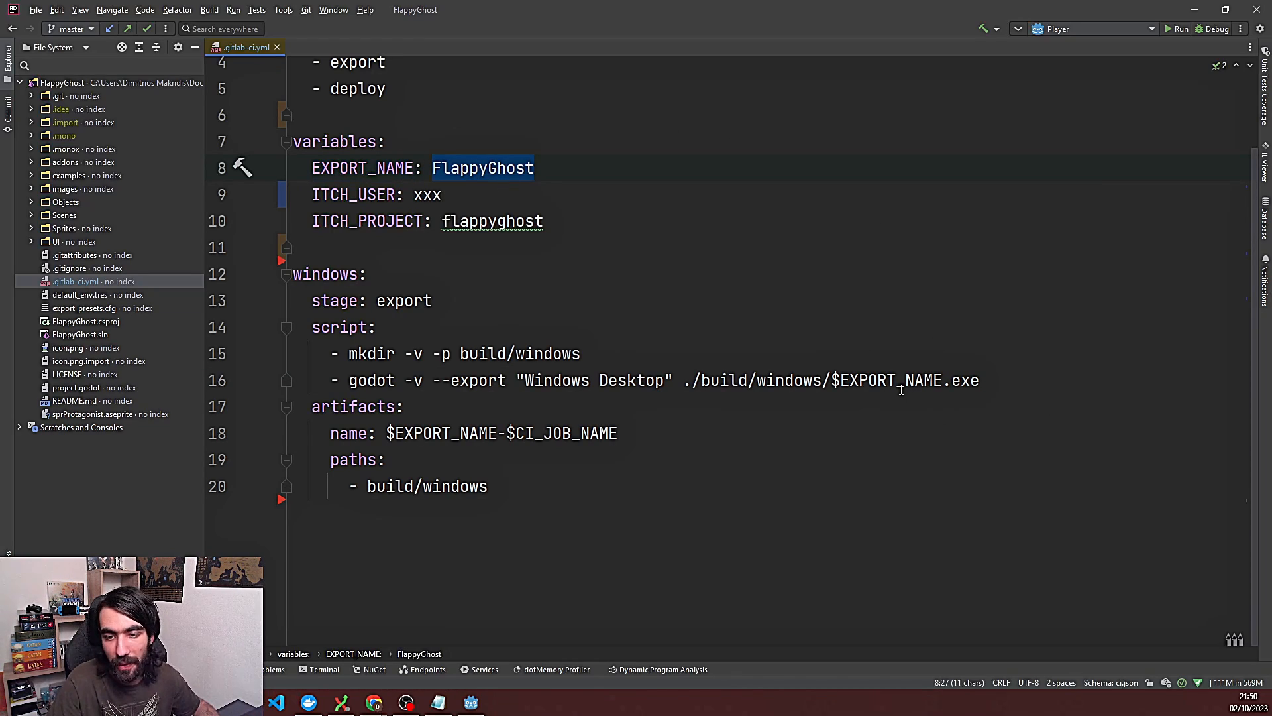
{"action": "left_click", "coordinate": [410, 407]}
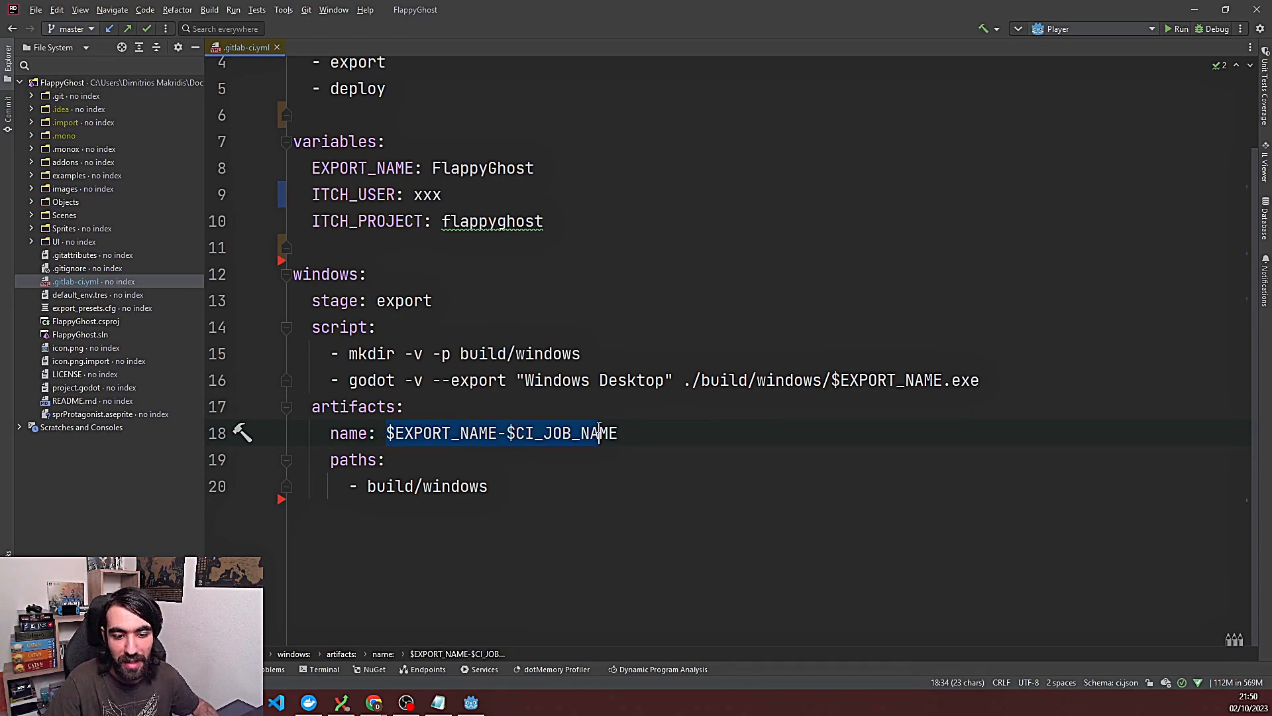
{"action": "left_click", "coordinate": [619, 433]}
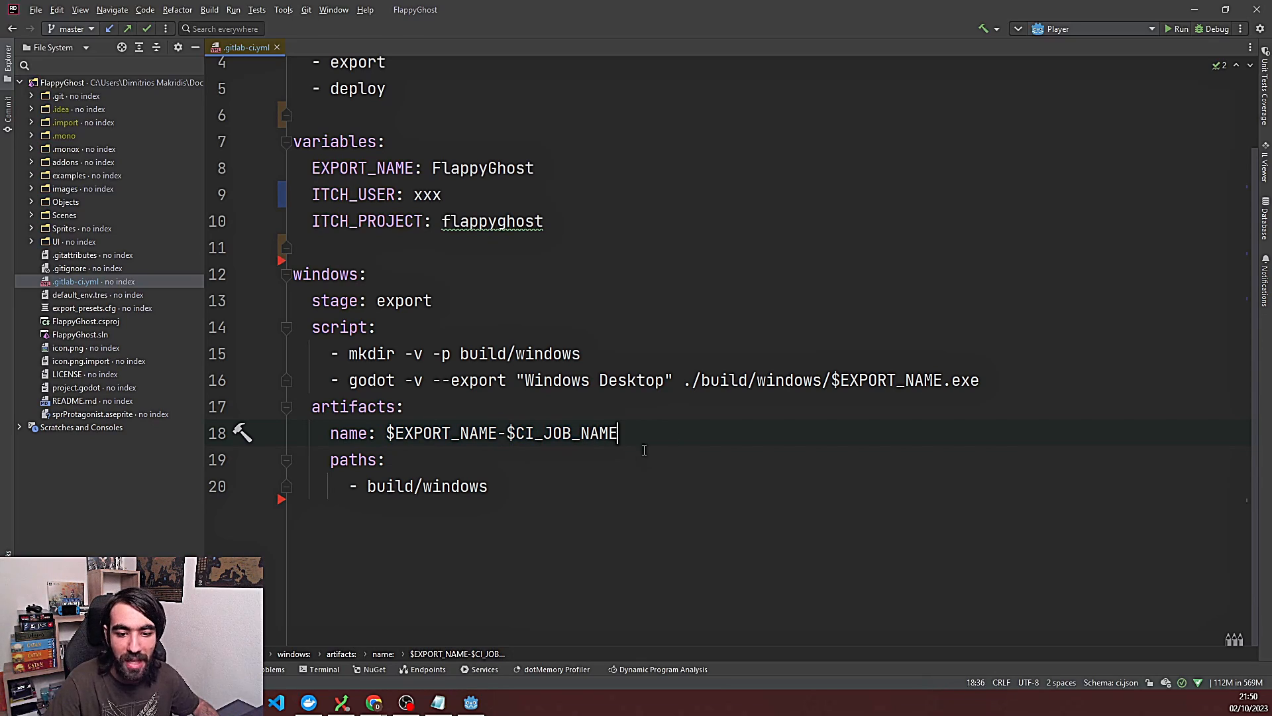
{"action": "left_click", "coordinate": [383, 487]}
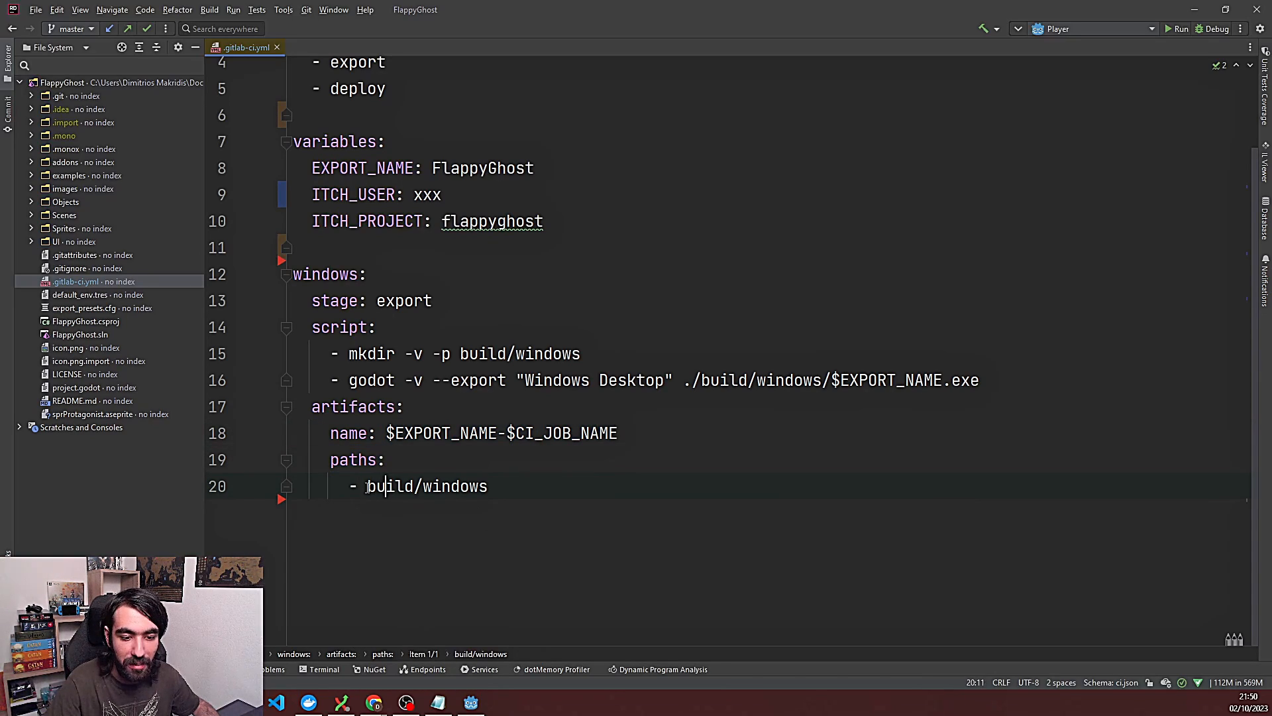
{"action": "left_click", "coordinate": [353, 407]}
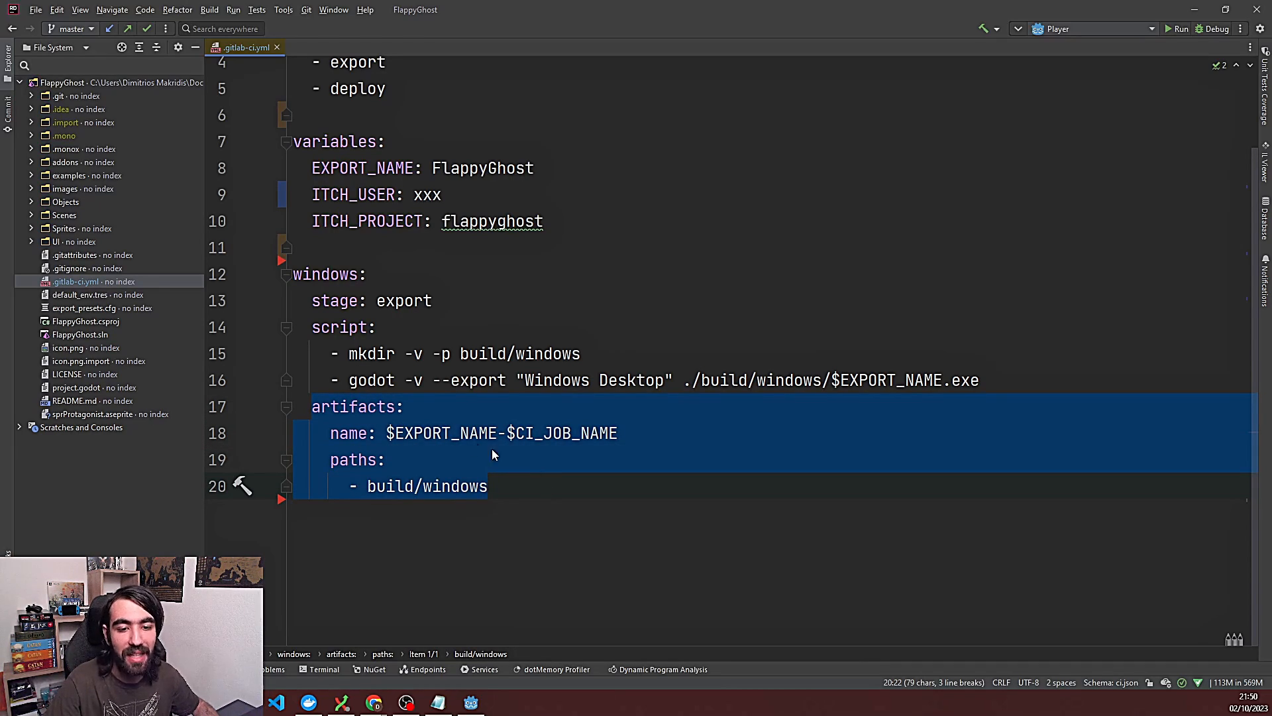
{"action": "mouse_move", "coordinate": [974, 472]}
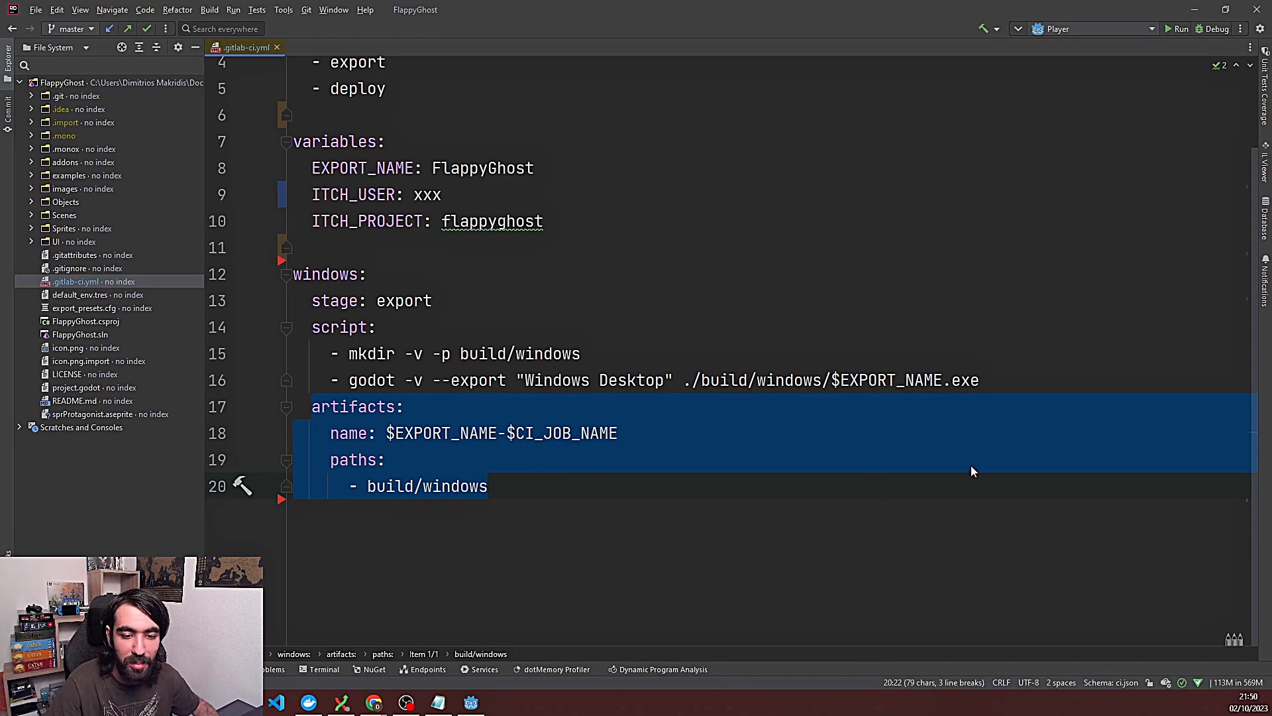
{"action": "left_click", "coordinate": [440, 486]}
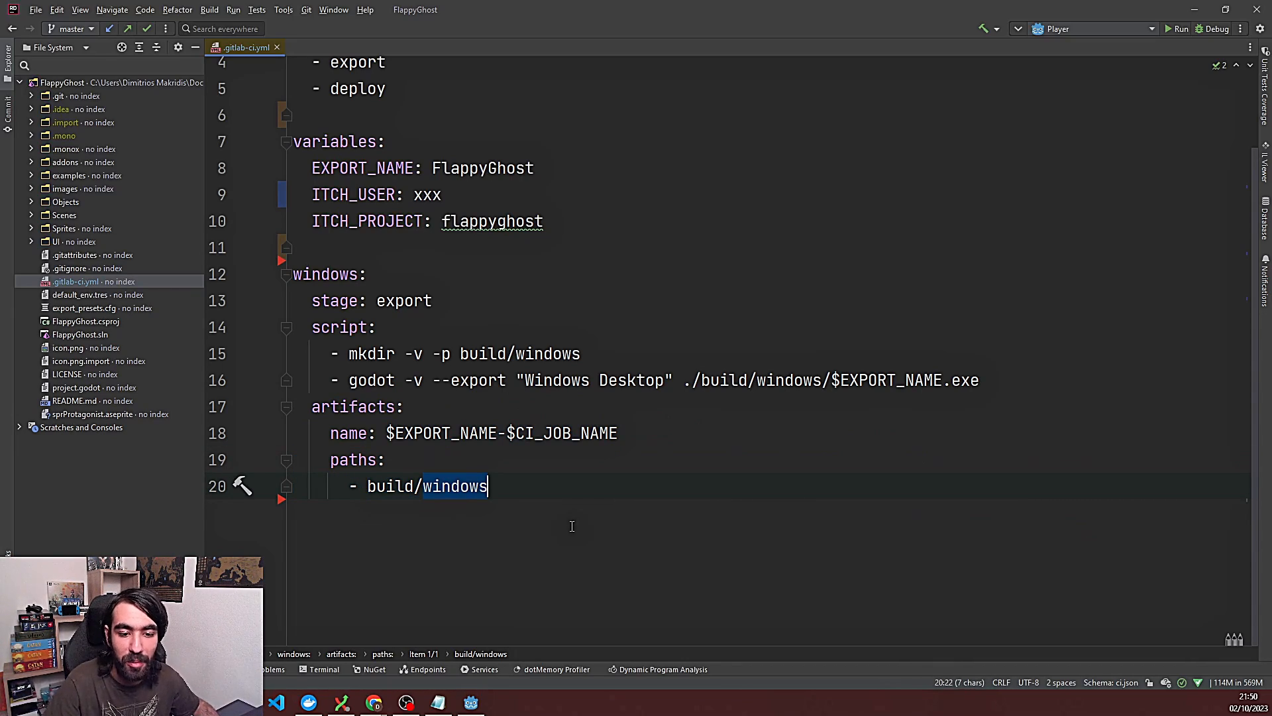
{"action": "mouse_move", "coordinate": [6, 361]}
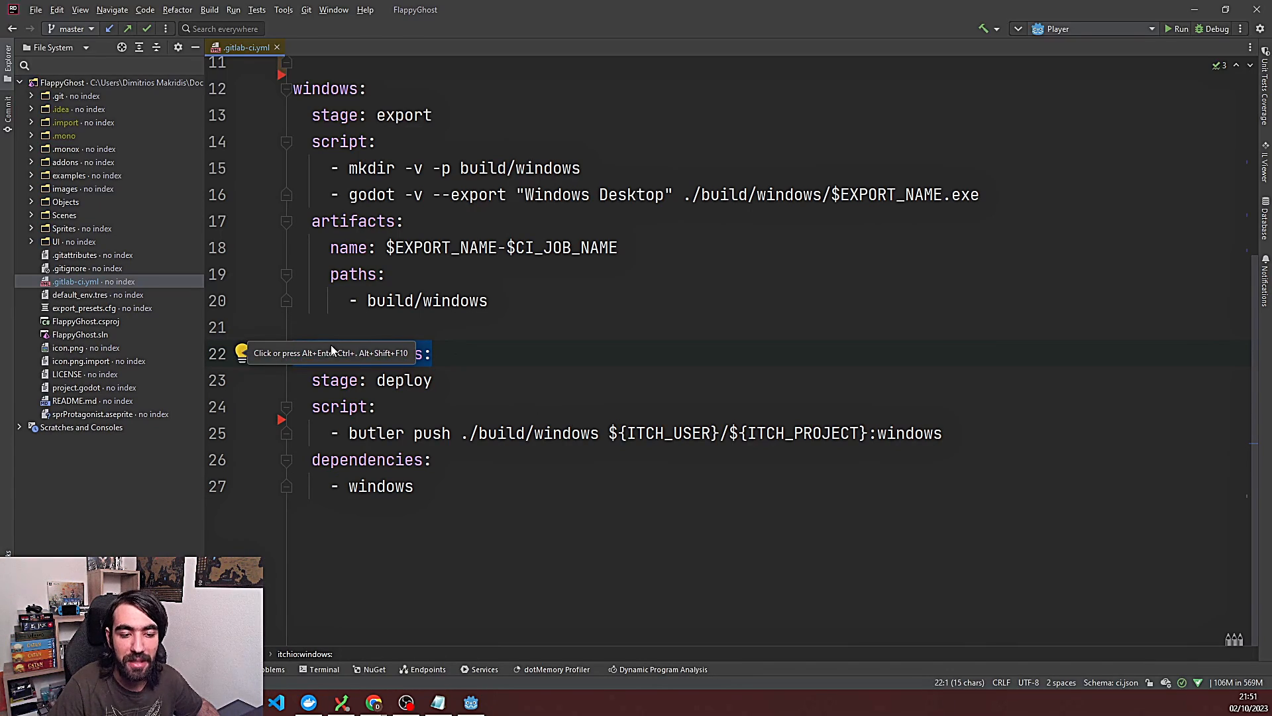
{"action": "left_click", "coordinate": [320, 352]}
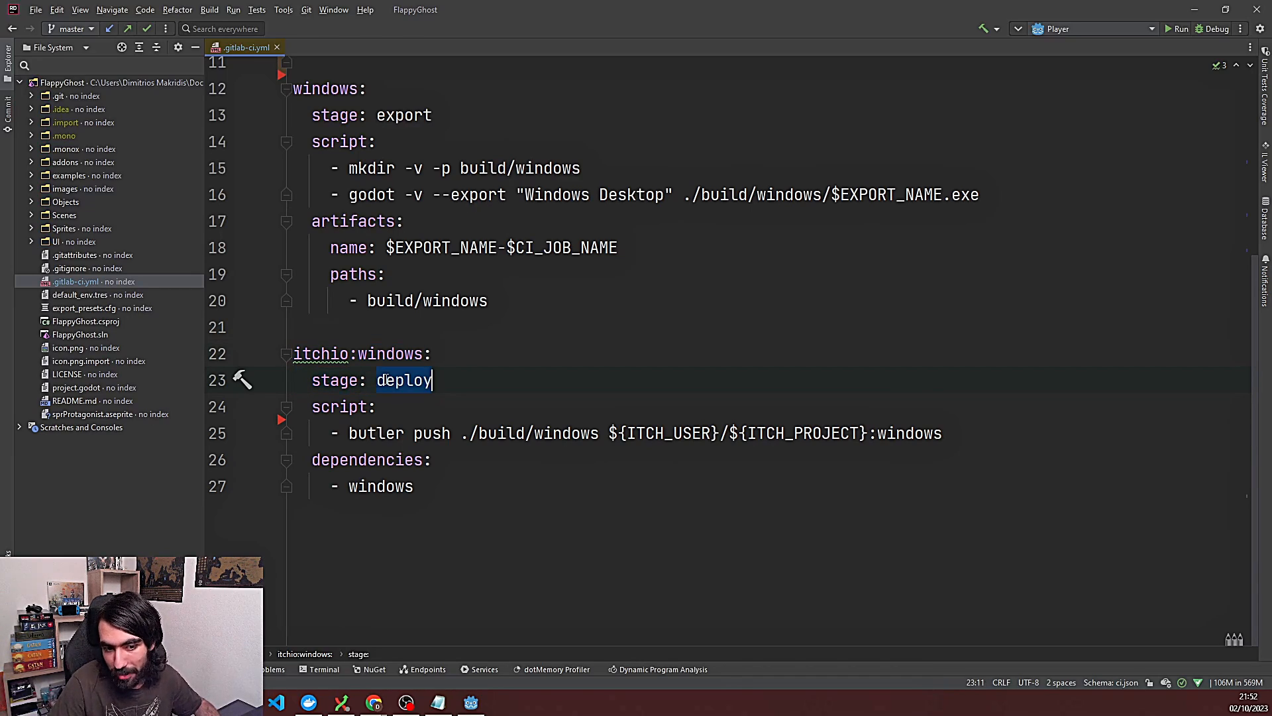
{"action": "double_click", "coordinate": [339, 407]}
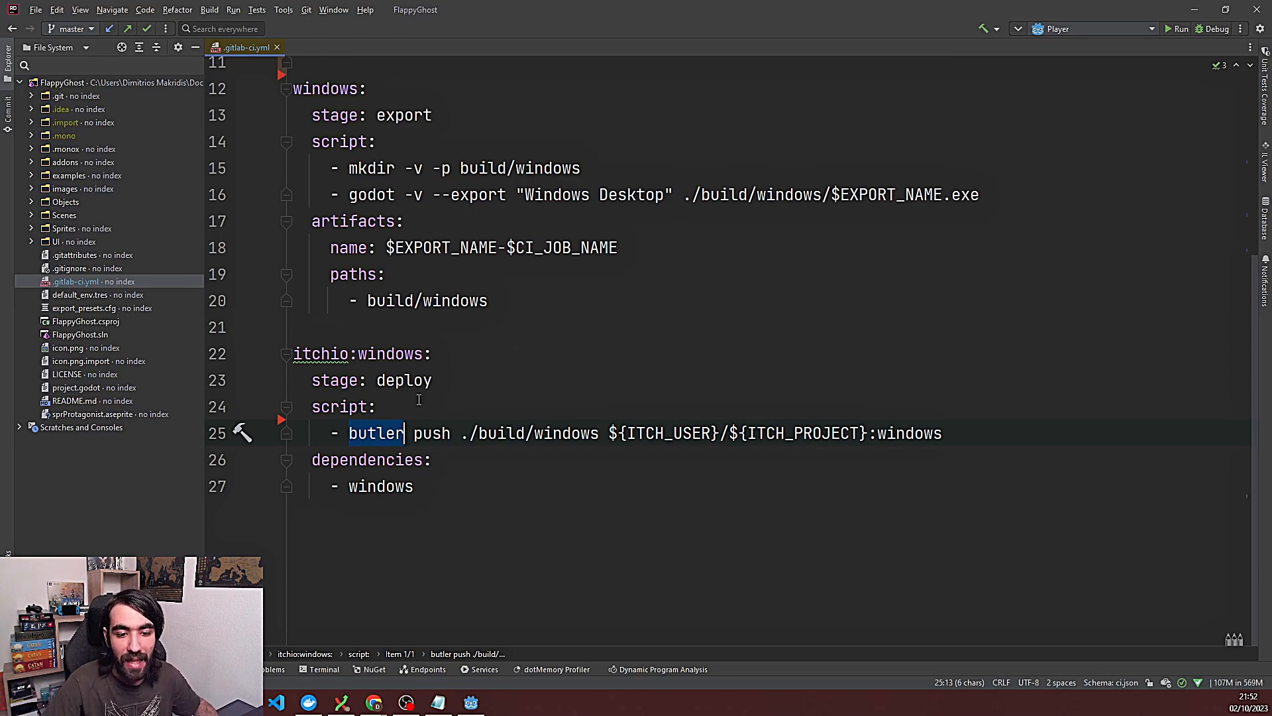
{"action": "left_click", "coordinate": [483, 432]}
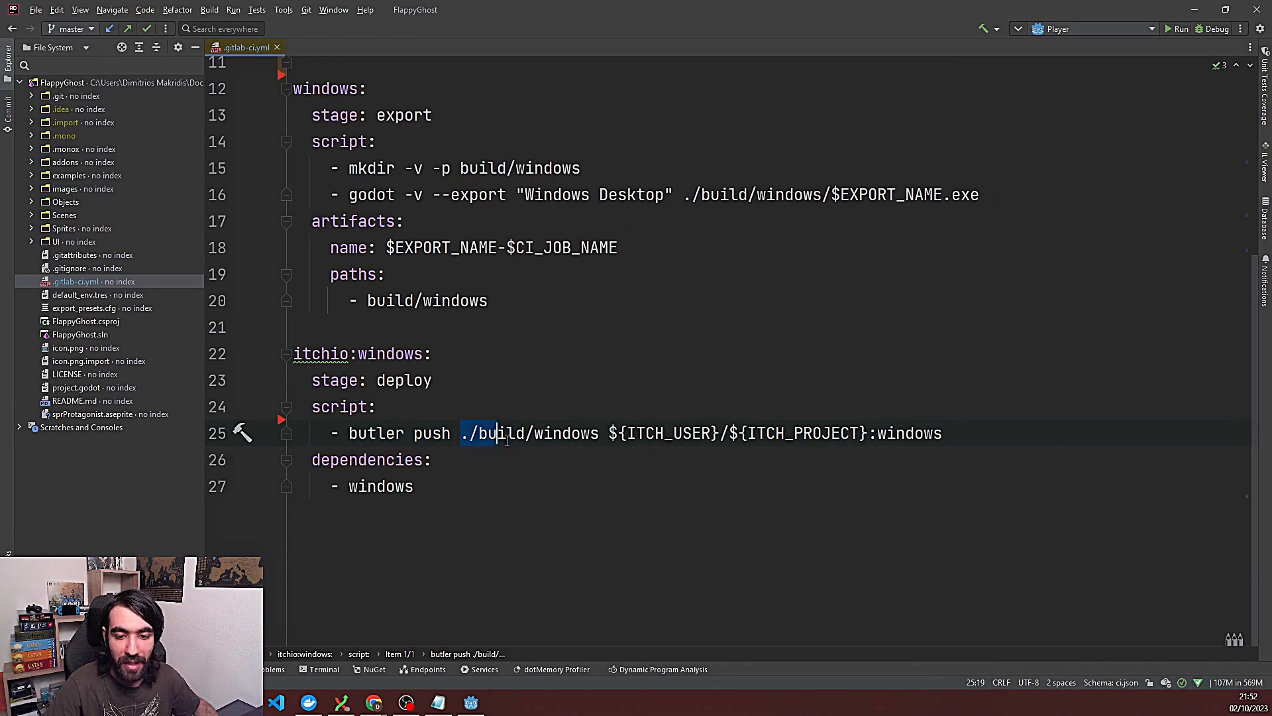
{"action": "scroll", "scroll_direction": "up", "scroll_amount": 3}
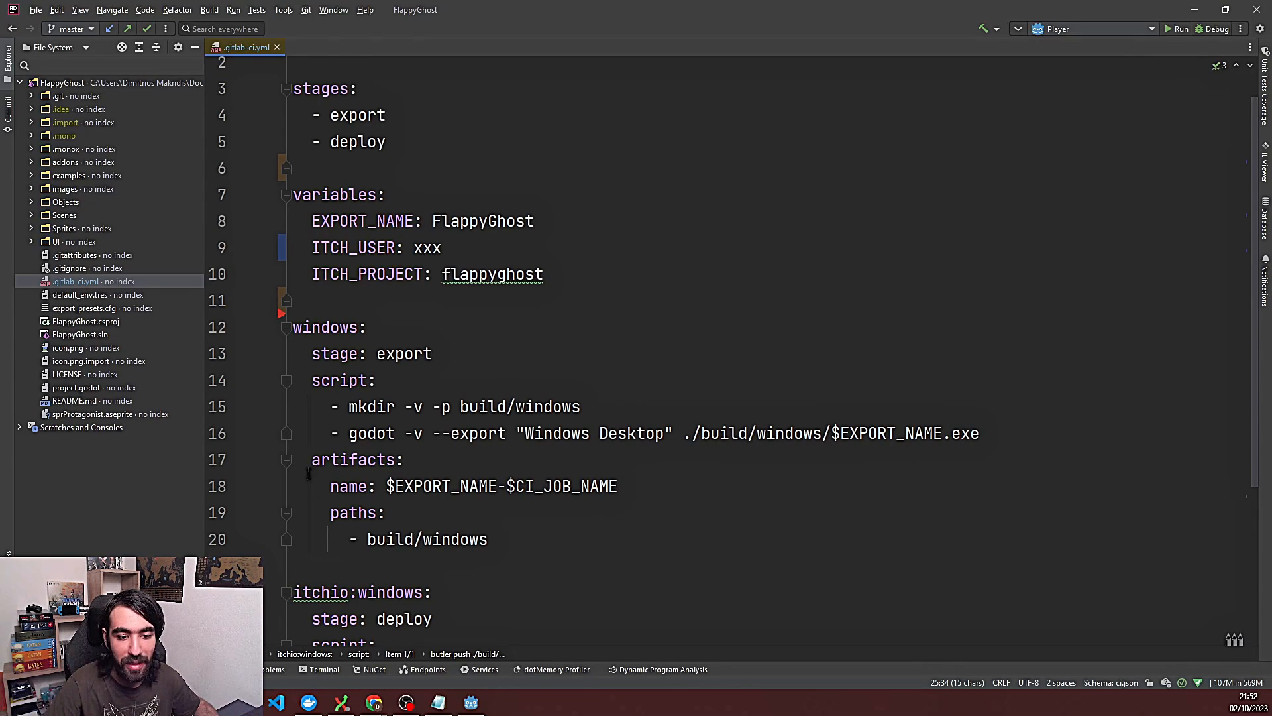
{"action": "scroll", "scroll_direction": "down", "scroll_amount": 3}
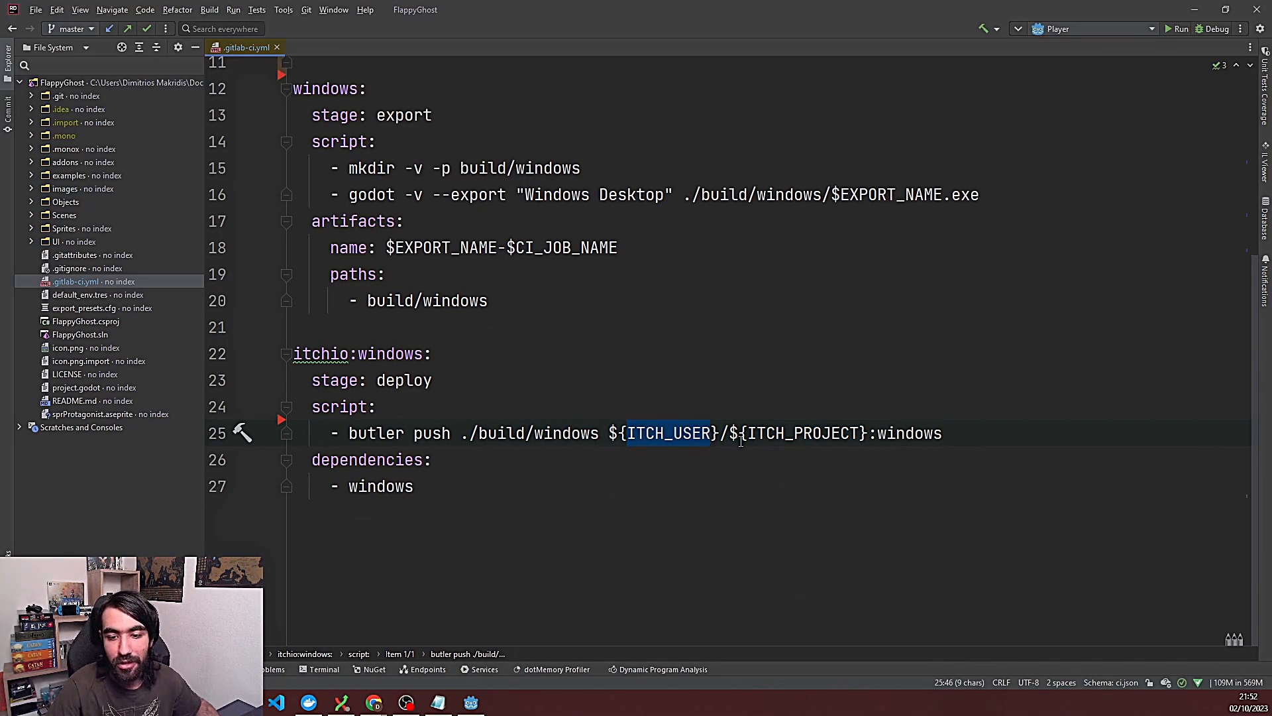
{"action": "double_click", "coordinate": [909, 432]}
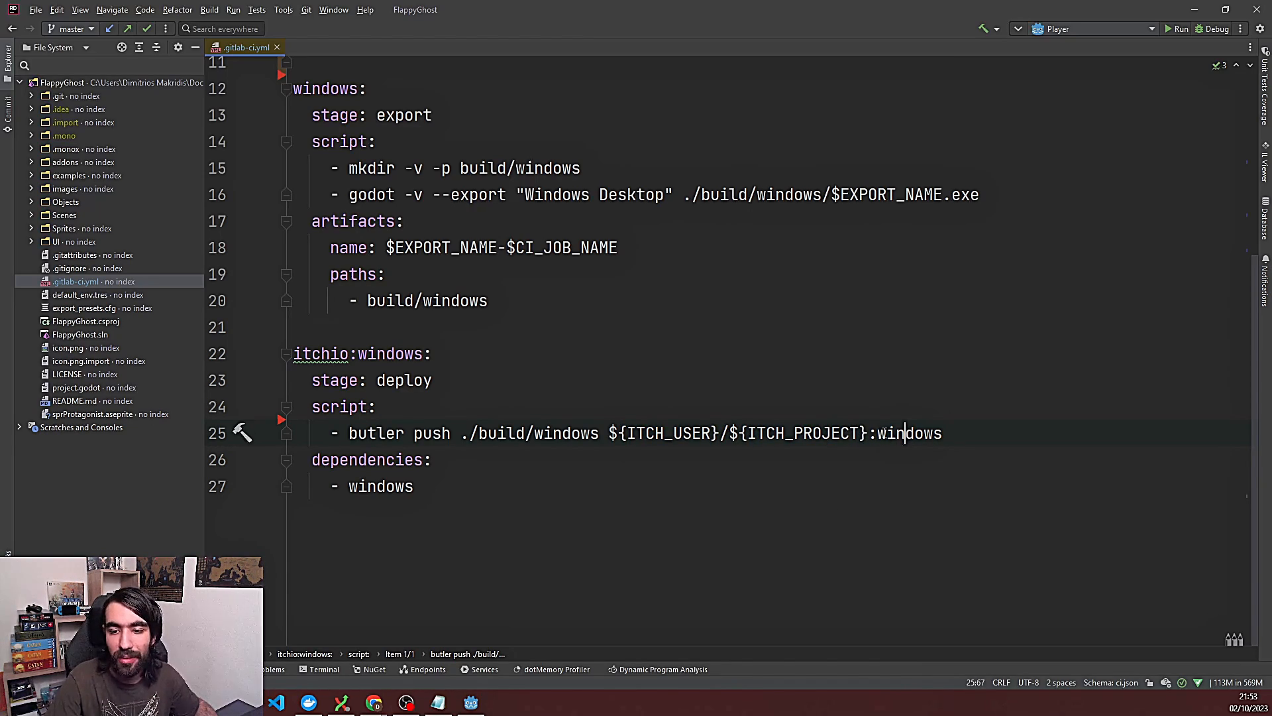
{"action": "double_click", "coordinate": [909, 432]}
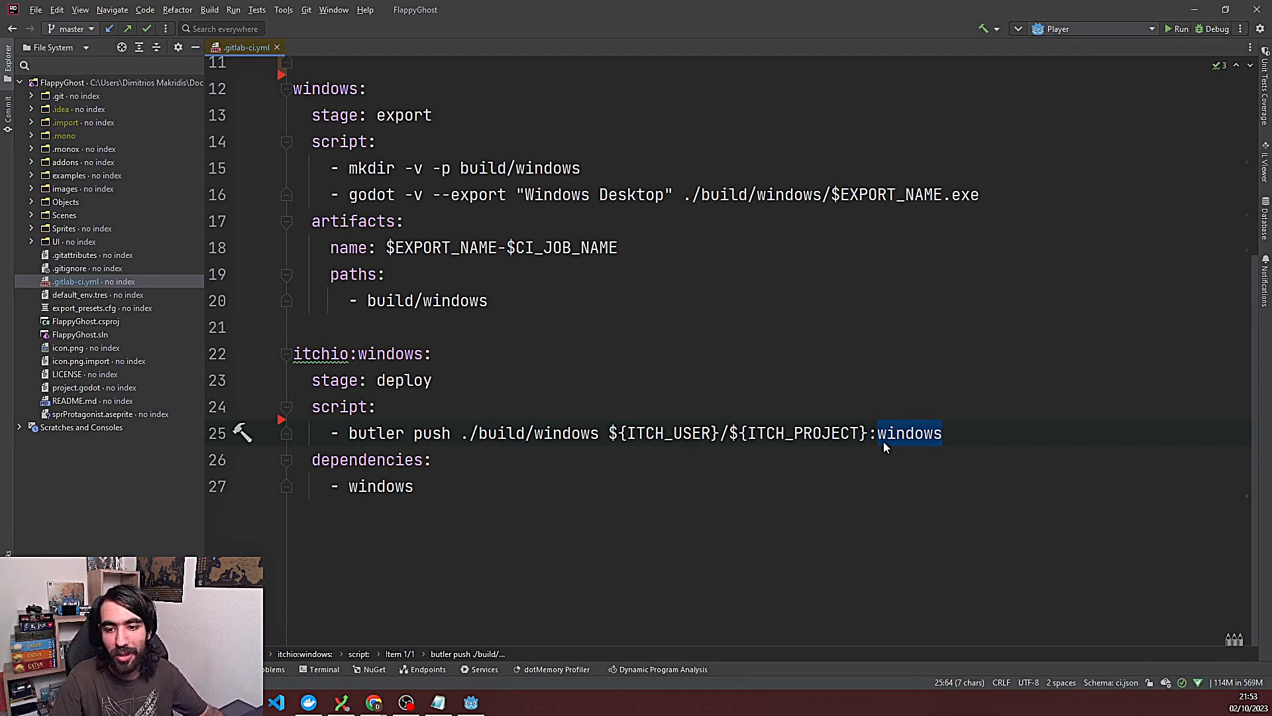
{"action": "left_click", "coordinate": [941, 432]}
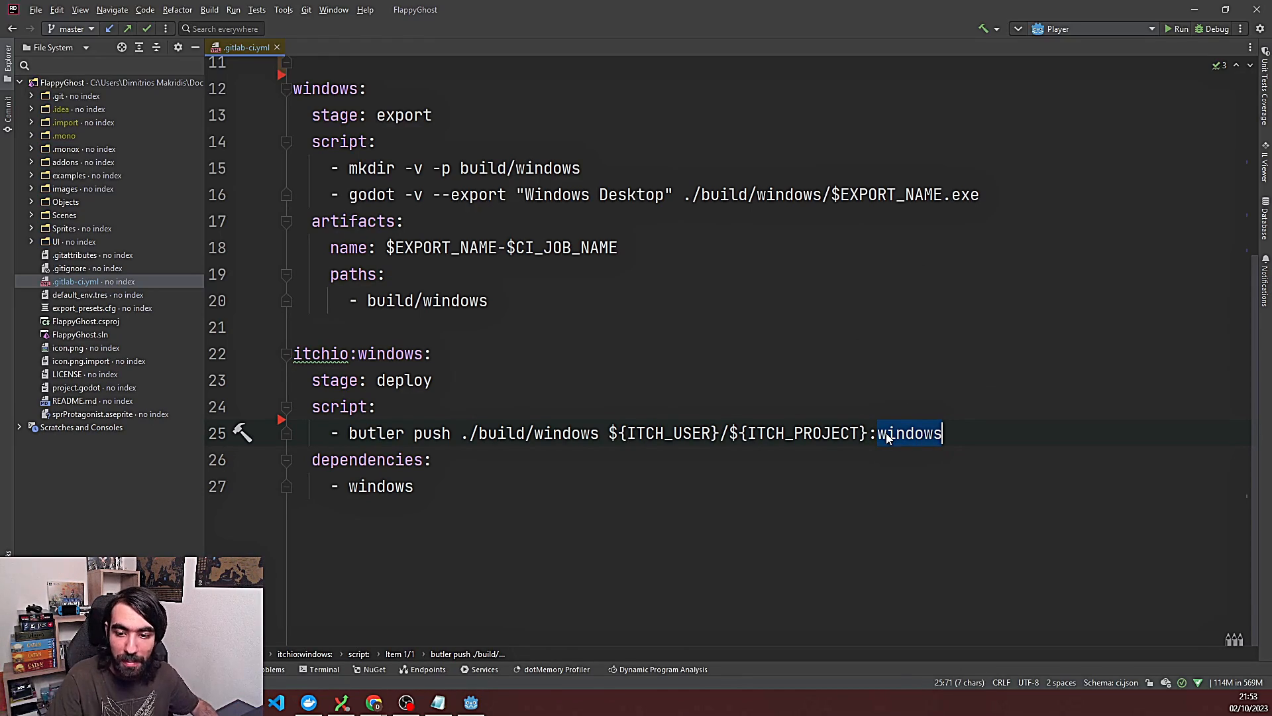
{"action": "type", "text": "web"}
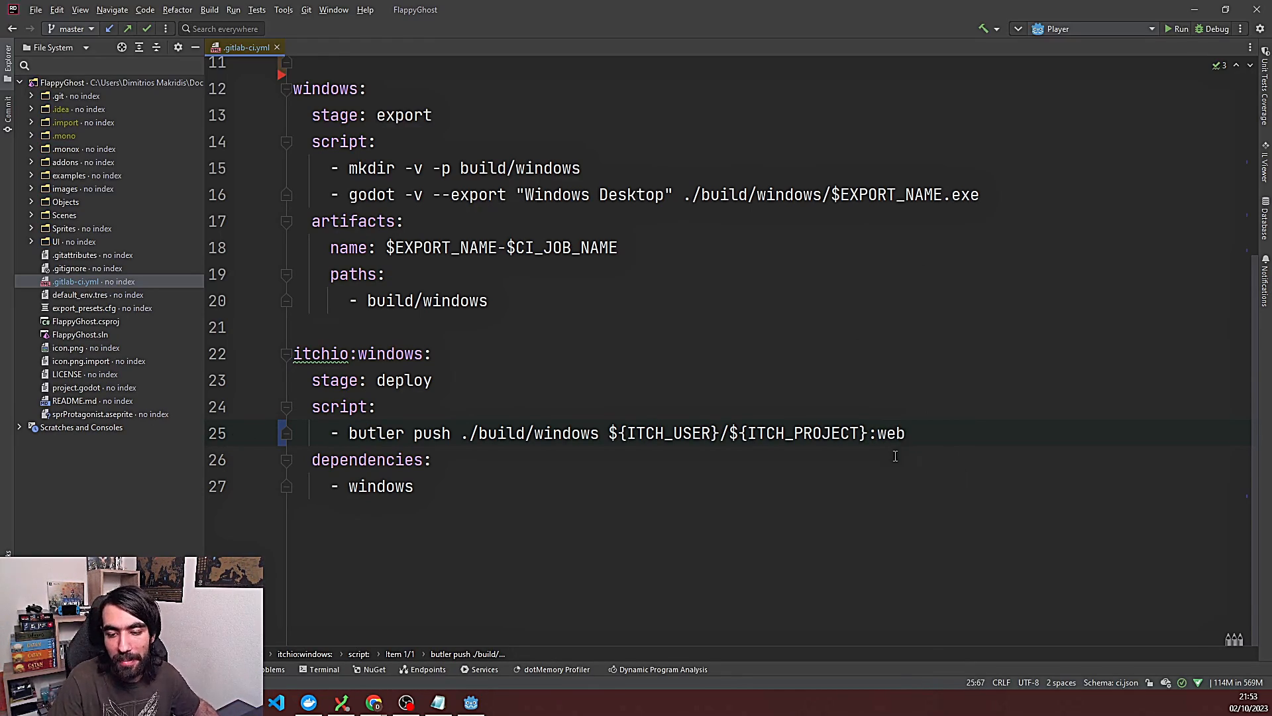
{"action": "double_click", "coordinate": [891, 432]}
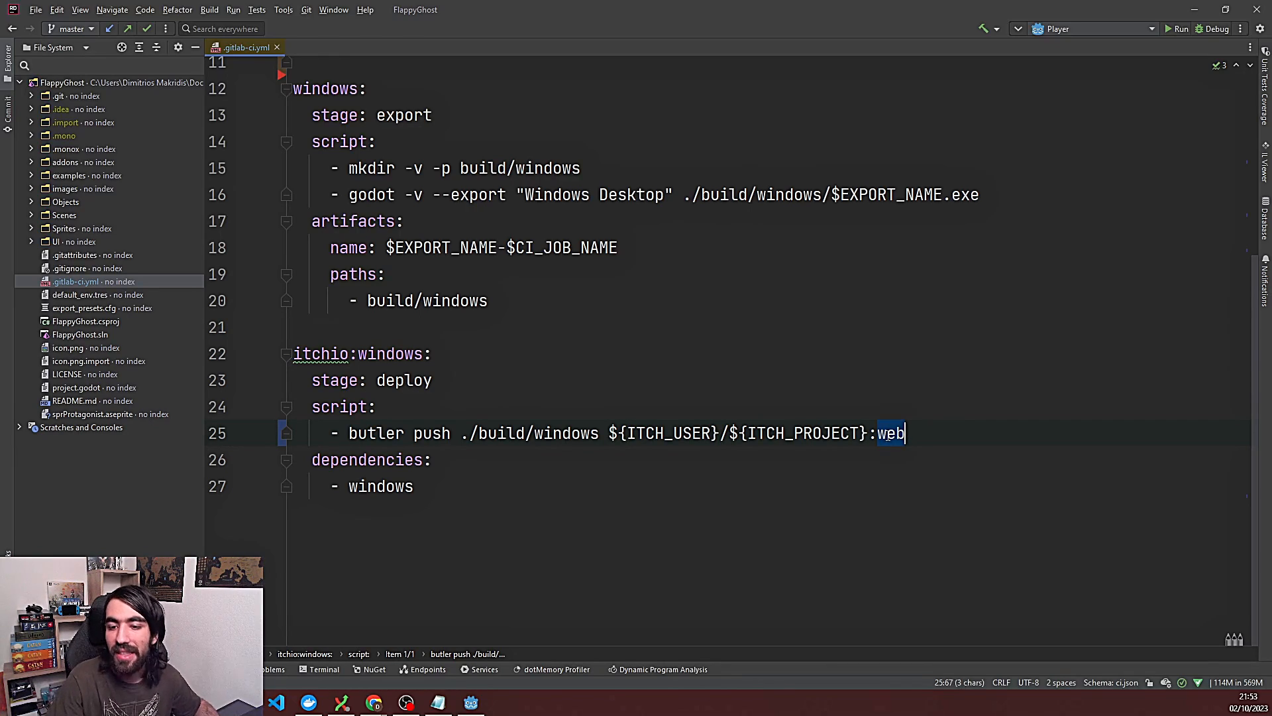
{"action": "type", "text": "wind"}
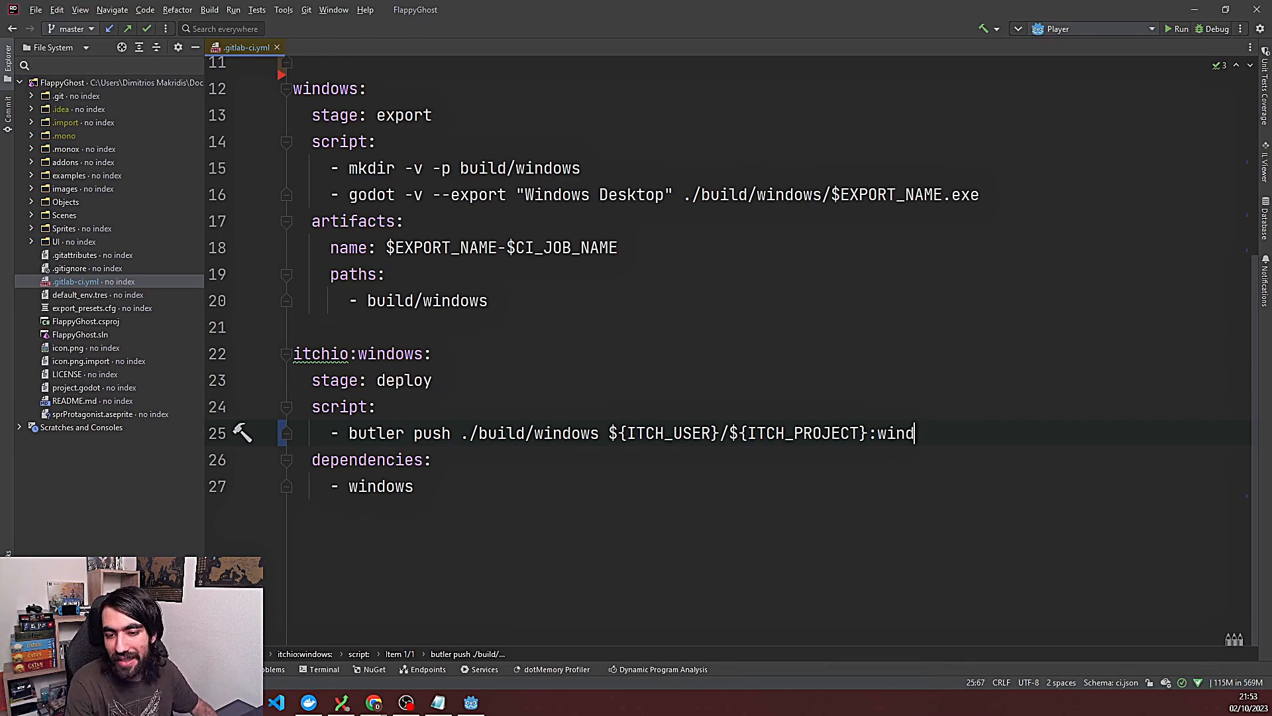
{"action": "type", "text": "ows"}
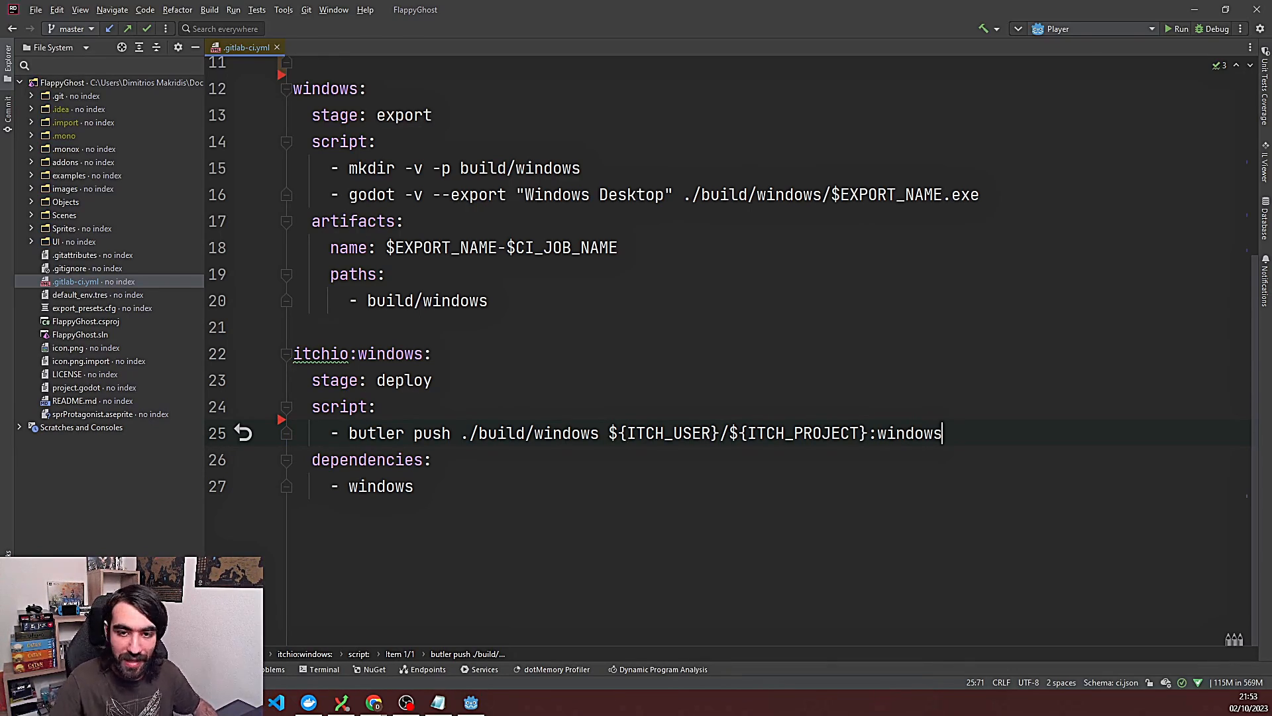
{"action": "double_click", "coordinate": [909, 432]}
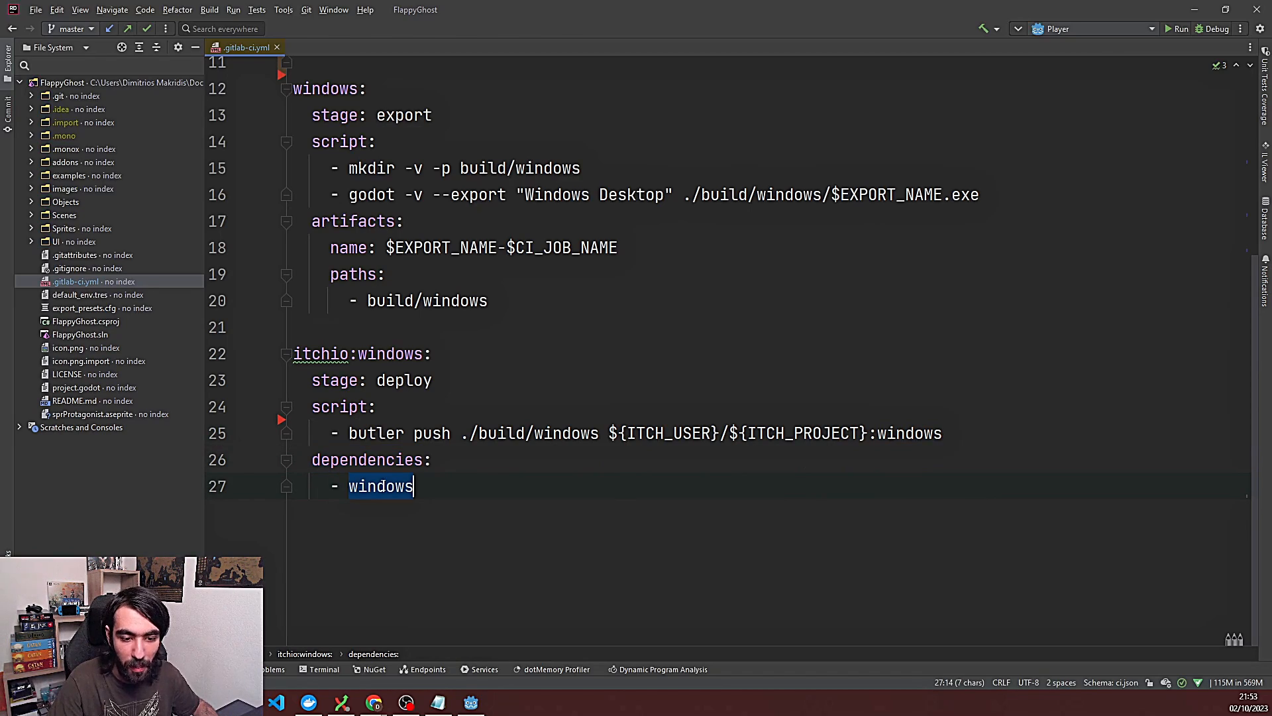
{"action": "scroll", "scroll_direction": "up", "scroll_amount": 3}
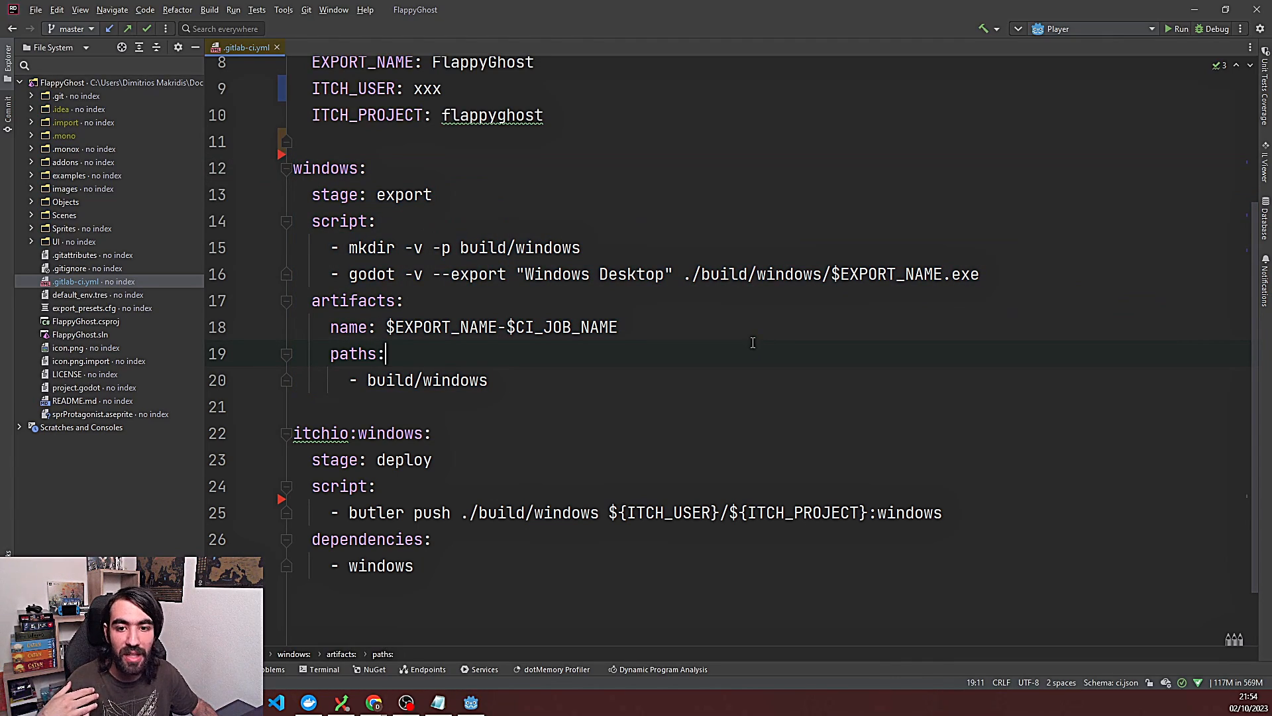
{"action": "mouse_move", "coordinate": [493, 403]}
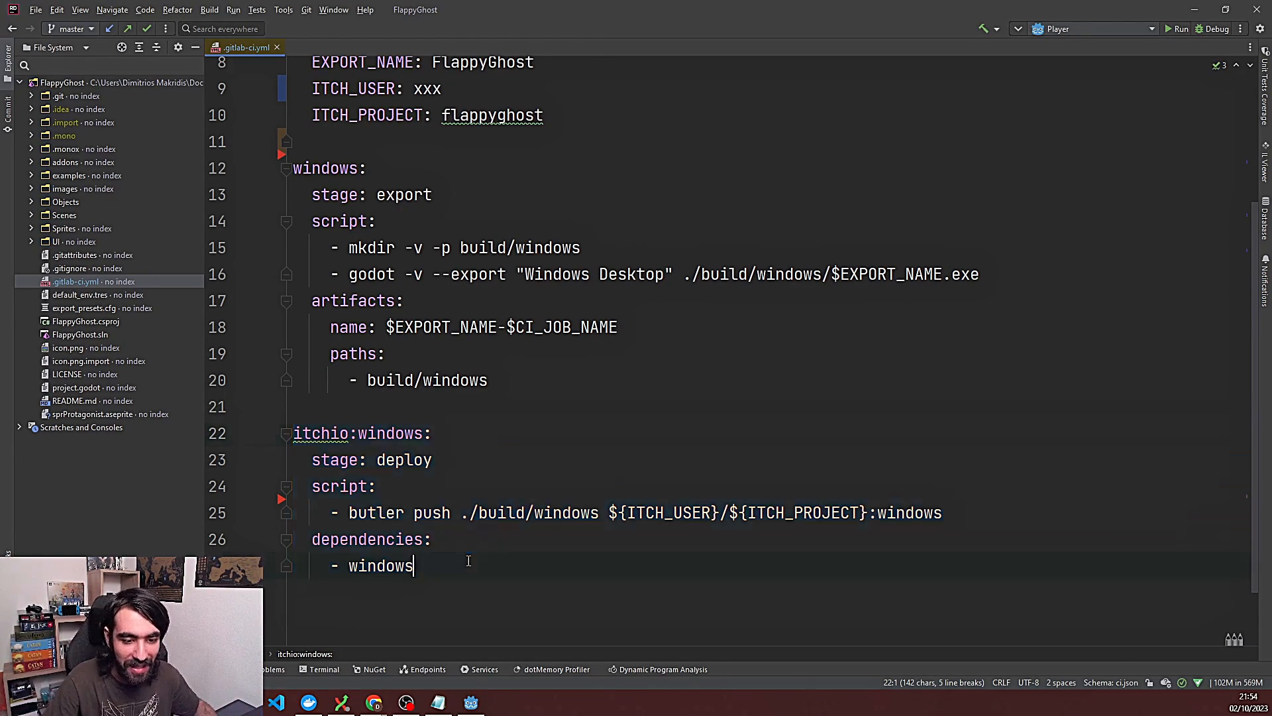
{"action": "left_click", "coordinate": [412, 566]}
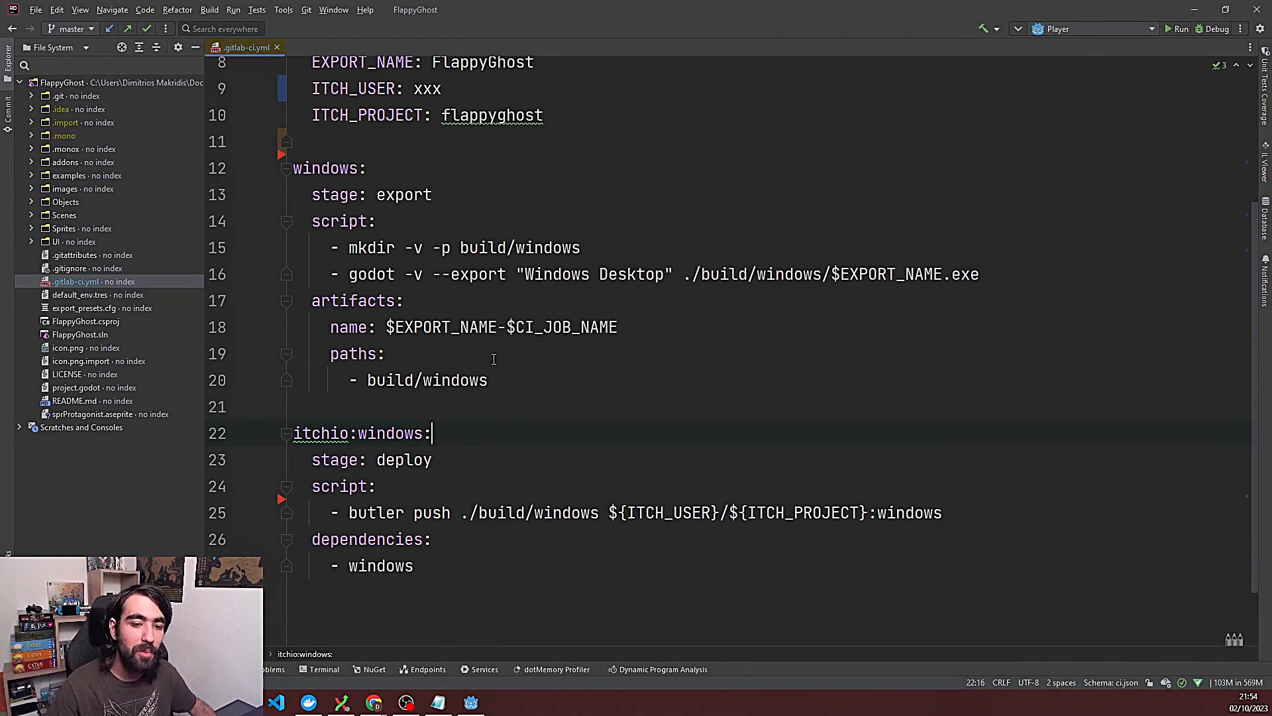
{"action": "mouse_move", "coordinate": [498, 447]}
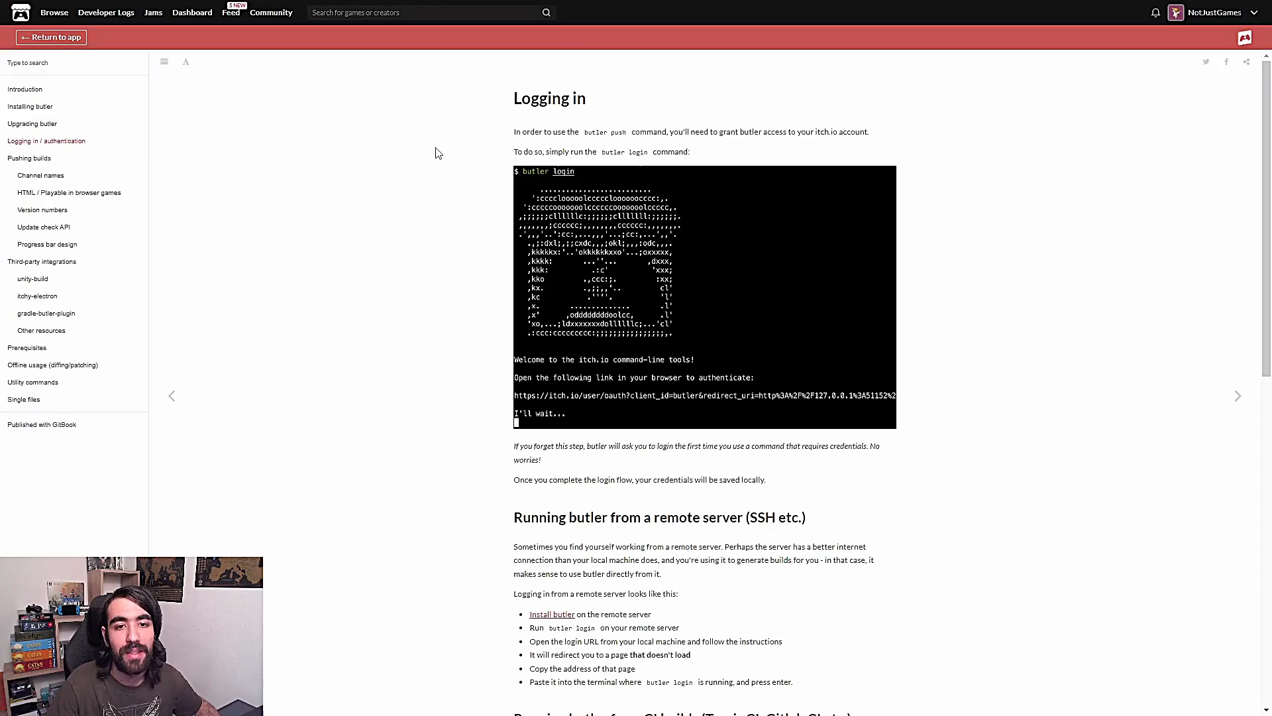
{"action": "mouse_move", "coordinate": [674, 270]}
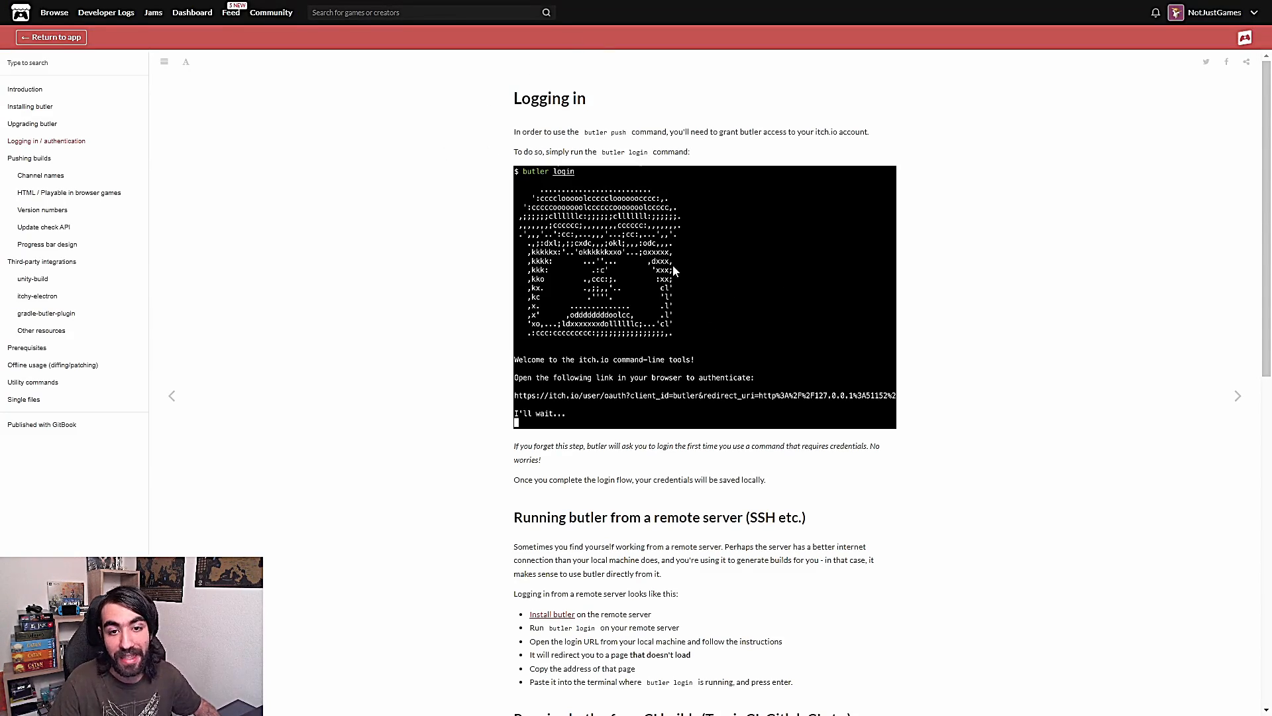
{"action": "mouse_move", "coordinate": [610, 123]}
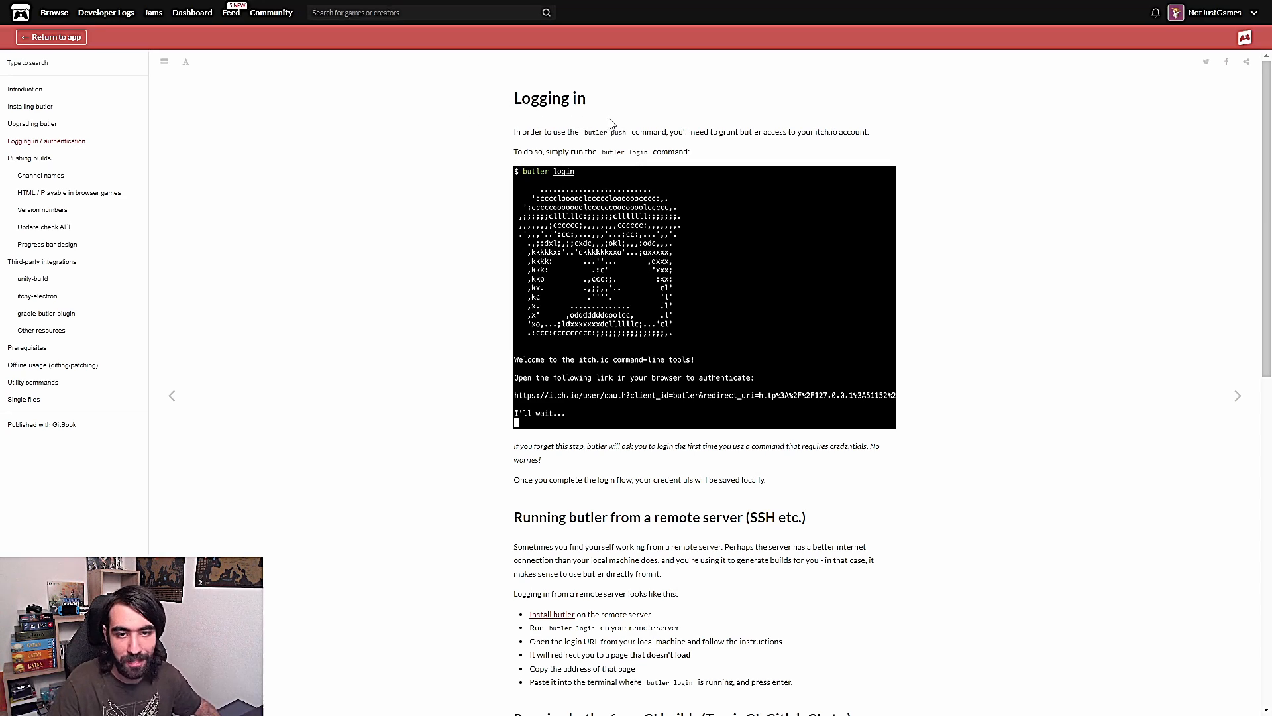
{"action": "mouse_move", "coordinate": [696, 164]}
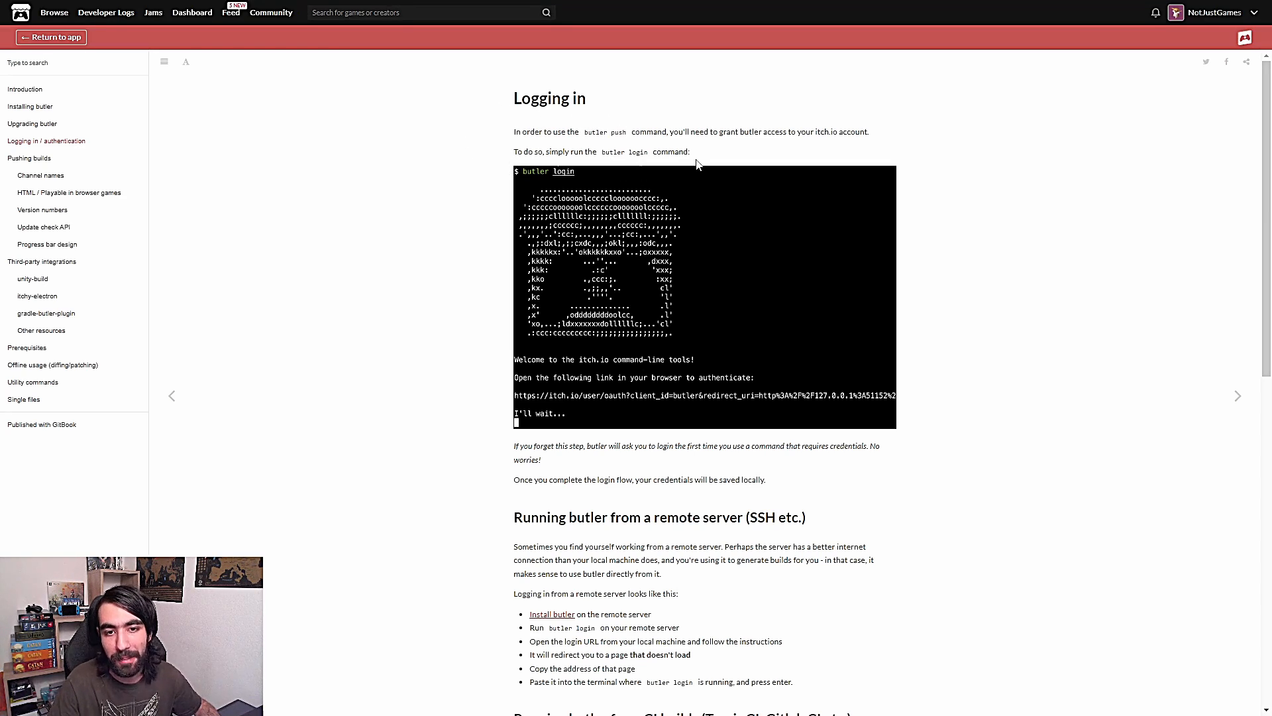
{"action": "mouse_move", "coordinate": [155, 106]}
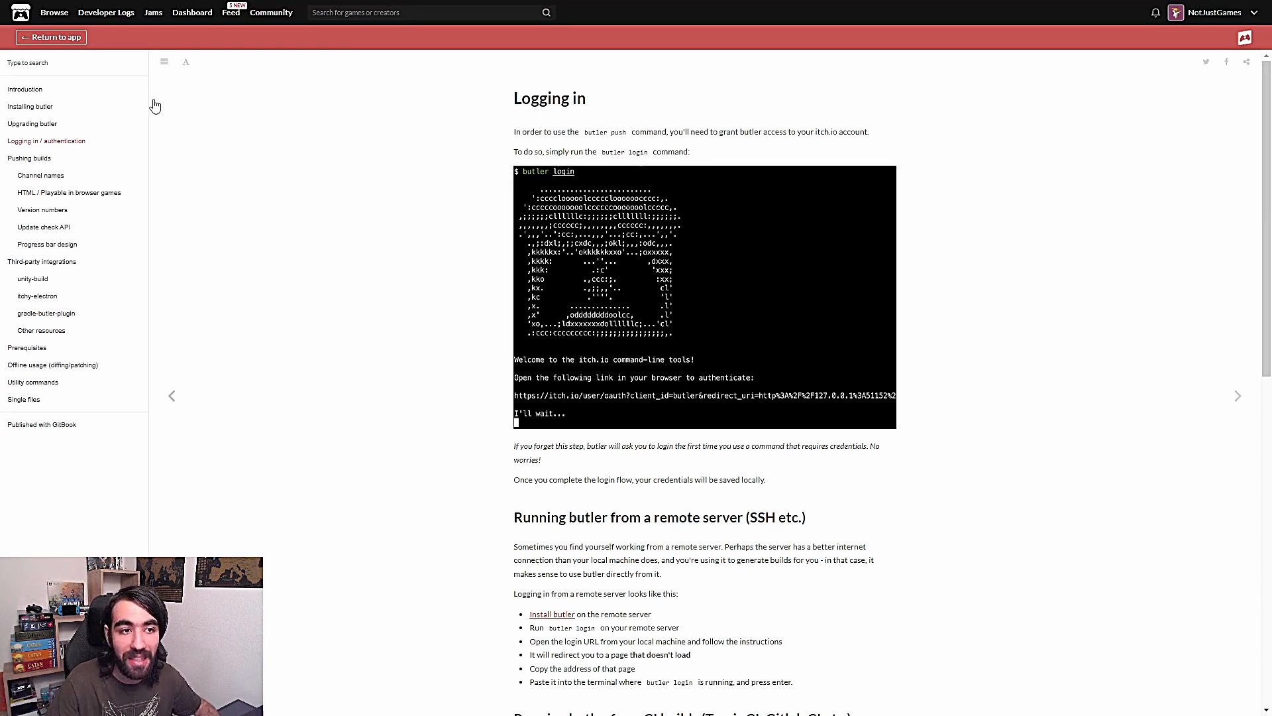
{"action": "mouse_move", "coordinate": [126, 37]}
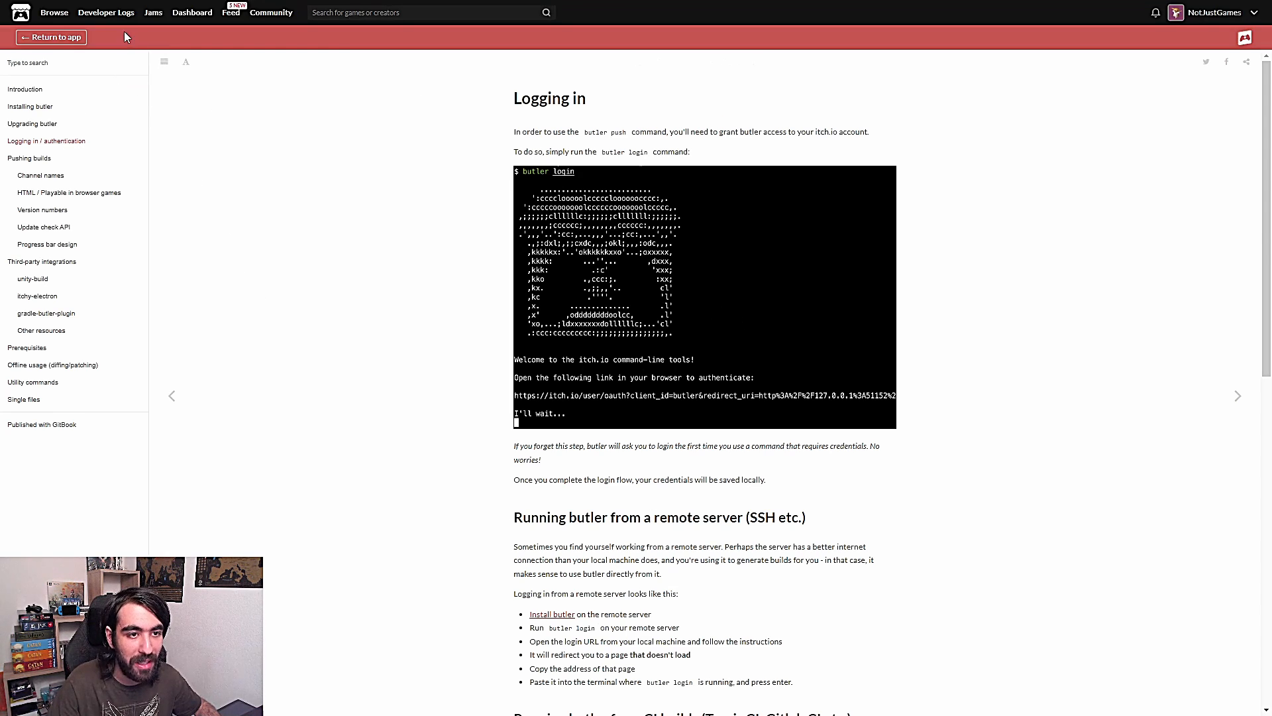
- Scroll to 'Running butler from CI builds' and select the BUTLER_API_KEY variable name
{"action": "scroll", "scroll_direction": "down", "scroll_amount": 3}
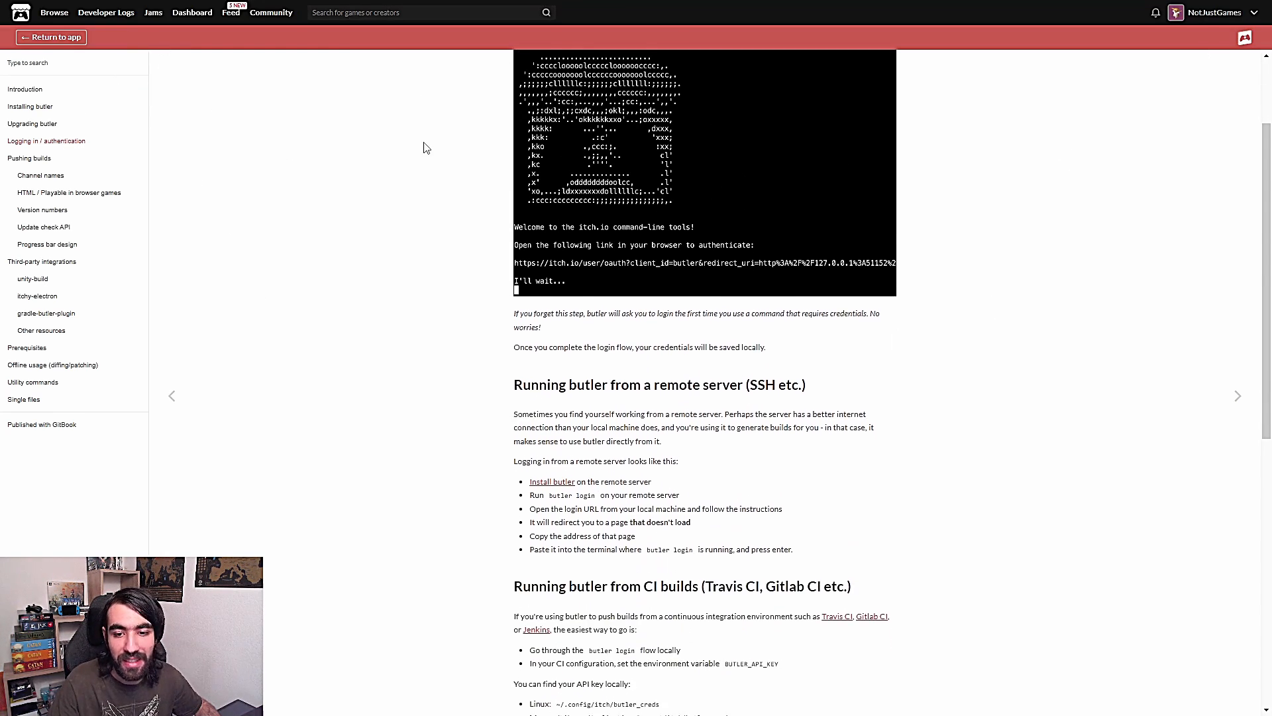
{"action": "scroll", "scroll_direction": "down", "scroll_amount": 3}
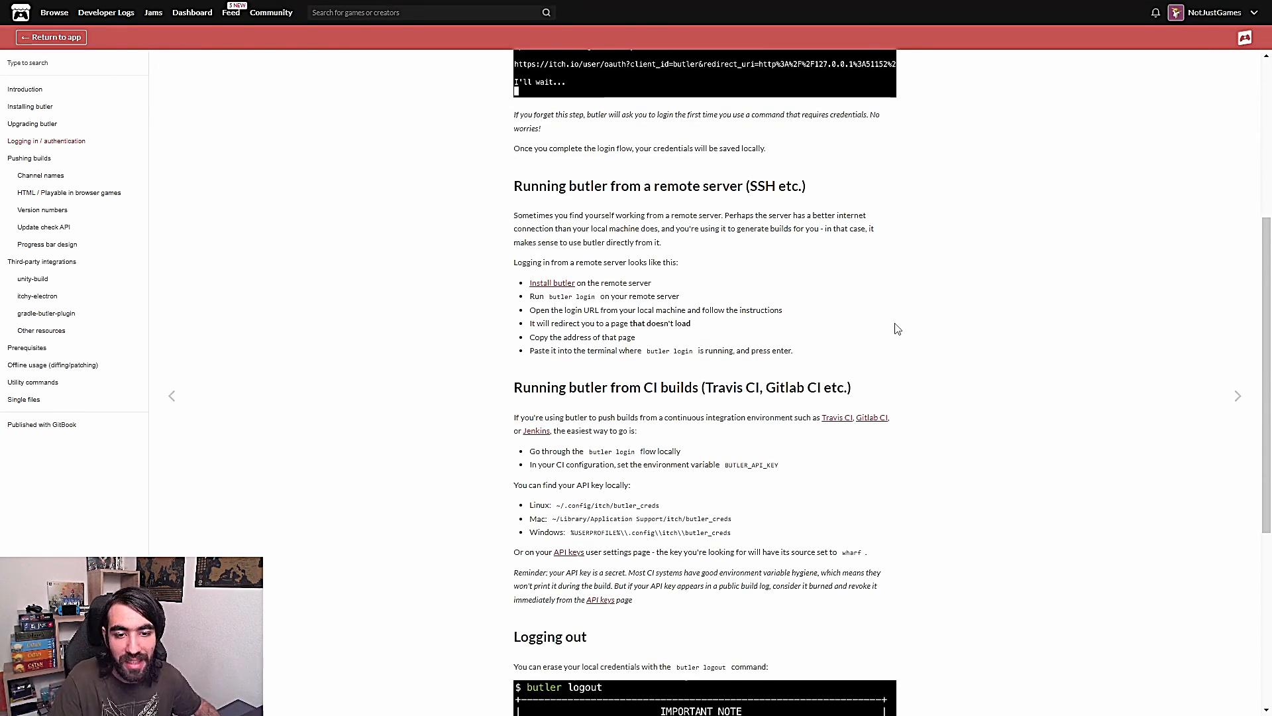
{"action": "scroll", "scroll_direction": "down", "scroll_amount": 3}
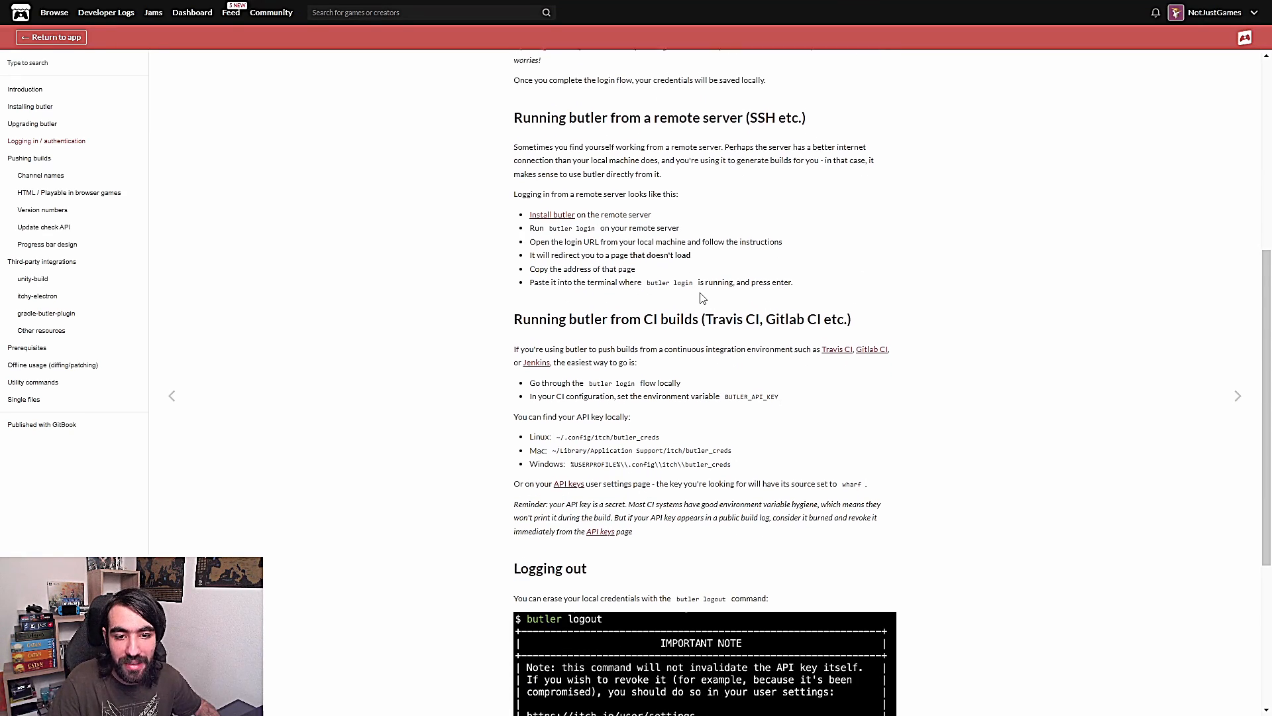
{"action": "scroll", "scroll_direction": "down", "scroll_amount": 3}
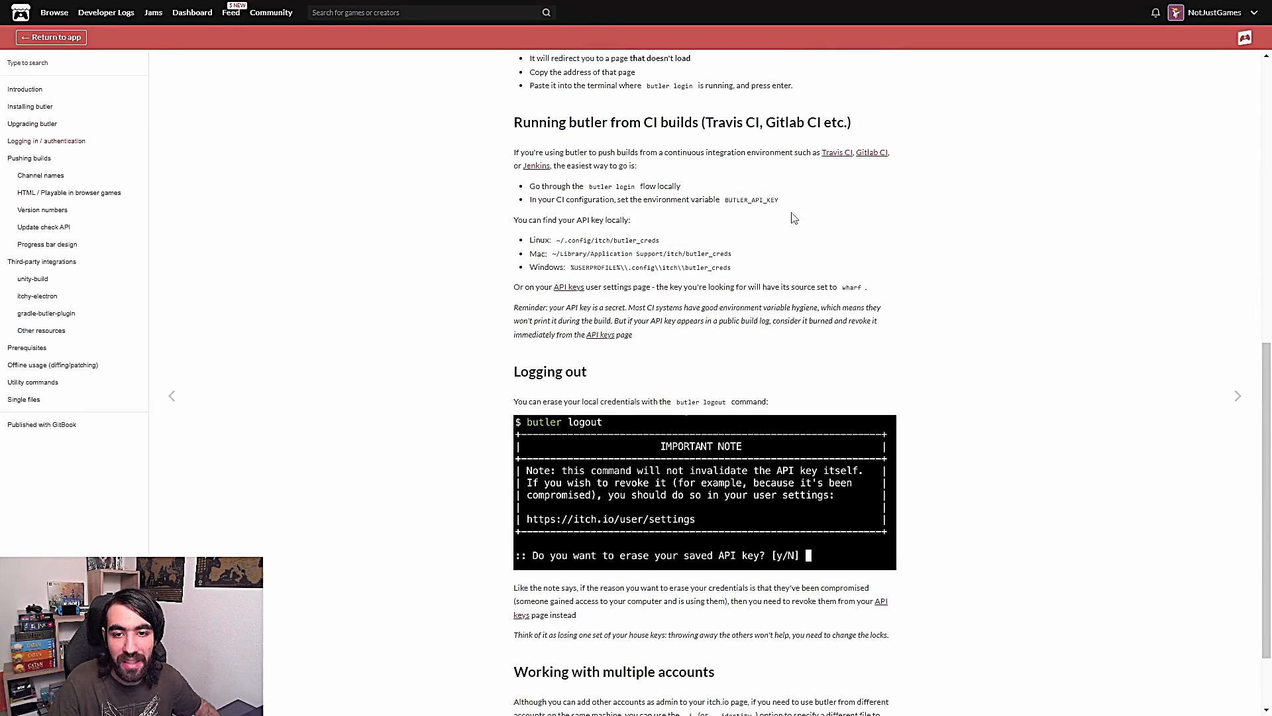
{"action": "double_click", "coordinate": [750, 200]}
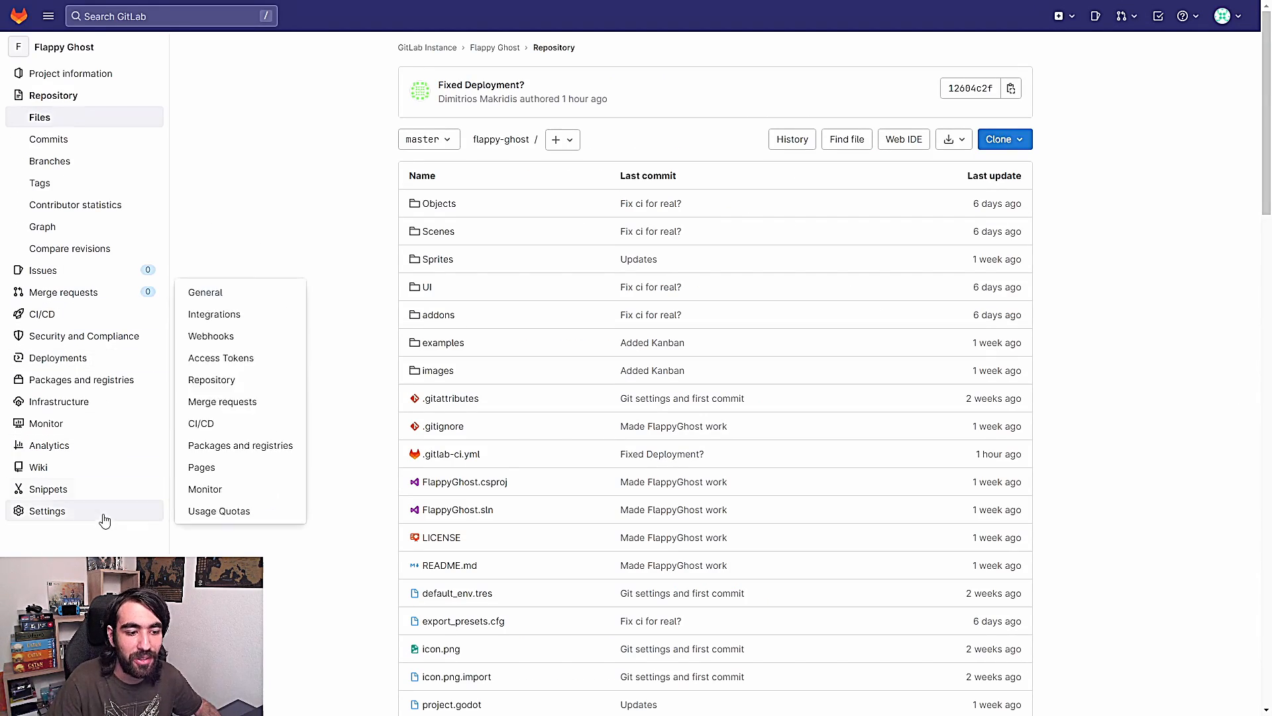
{"action": "mouse_move", "coordinate": [225, 423]}
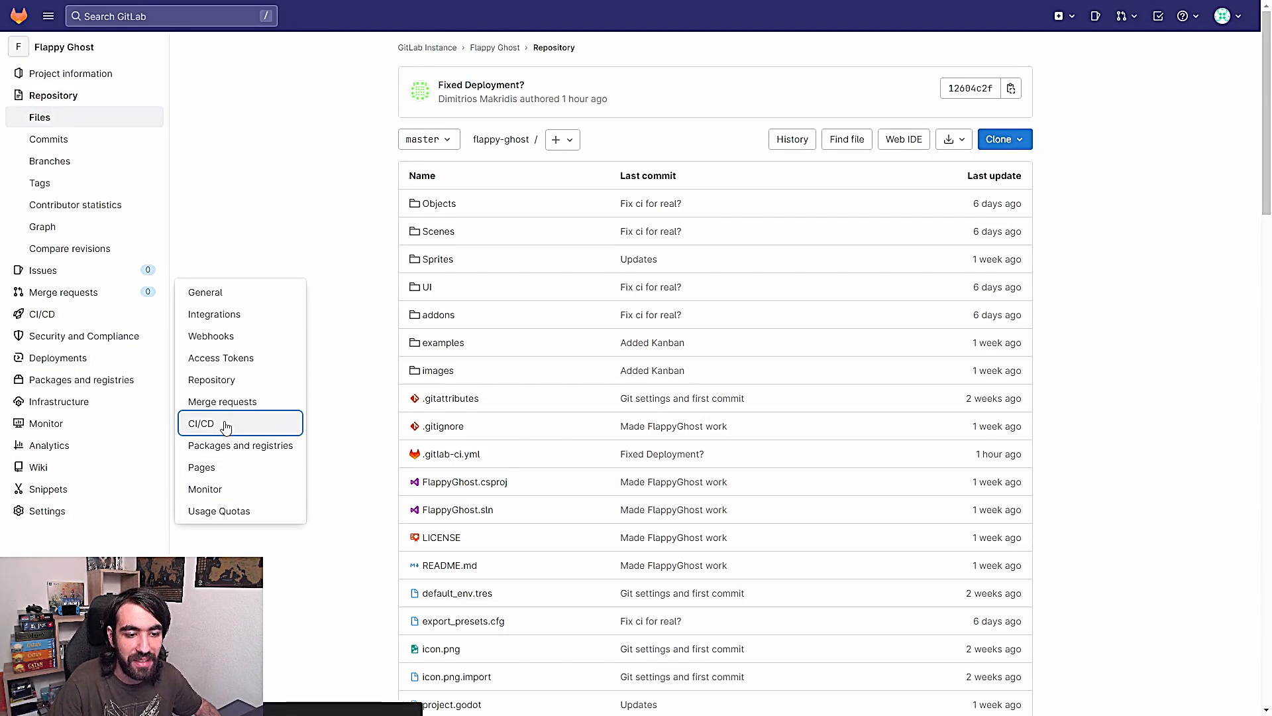
- Show the CI/CD Variables section in GitLab settings, confirming the protected BUTLER_API_KEY variable
{"action": "left_click", "coordinate": [200, 423]}
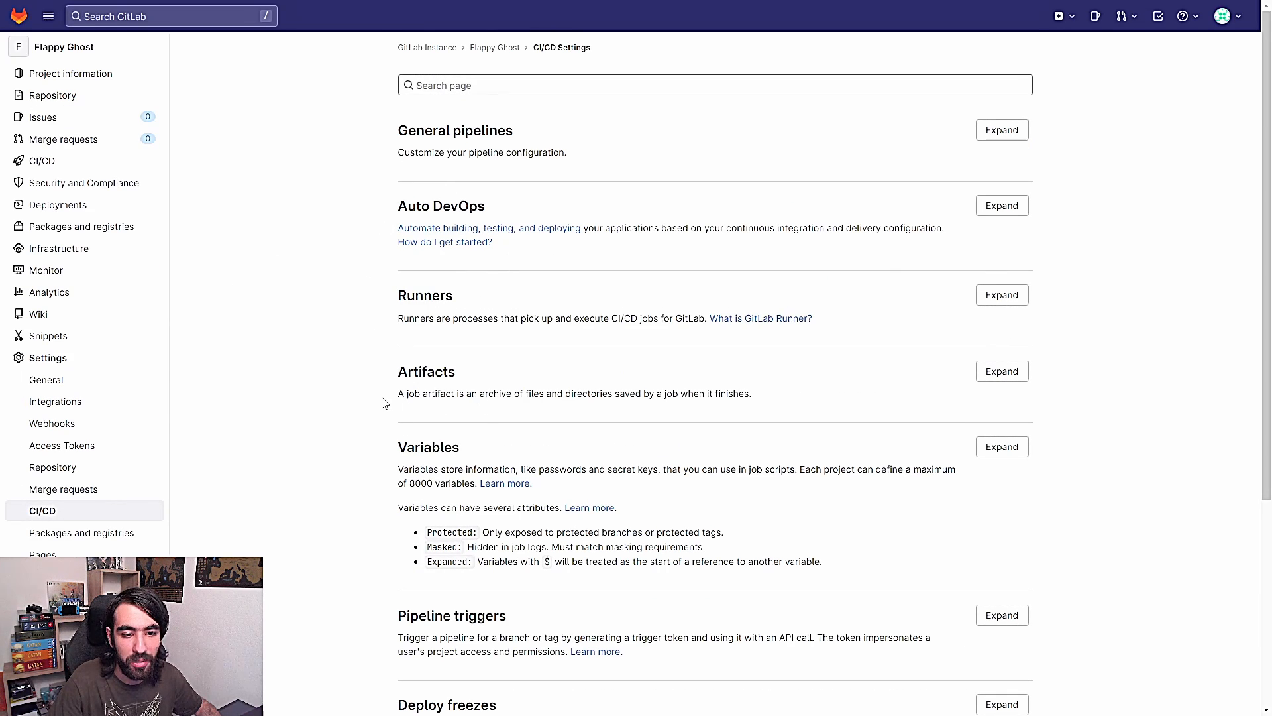
{"action": "left_click", "coordinate": [1002, 447]}
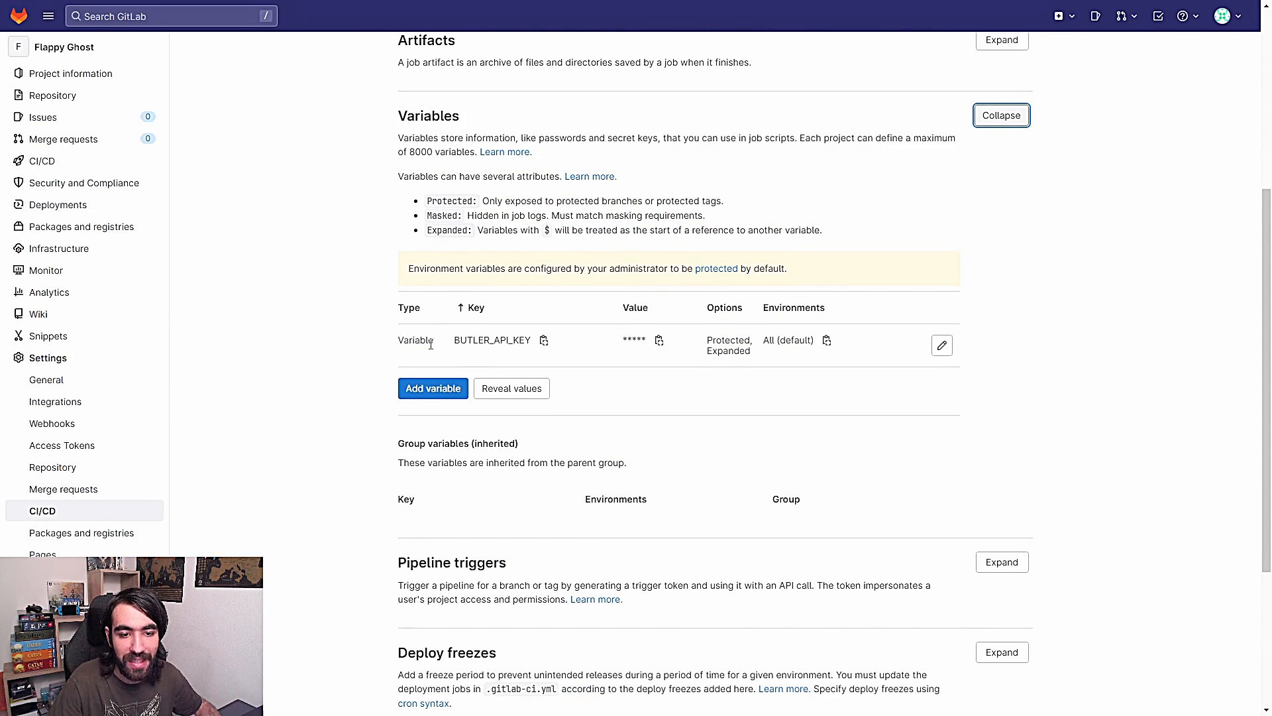
{"action": "left_click", "coordinate": [432, 388]}
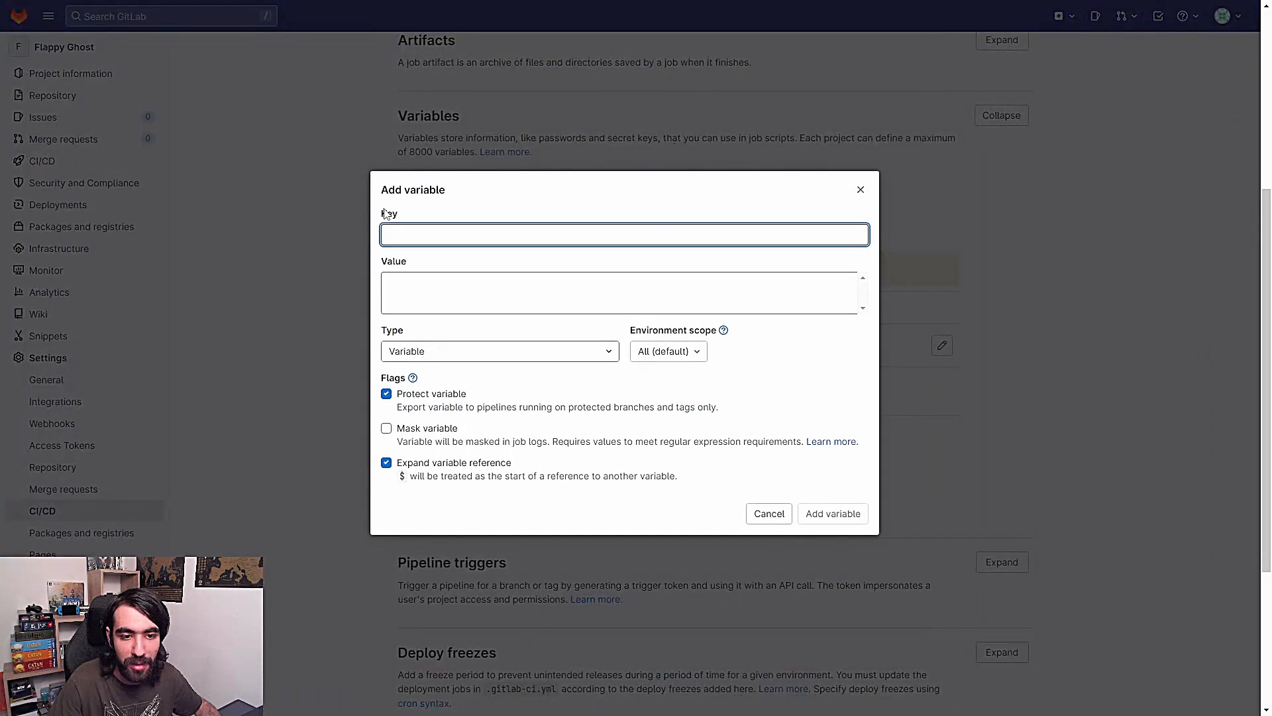
{"action": "left_click", "coordinate": [833, 513]}
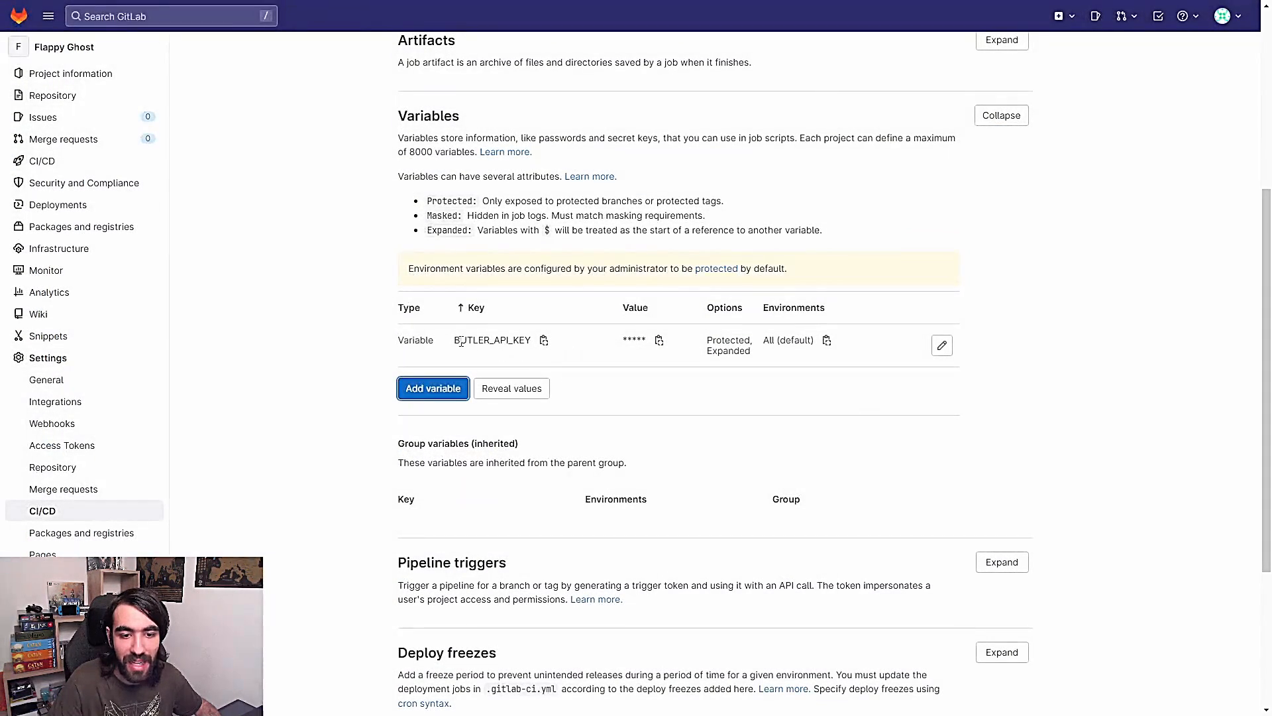
{"action": "double_click", "coordinate": [492, 340]}
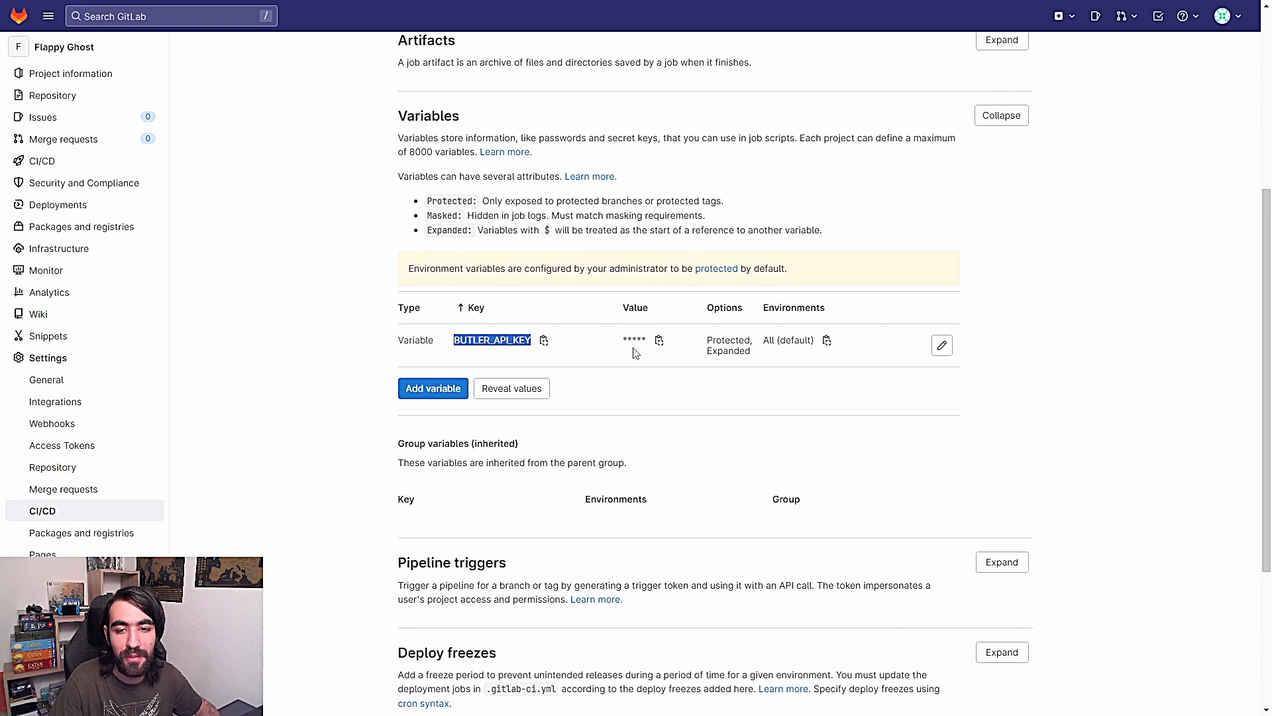
{"action": "mouse_move", "coordinate": [653, 367]}
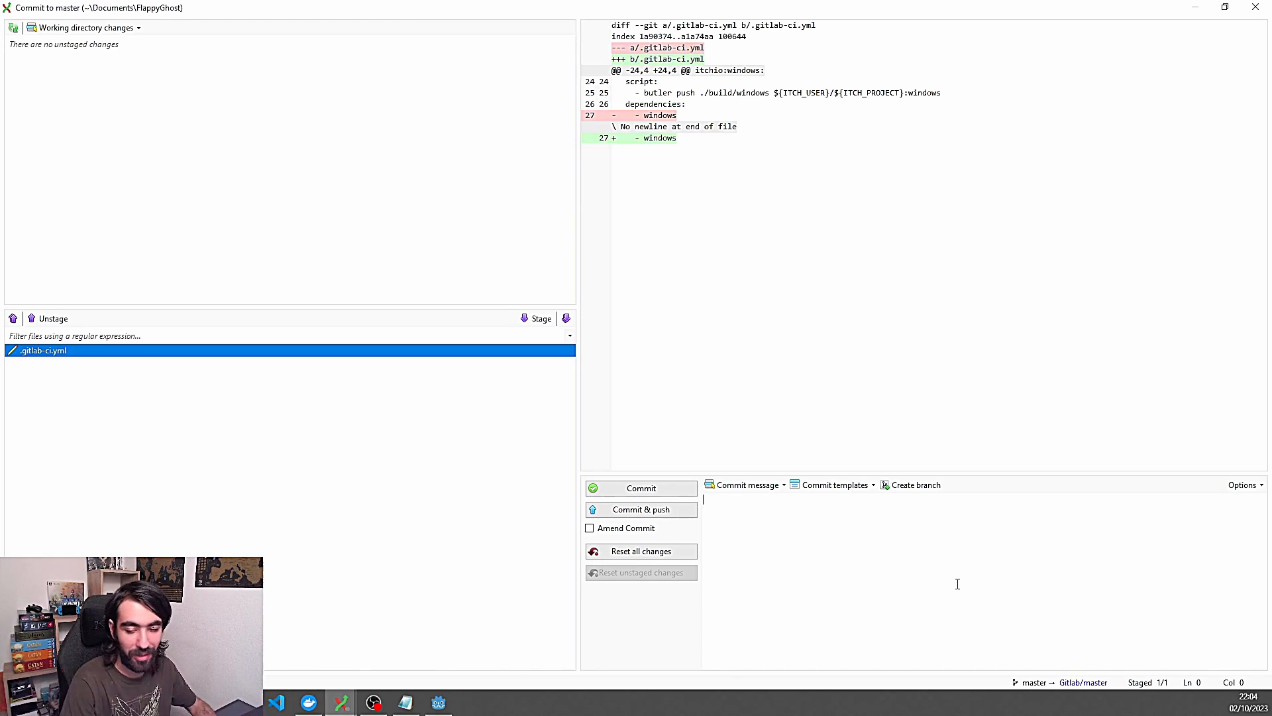
- Commit and push the .gitlab-ci.yml change to master with message 'Please Work This Time!!!'
{"action": "type", "text": "Please Work"}
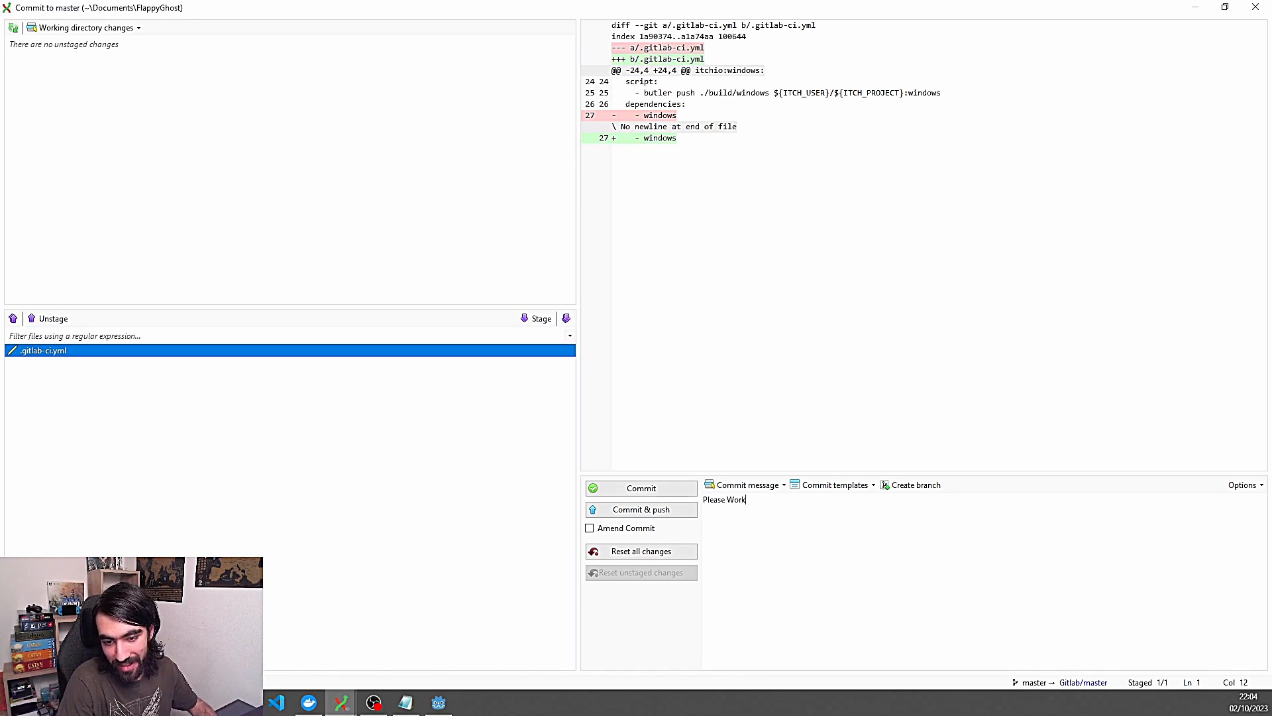
{"action": "type", "text": "Thin"}
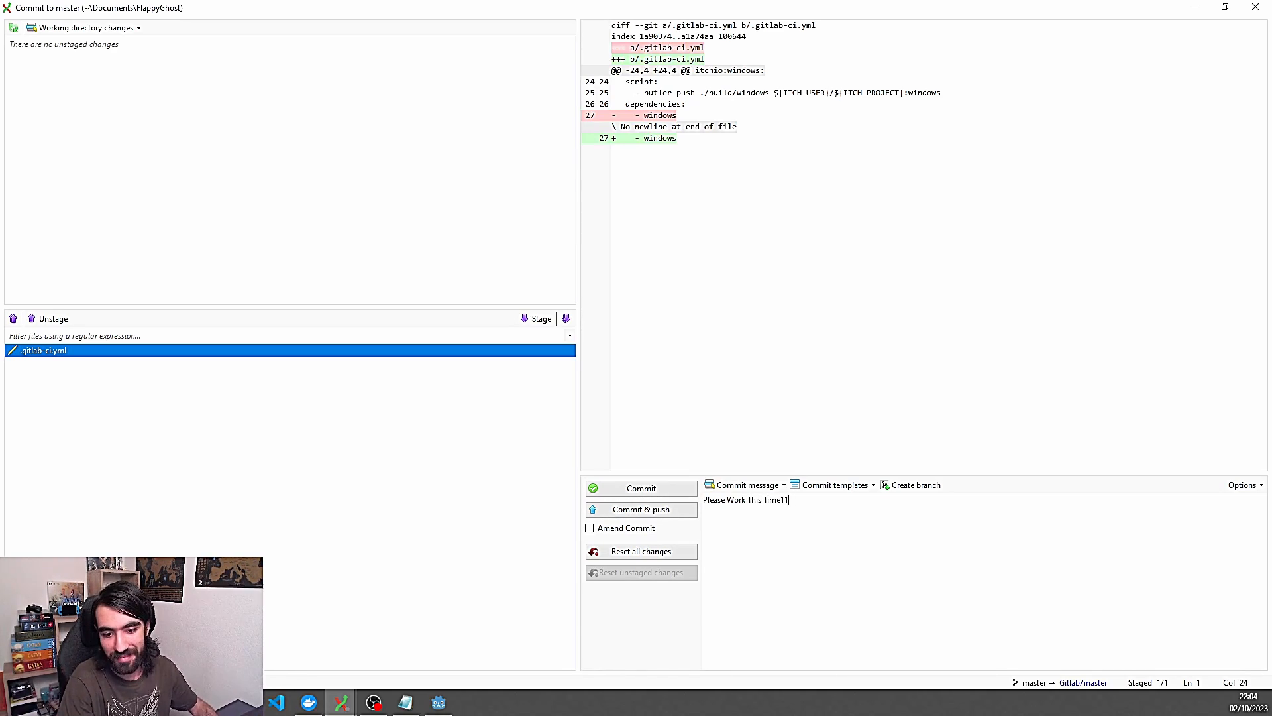
{"action": "type", "text": "!!!"}
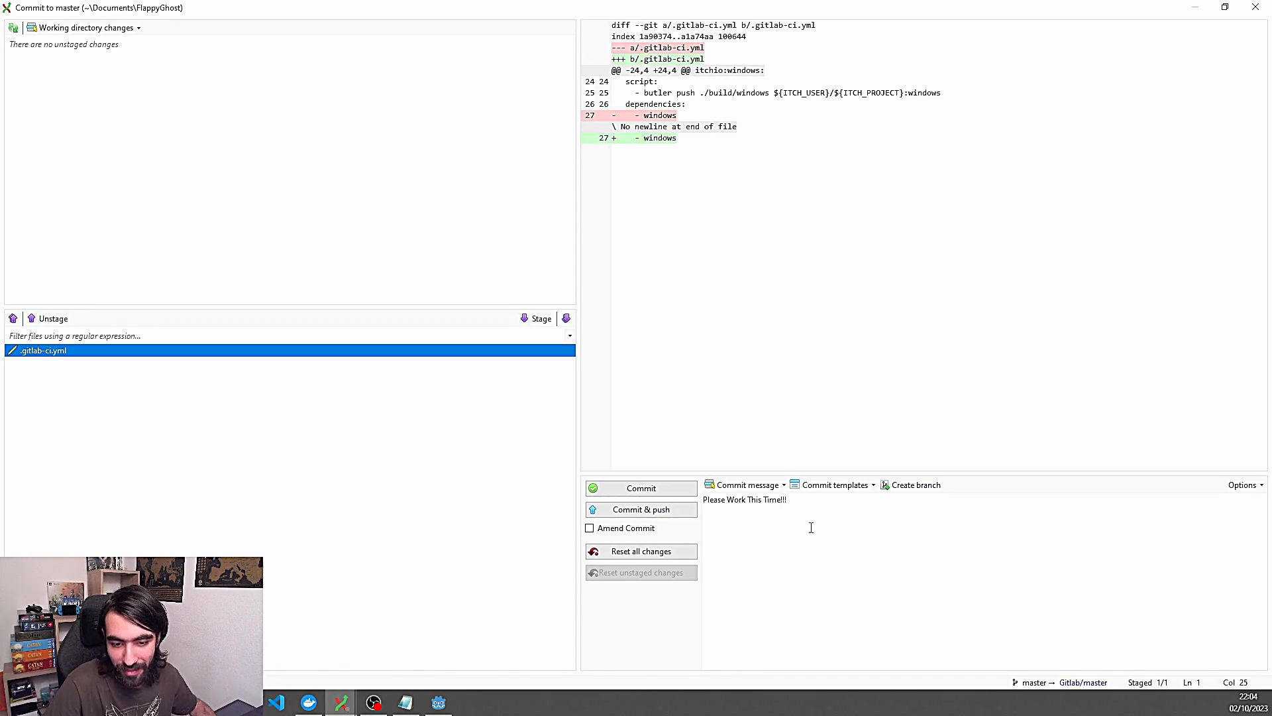
{"action": "left_click", "coordinate": [640, 509]}
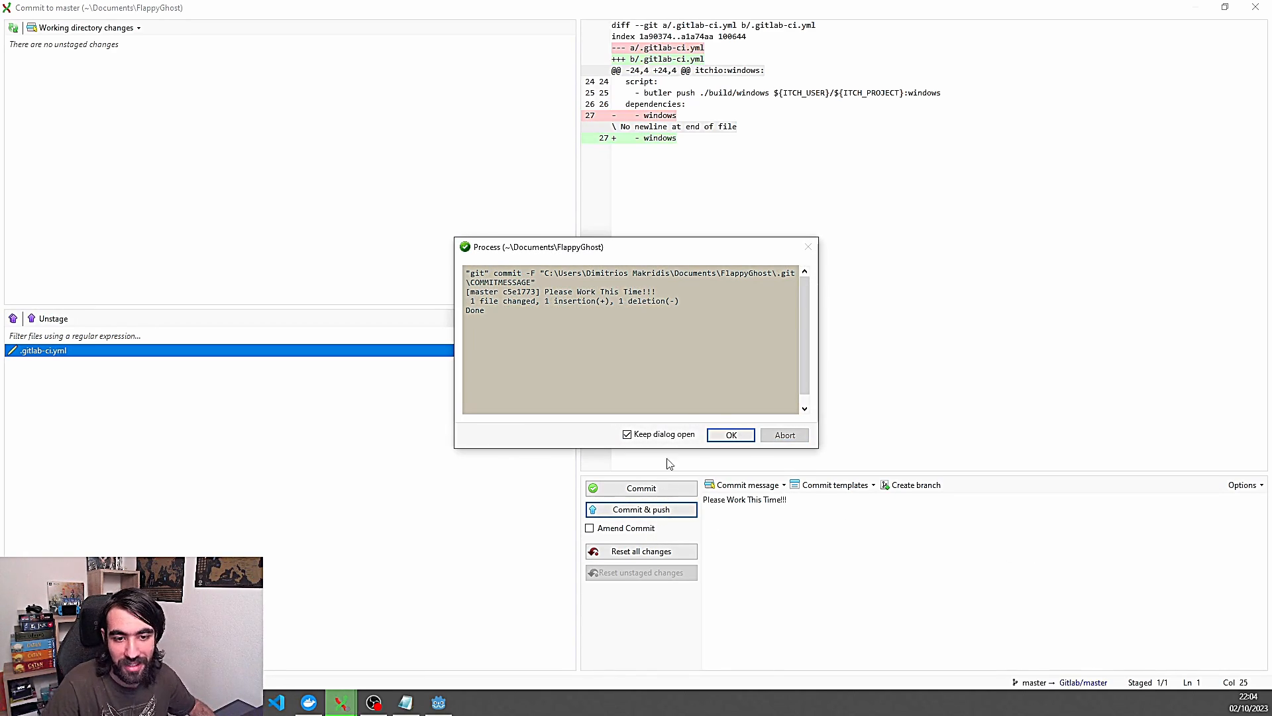
- View pipeline #337 for the new commit and the log of its windows export job
{"action": "left_click", "coordinate": [729, 435]}
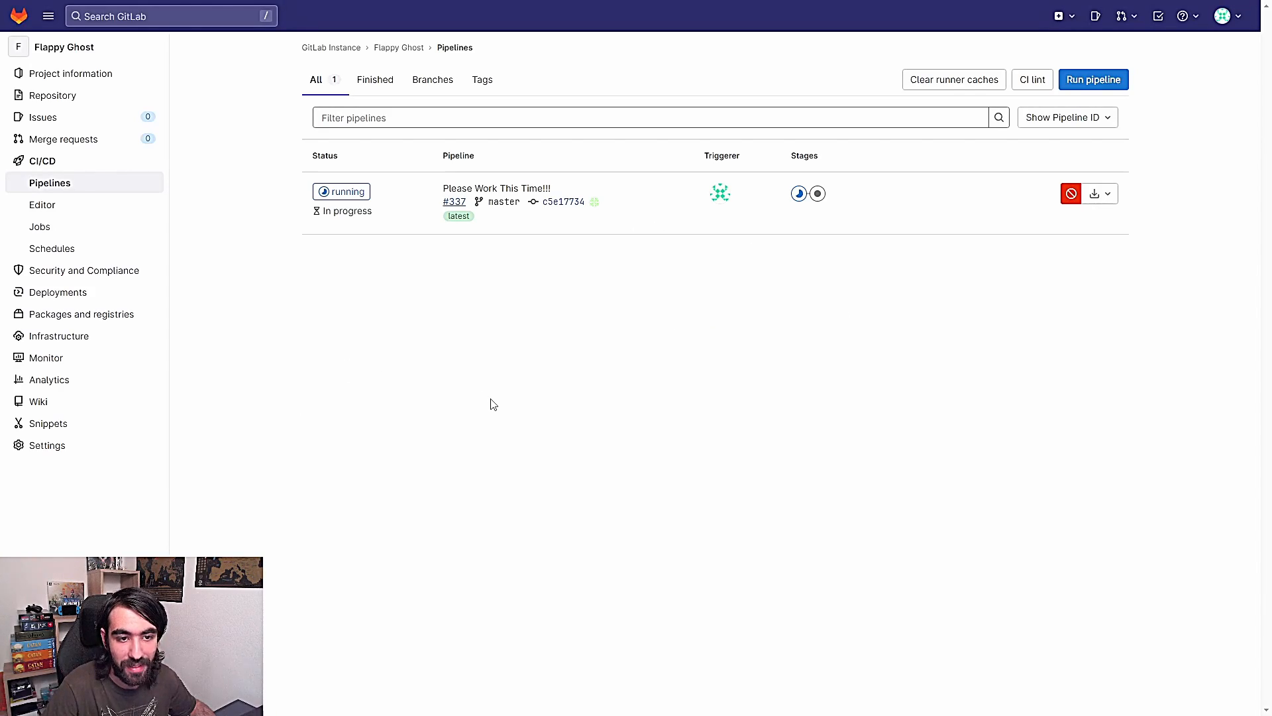
{"action": "mouse_move", "coordinate": [341, 191]}
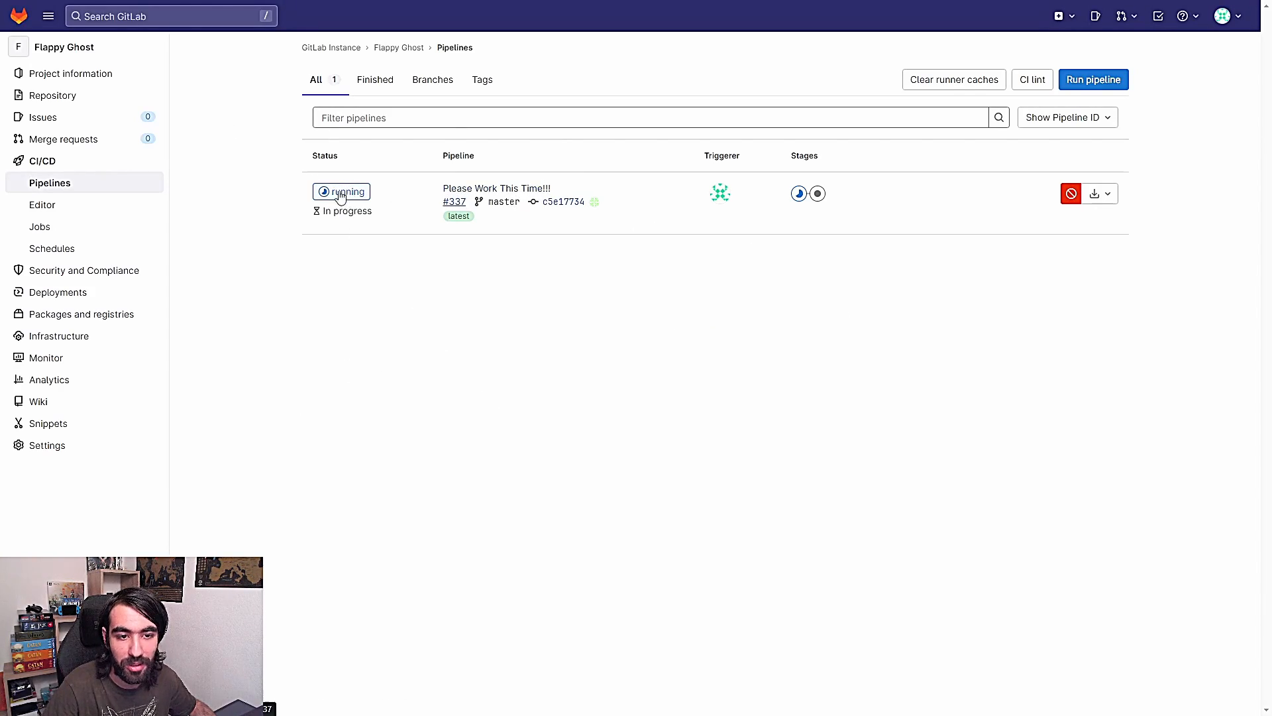
{"action": "mouse_move", "coordinate": [809, 202]}
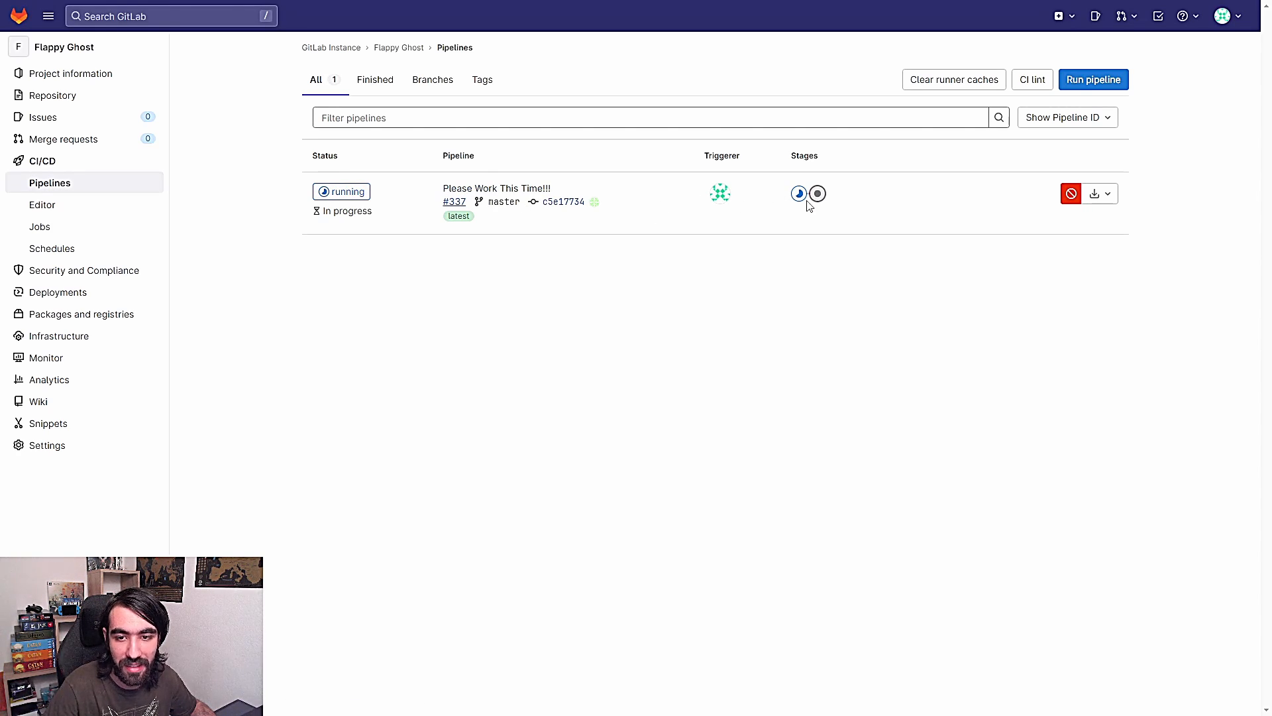
{"action": "left_click", "coordinate": [798, 193]}
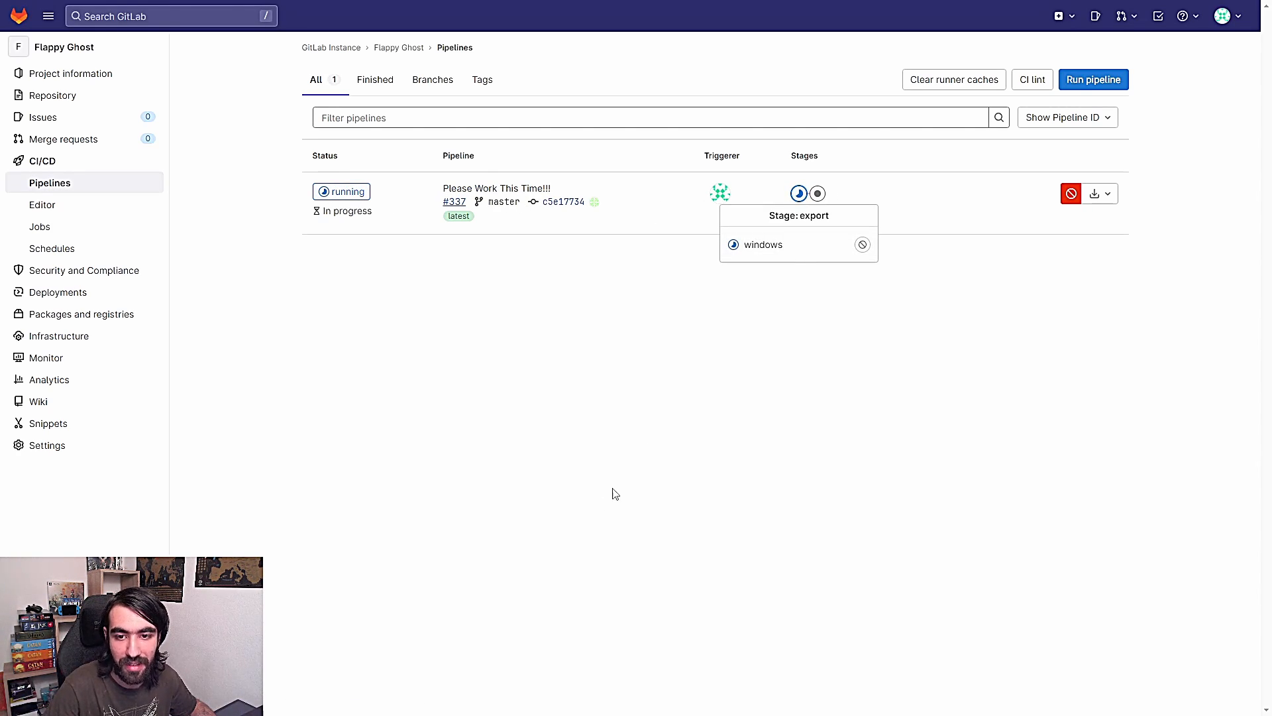
{"action": "left_click", "coordinate": [562, 202]}
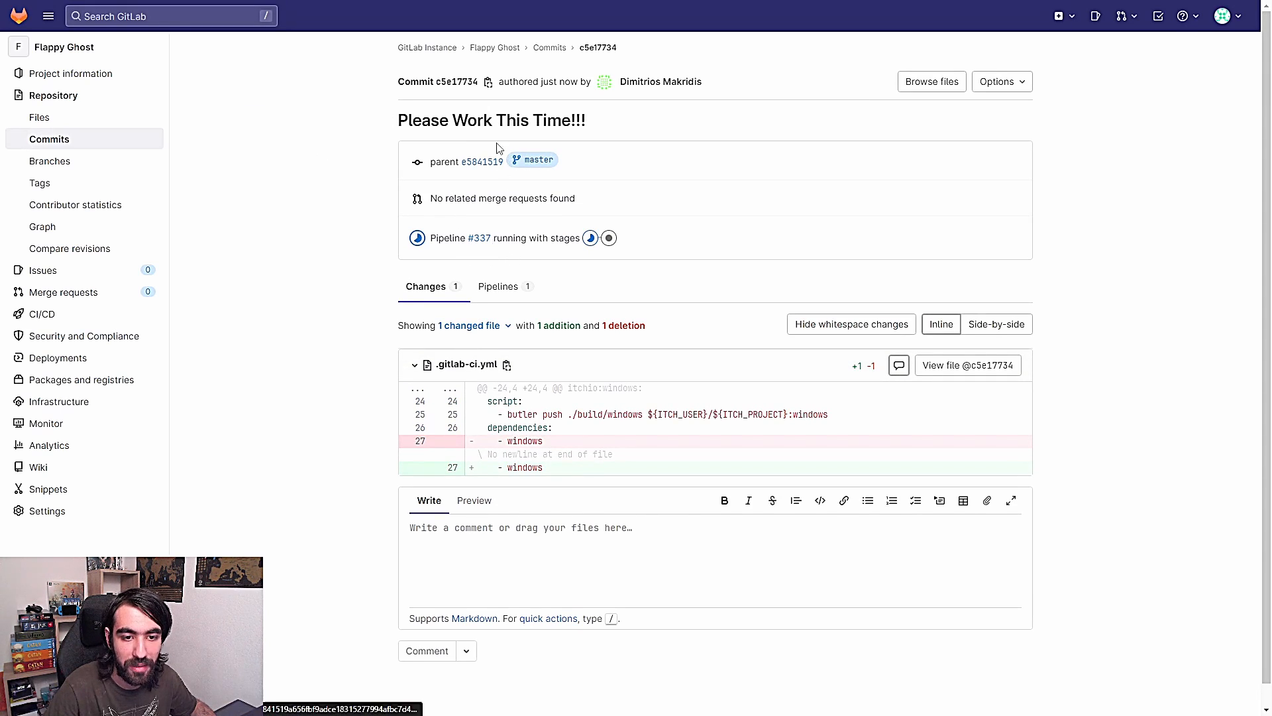
{"action": "left_click", "coordinate": [478, 237]}
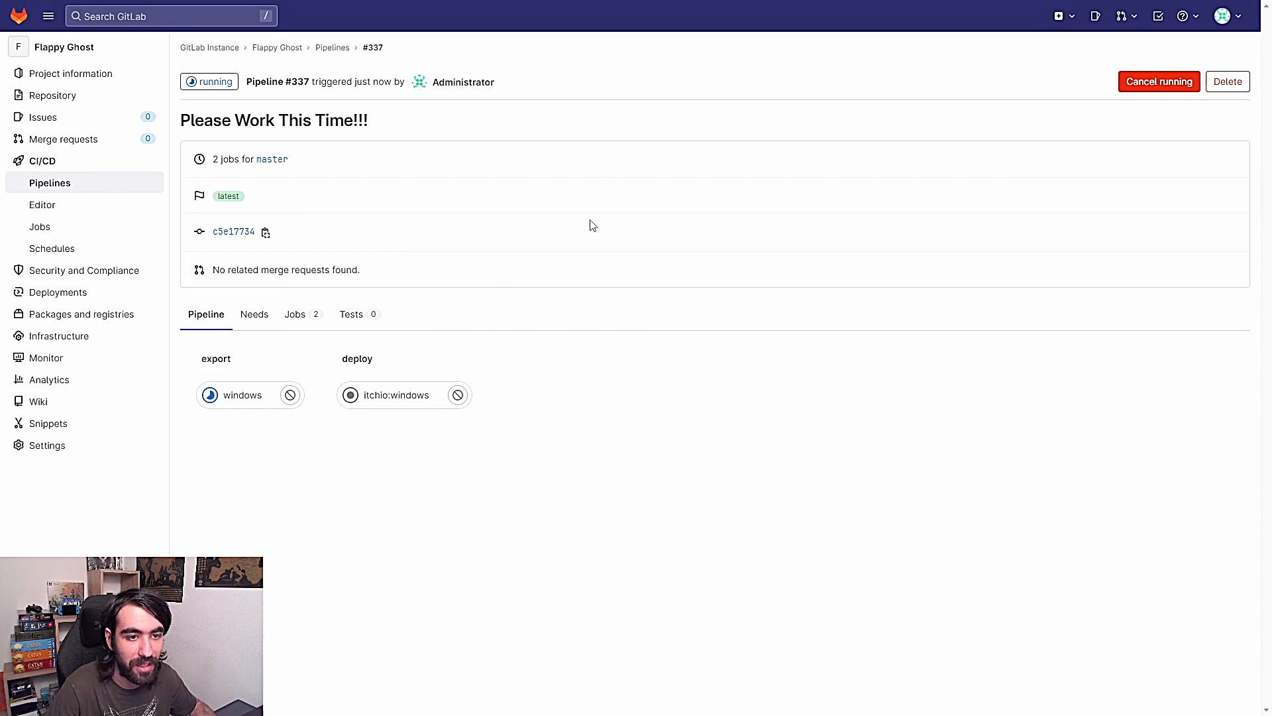
{"action": "left_click", "coordinate": [241, 395]}
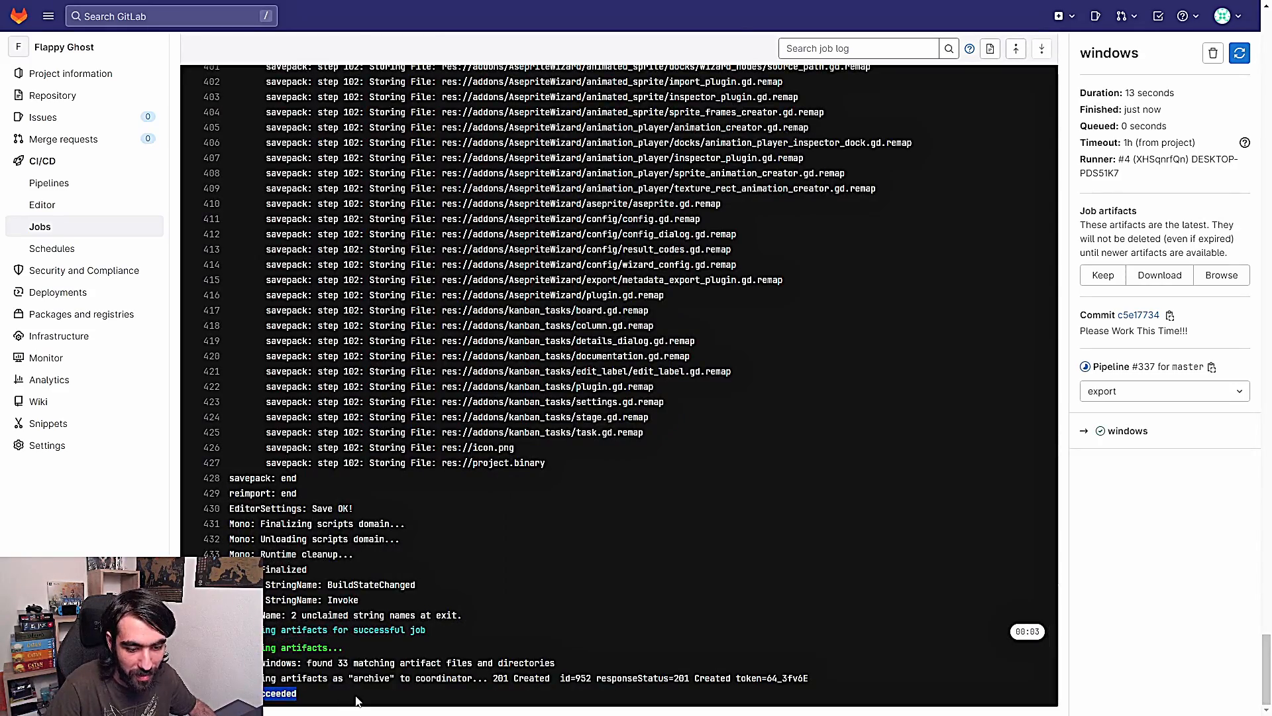
- Scroll through the windows job log to review the packed sprites, fonts and addon files
{"action": "scroll", "scroll_direction": "up", "scroll_amount": 3}
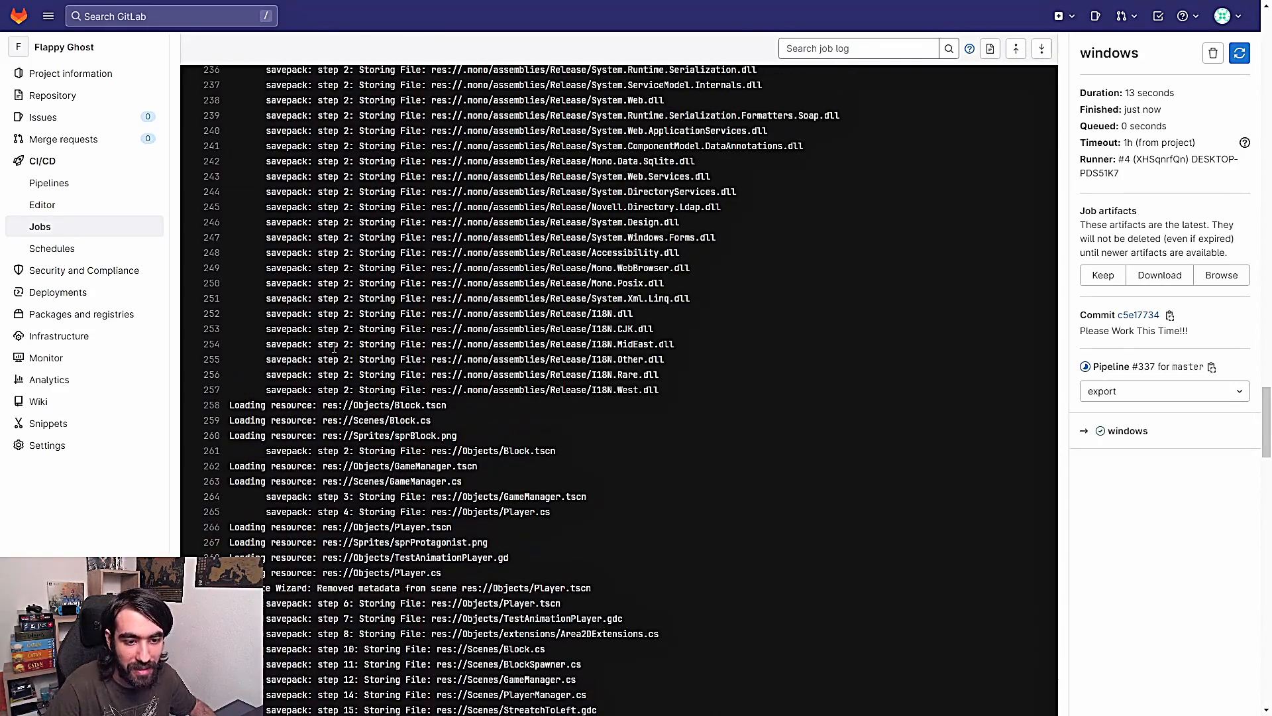
{"action": "scroll", "scroll_direction": "up", "scroll_amount": 3}
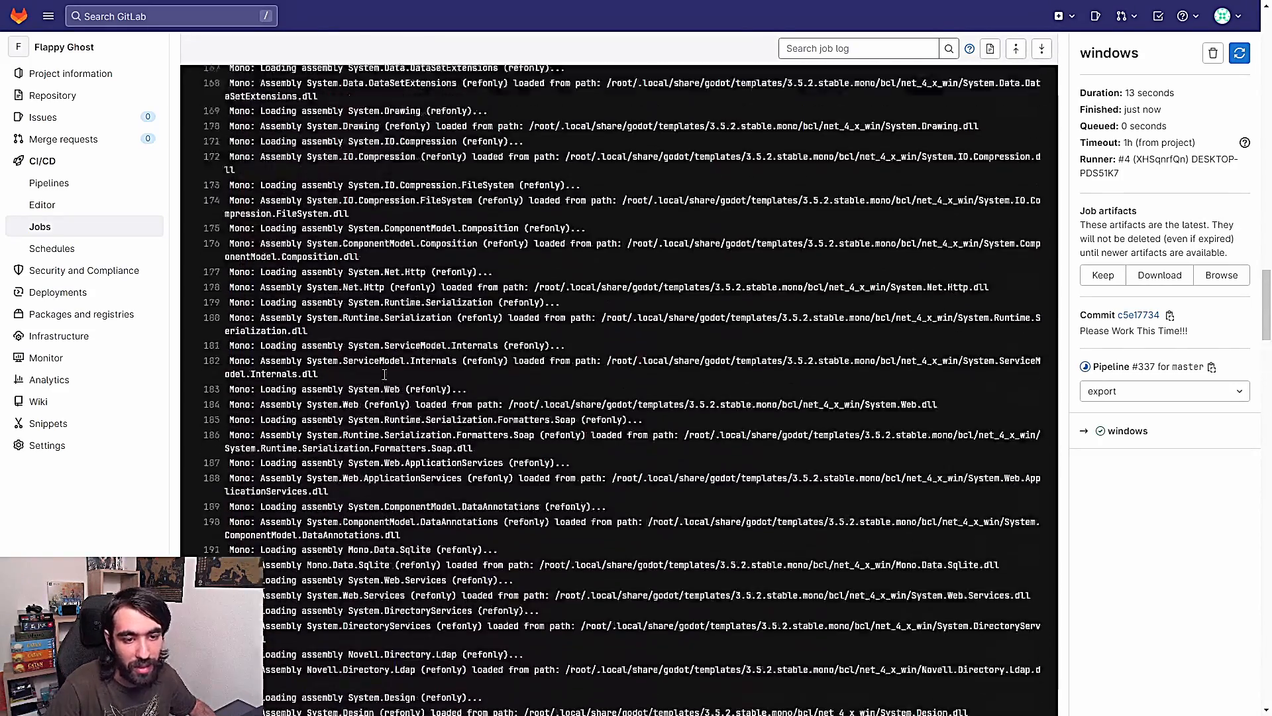
{"action": "scroll", "scroll_direction": "up", "scroll_amount": 3}
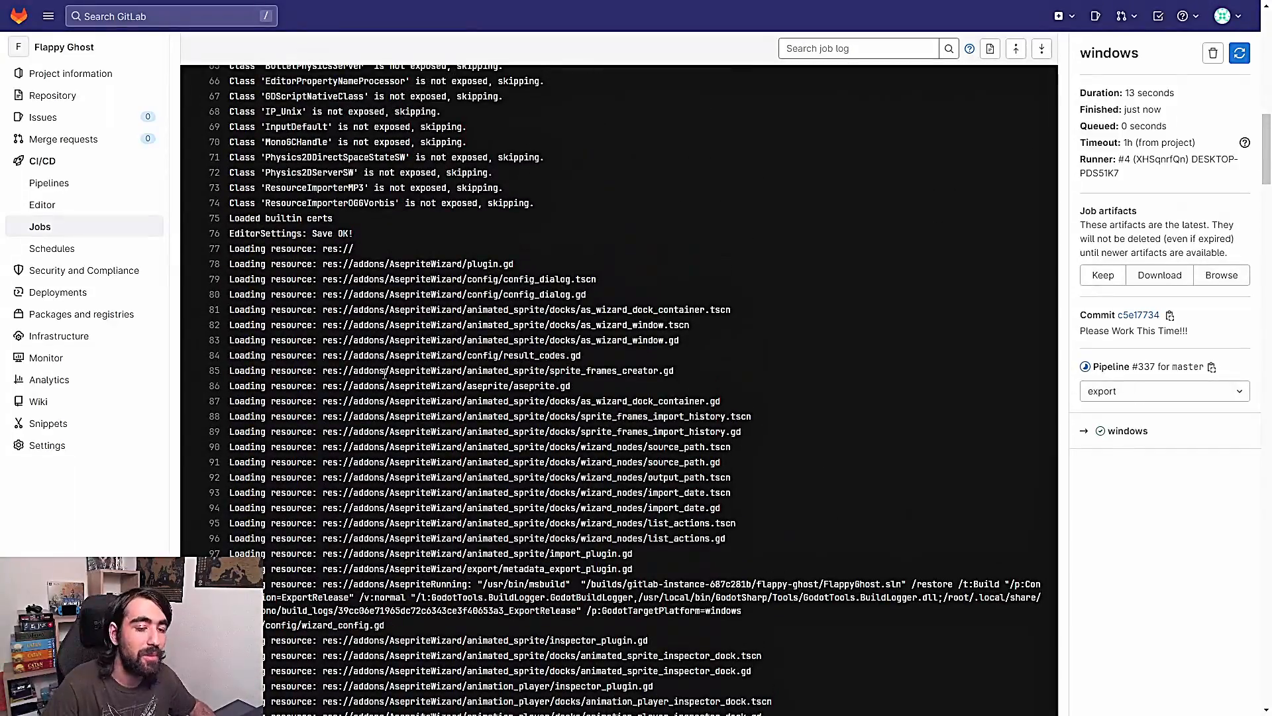
{"action": "scroll", "scroll_direction": "up", "scroll_amount": 3}
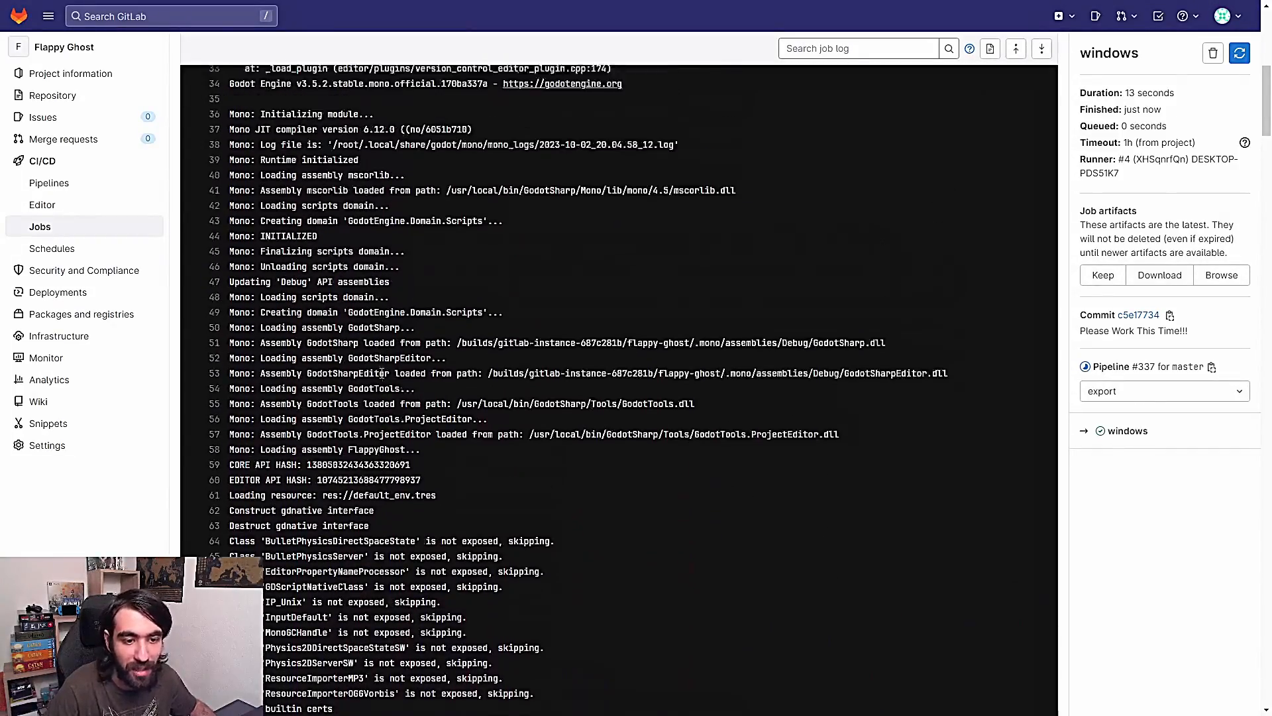
{"action": "scroll", "scroll_direction": "down", "scroll_amount": 3}
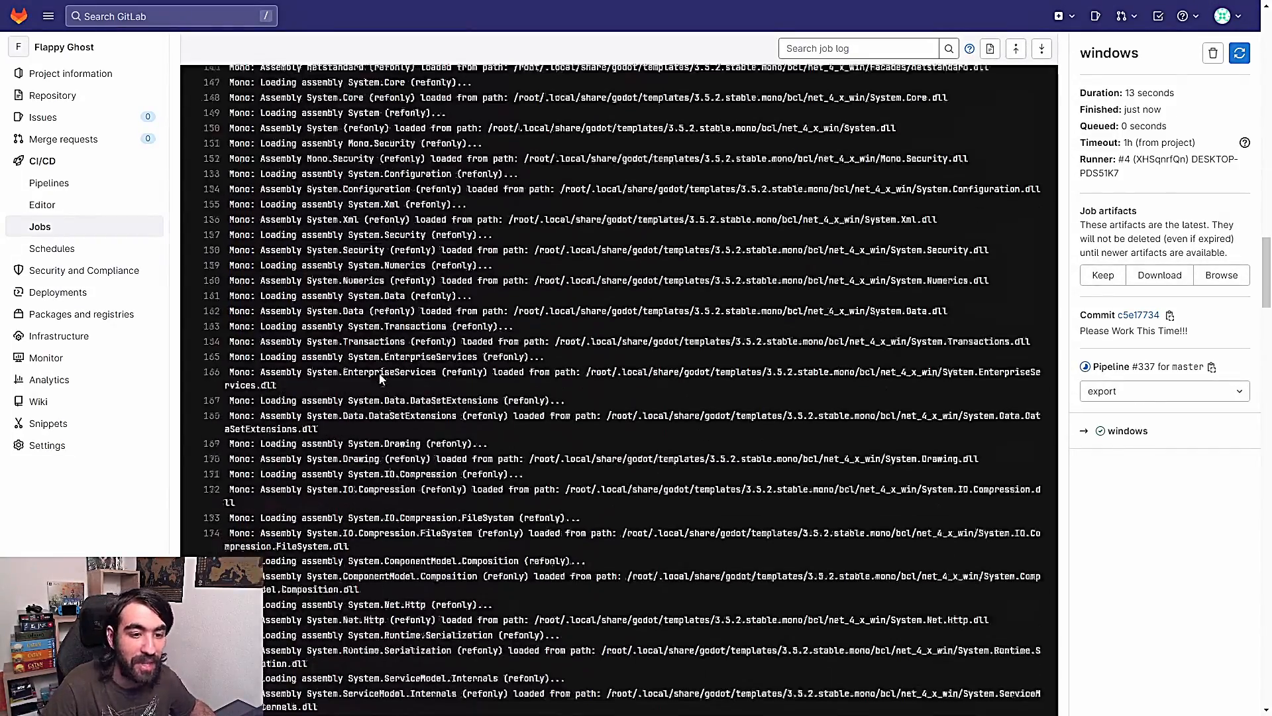
{"action": "scroll", "scroll_direction": "down", "scroll_amount": 3}
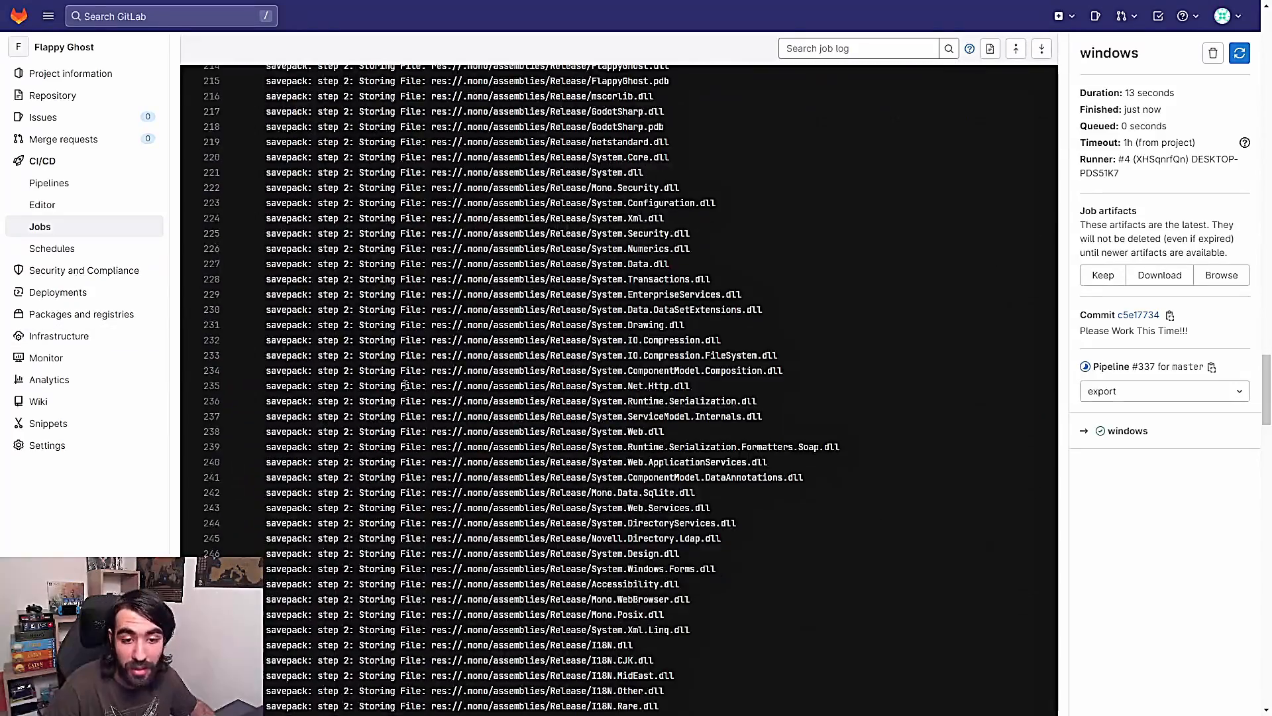
{"action": "scroll", "scroll_direction": "down", "scroll_amount": 3}
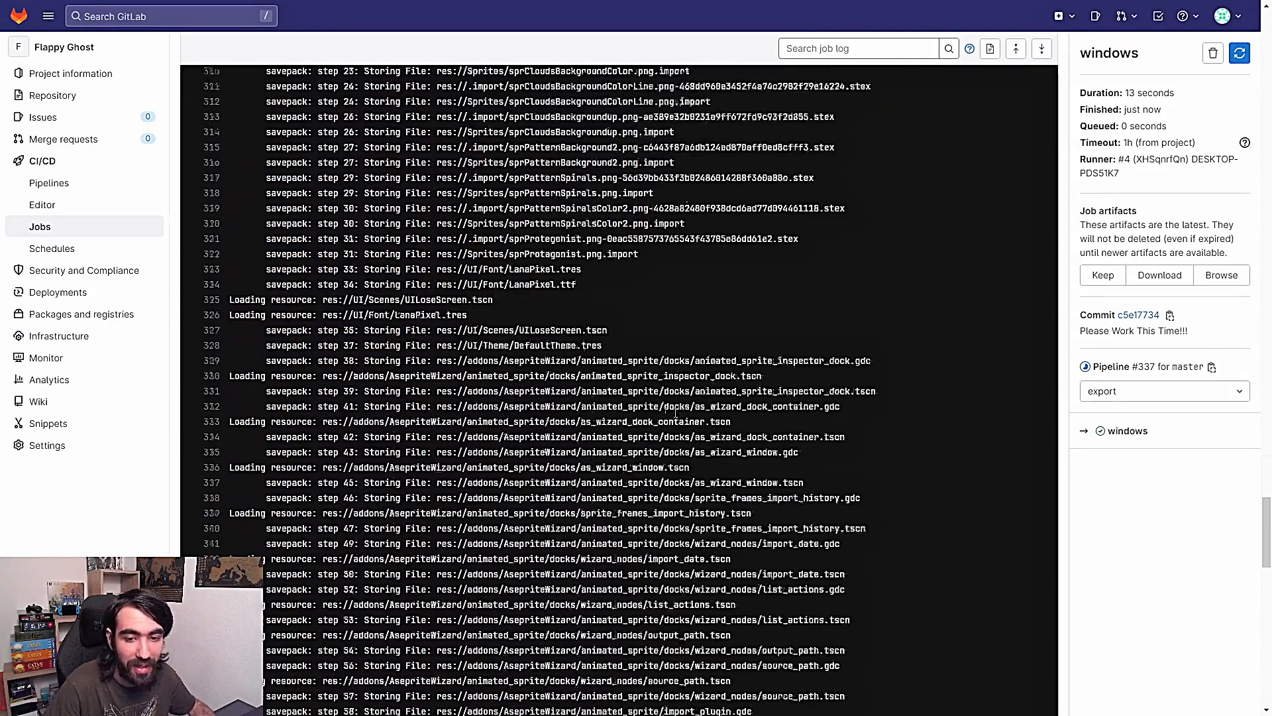
{"action": "scroll", "scroll_direction": "down", "scroll_amount": 3}
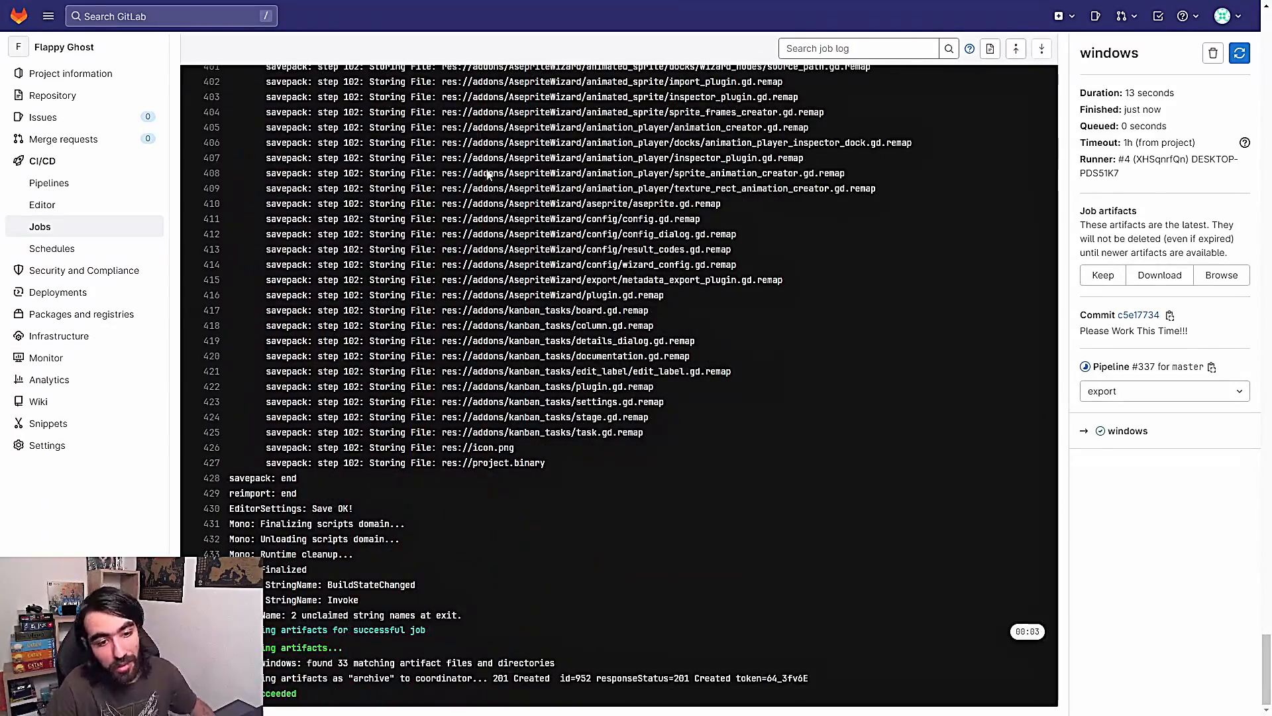
{"action": "scroll", "scroll_direction": "up", "scroll_amount": 3}
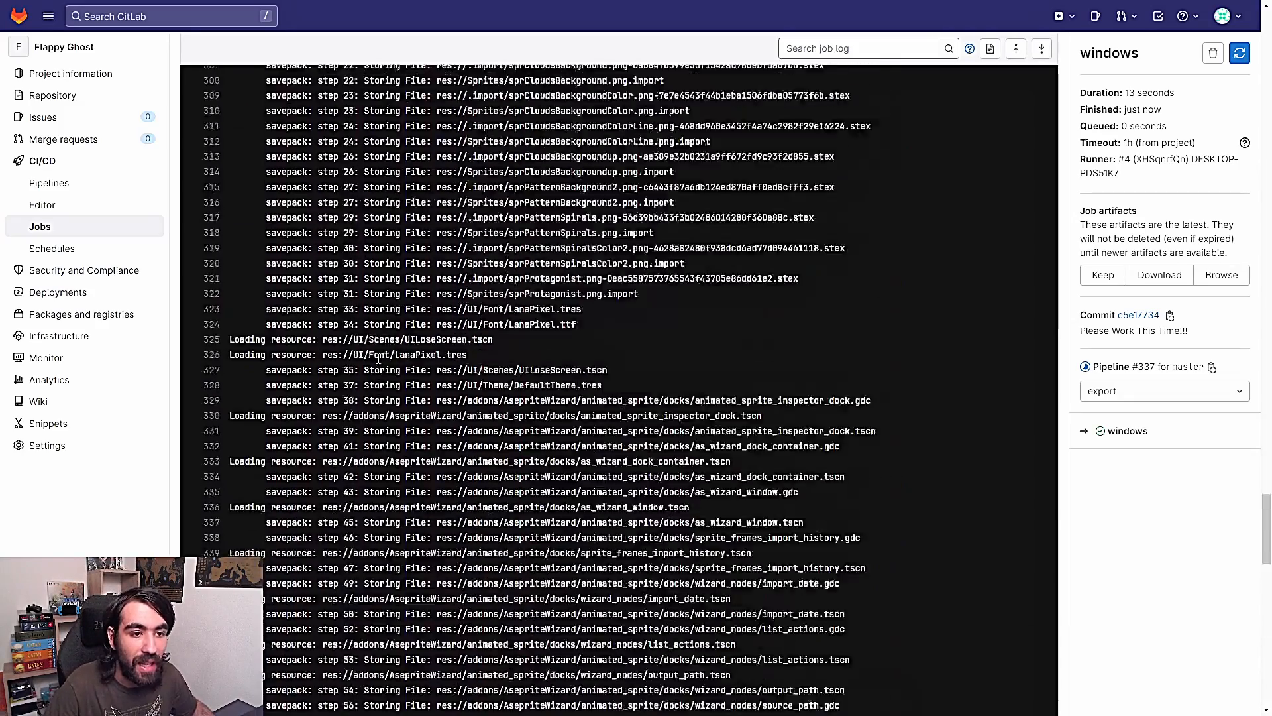
- View the running itchio:windows job from the Jobs list until butler's 74.49 MiB push passes
{"action": "left_click", "coordinate": [40, 226]}
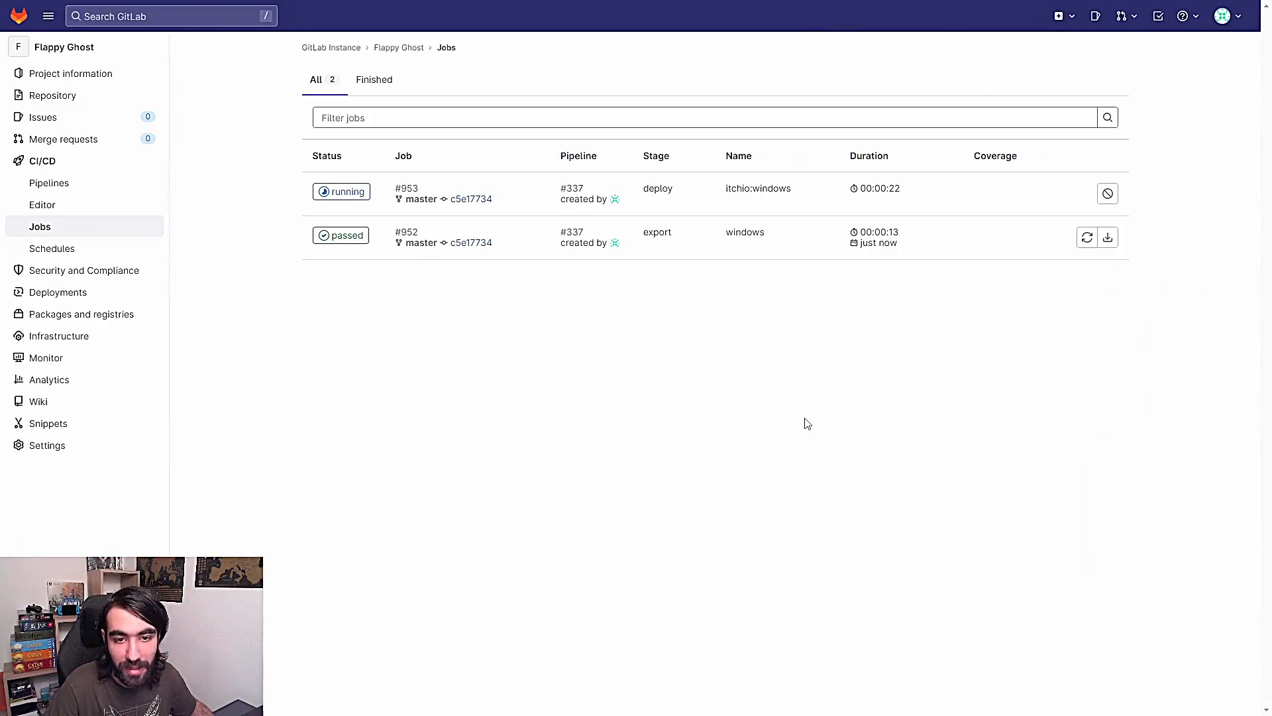
{"action": "left_click", "coordinate": [407, 189]}
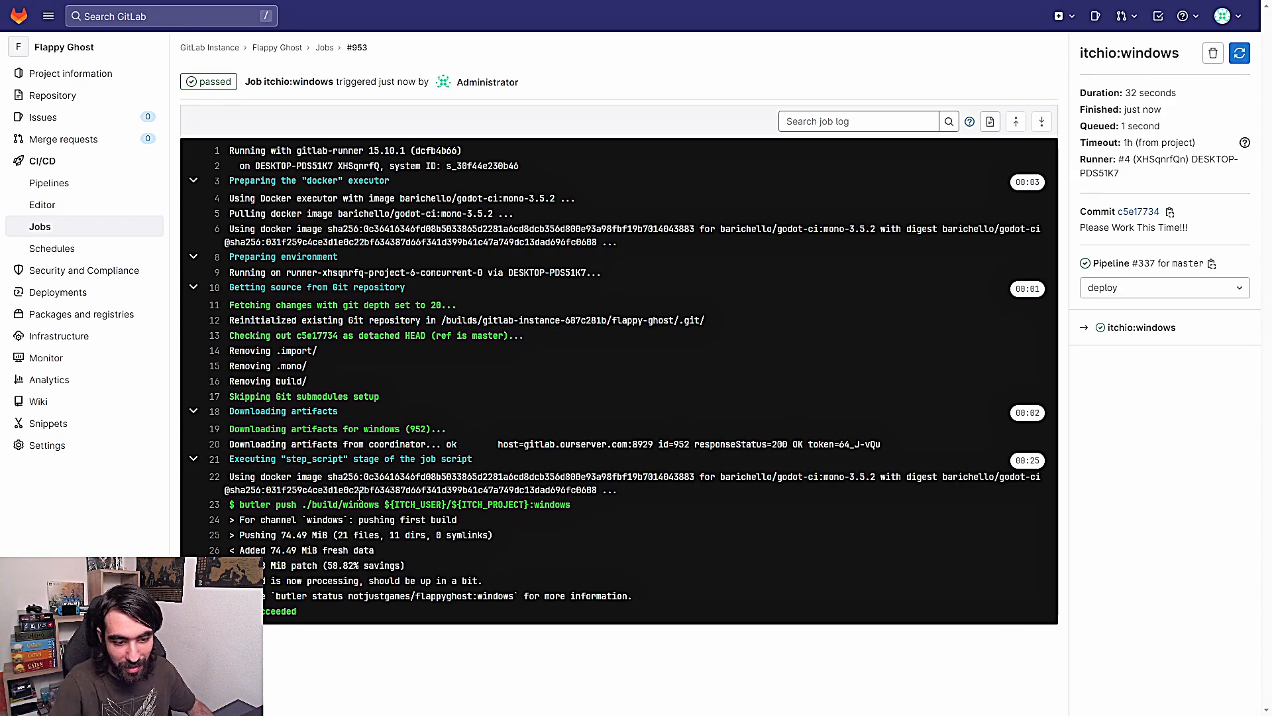
{"action": "mouse_move", "coordinate": [366, 565]}
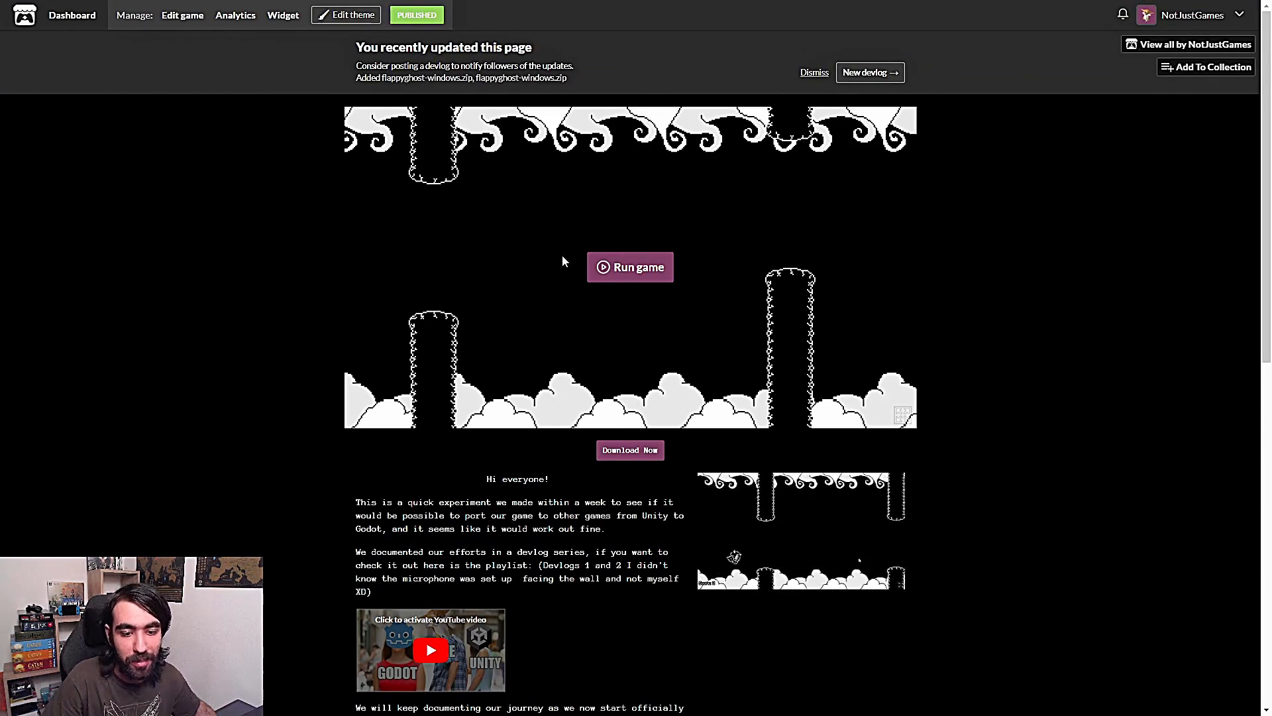
- Check the Uploads section on the game's edit page for flappyghost-windows.zip beside WebBuild.zip
{"action": "scroll", "scroll_direction": "down", "scroll_amount": 3}
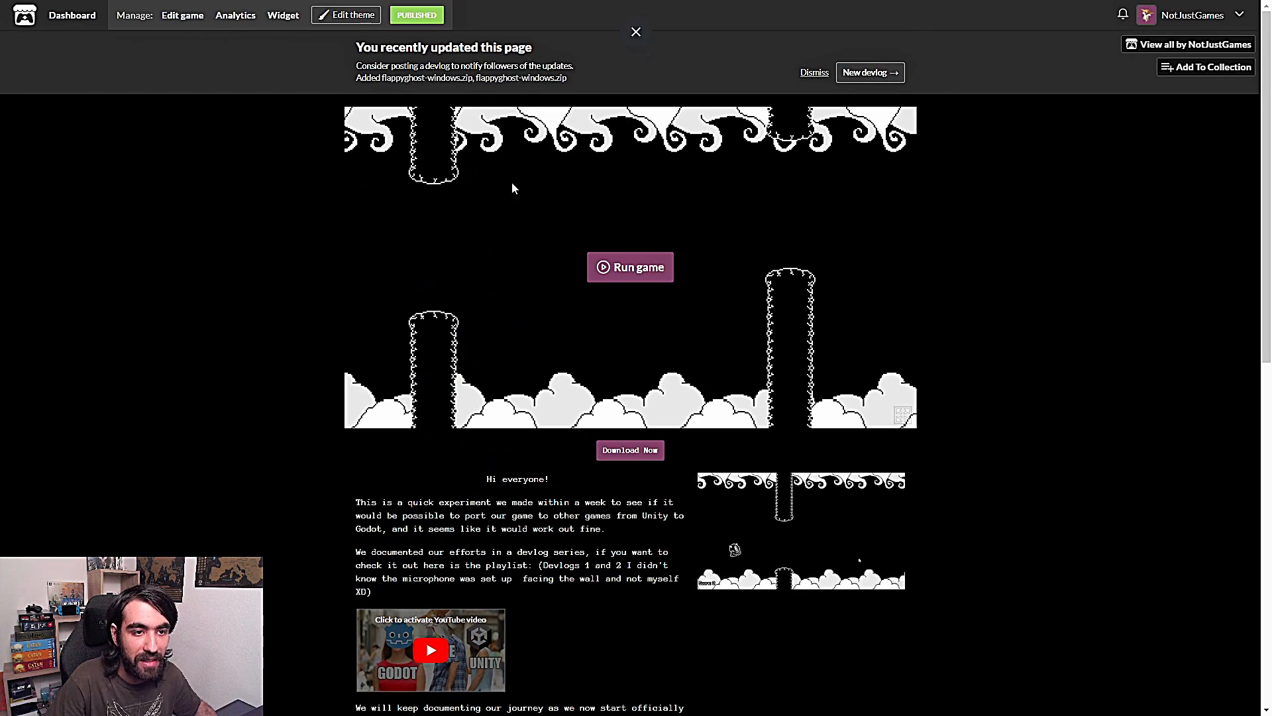
{"action": "left_click", "coordinate": [181, 14]}
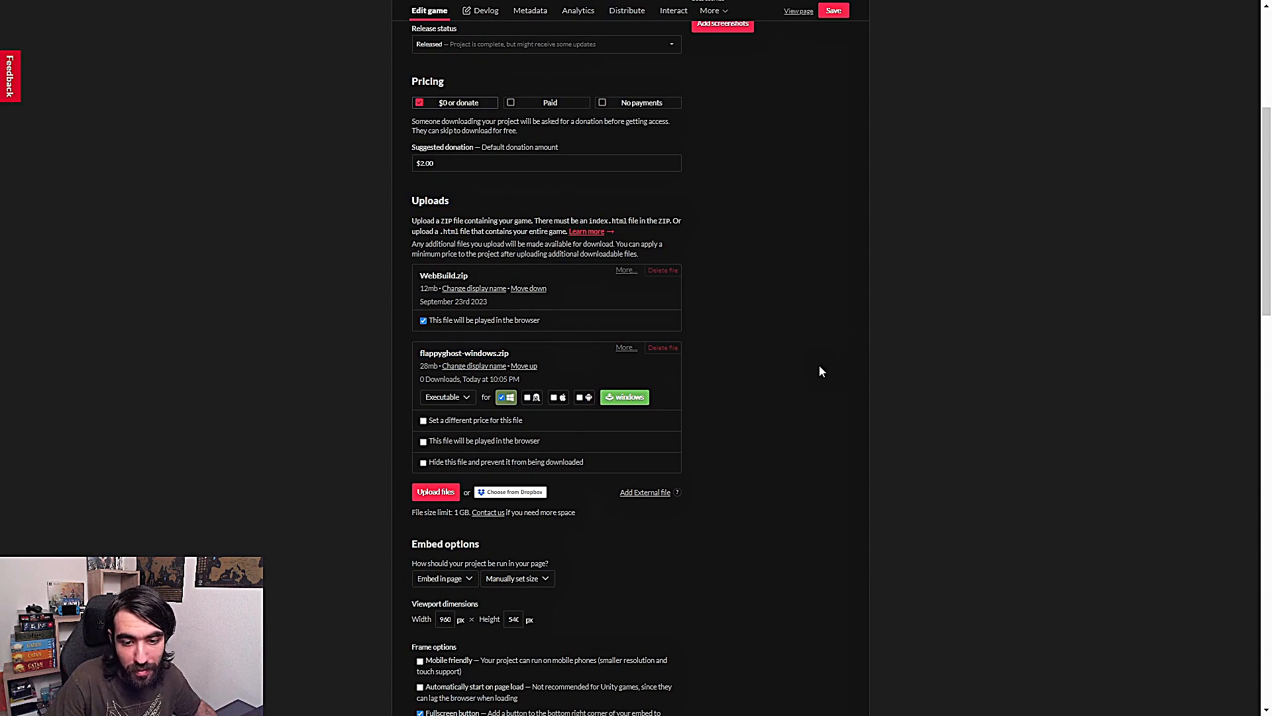
{"action": "mouse_move", "coordinate": [746, 277]}
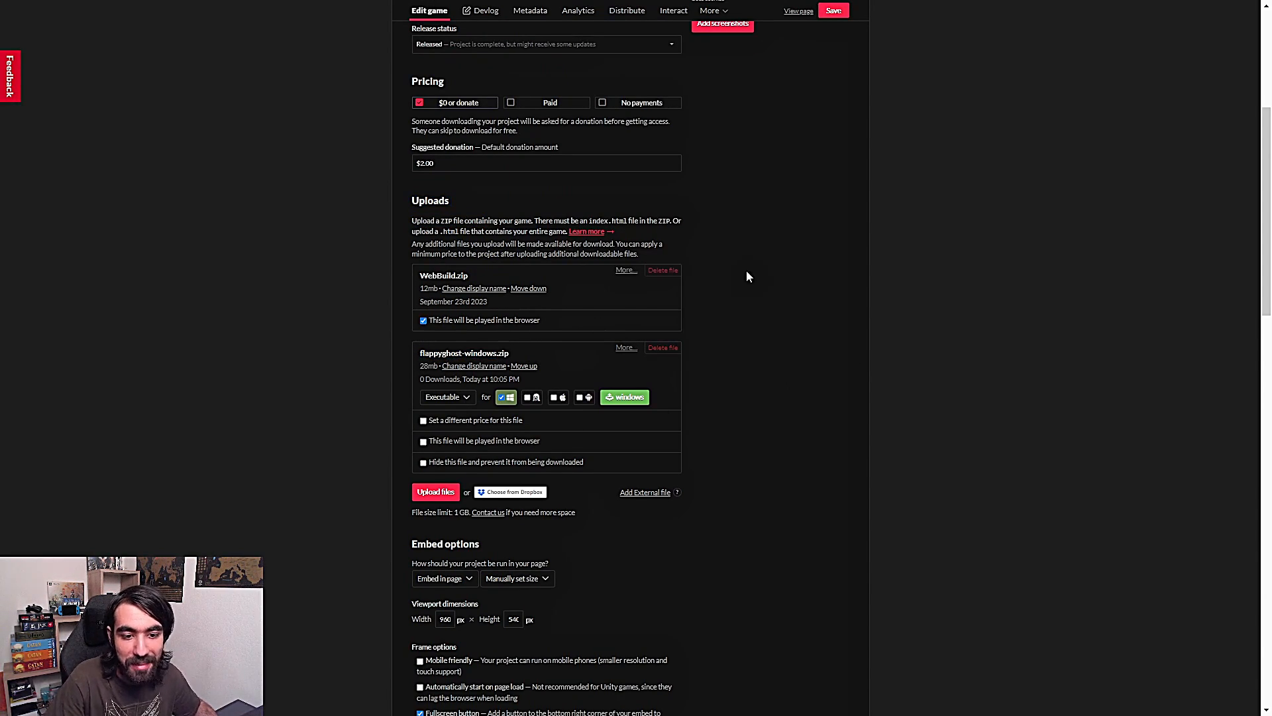
{"action": "mouse_move", "coordinate": [620, 439]}
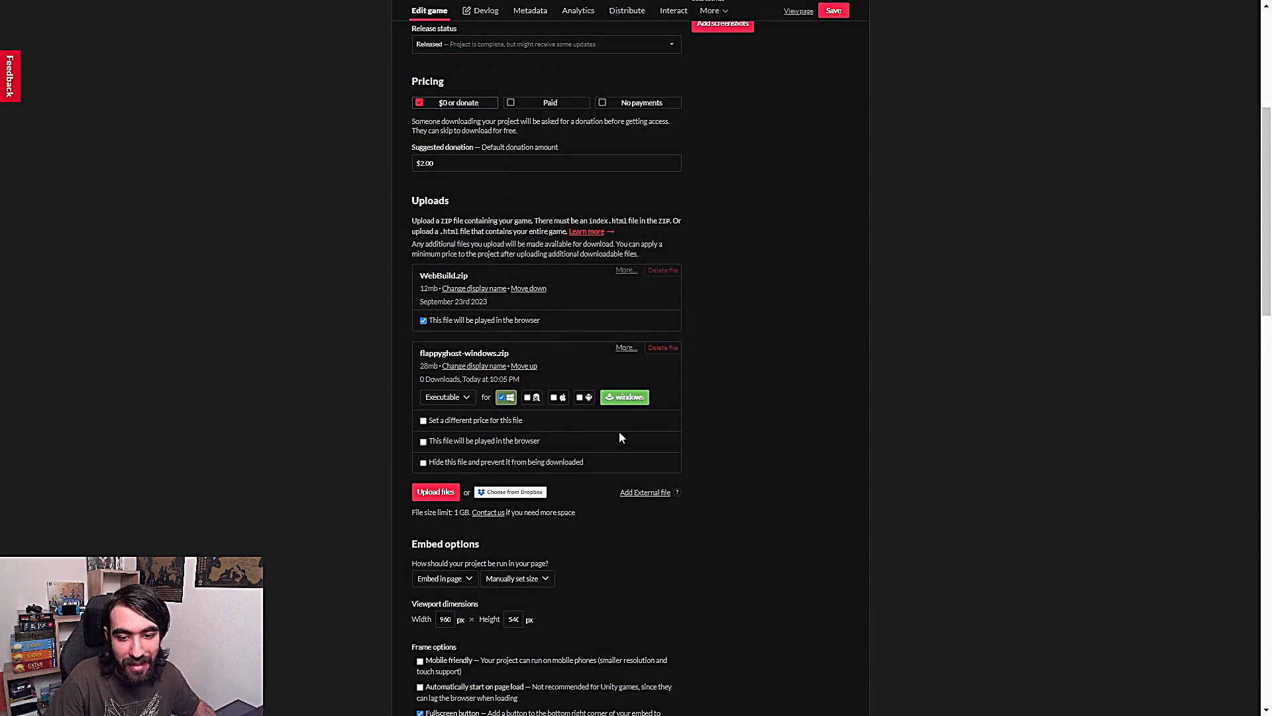
{"action": "mouse_move", "coordinate": [778, 461]}
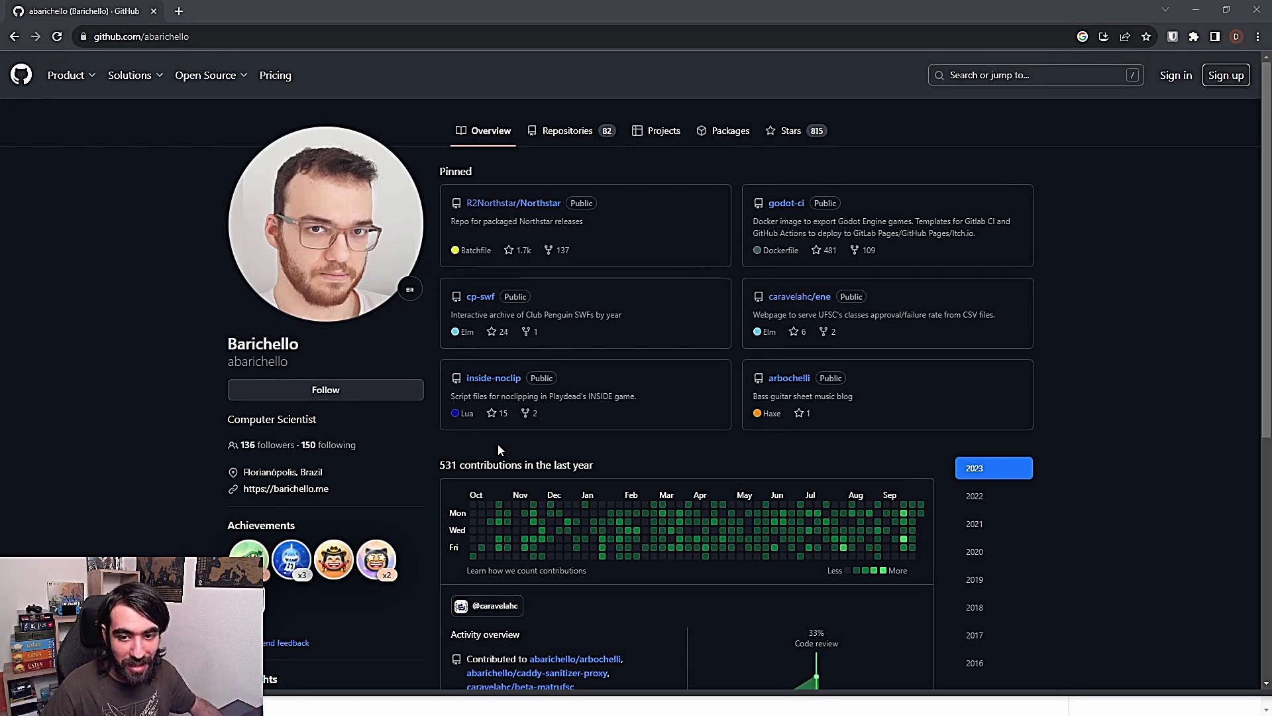
{"action": "mouse_move", "coordinate": [345, 327]}
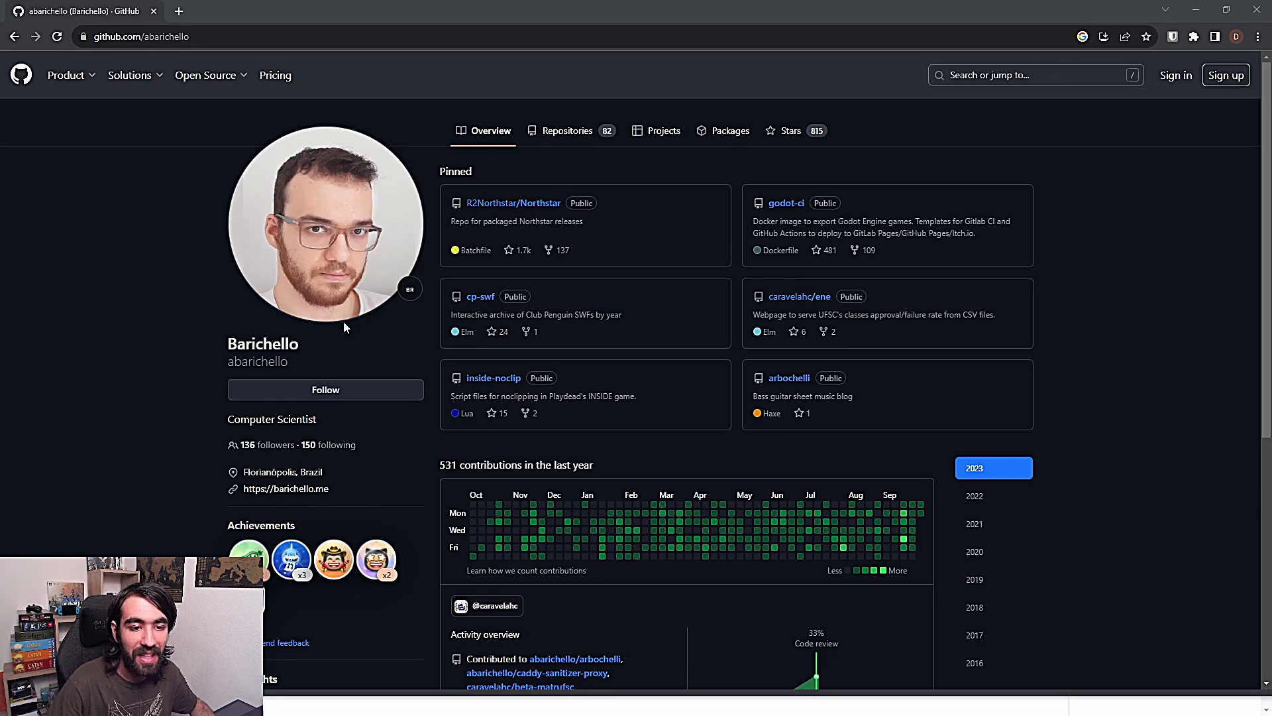
{"action": "mouse_move", "coordinate": [786, 203]}
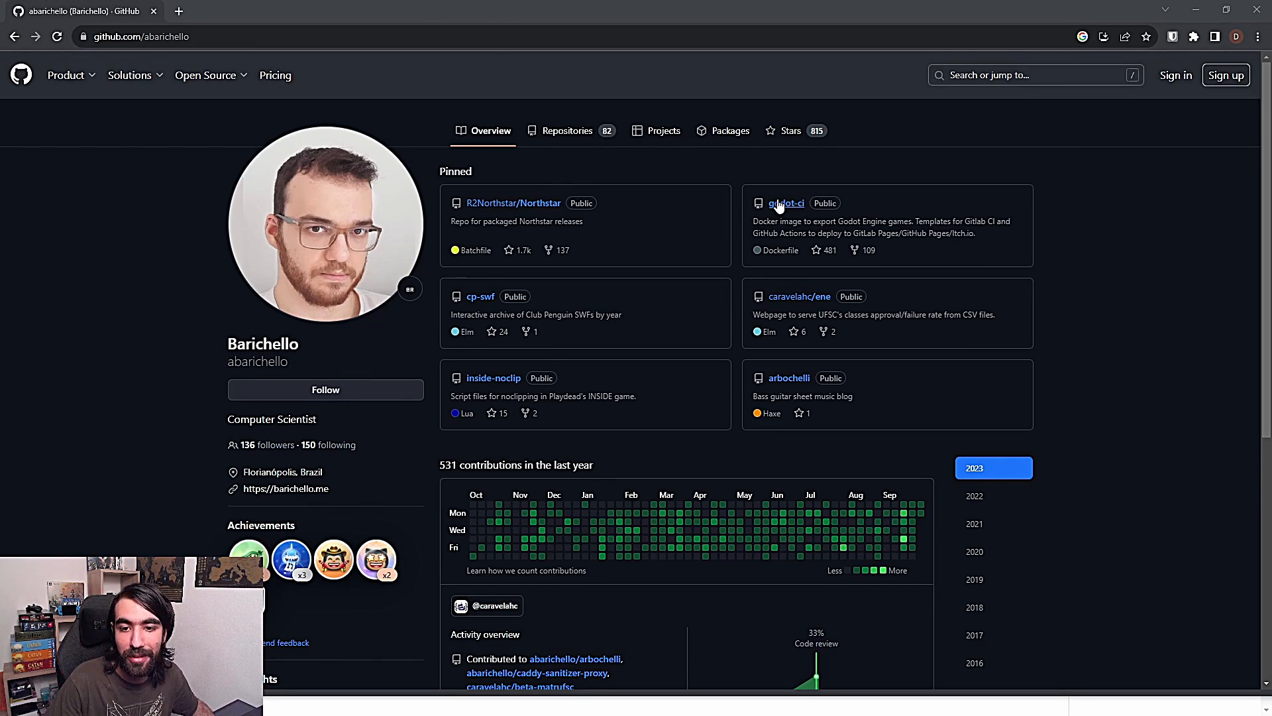
{"action": "left_click", "coordinate": [786, 203]}
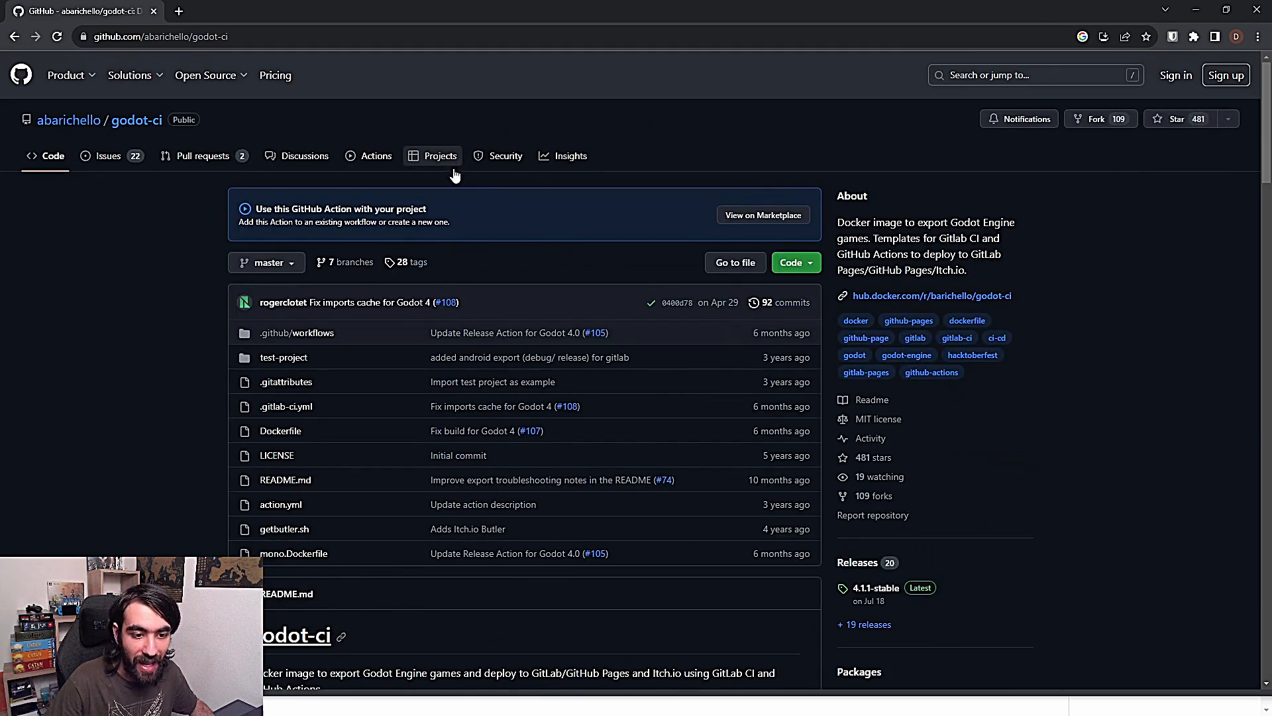
{"action": "scroll", "scroll_direction": "down", "scroll_amount": 3}
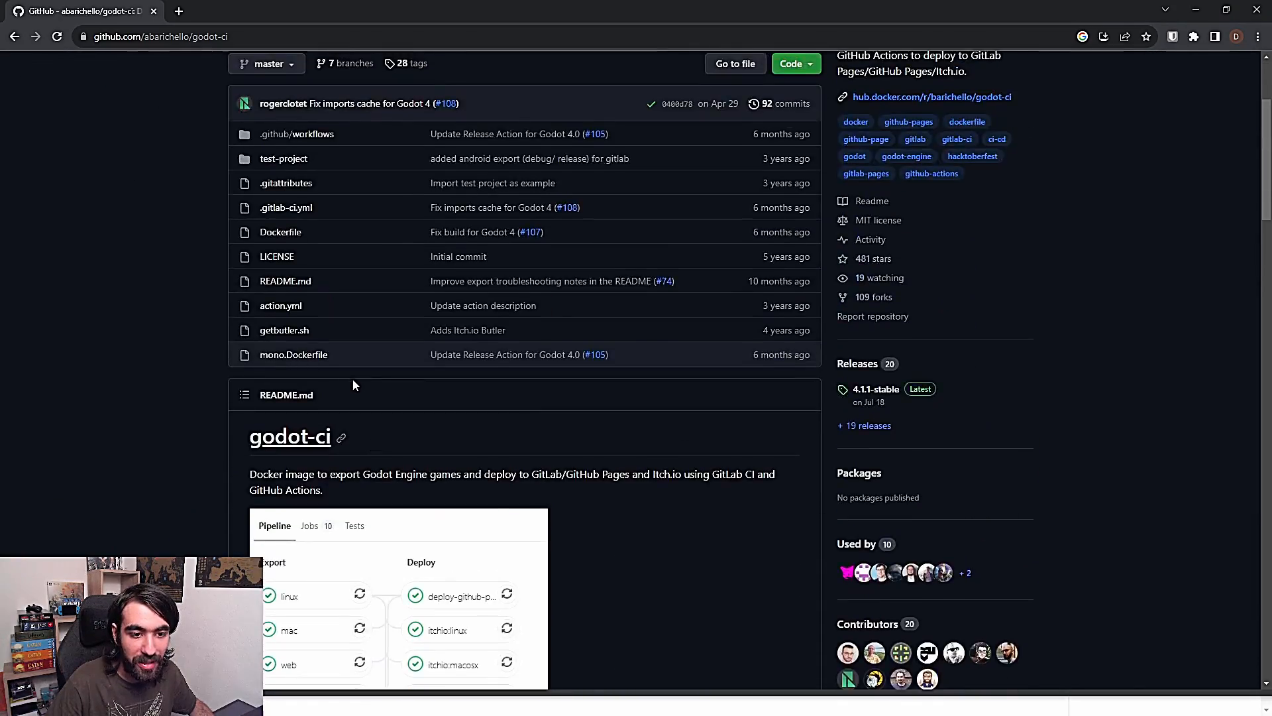
{"action": "scroll", "scroll_direction": "up", "scroll_amount": 3}
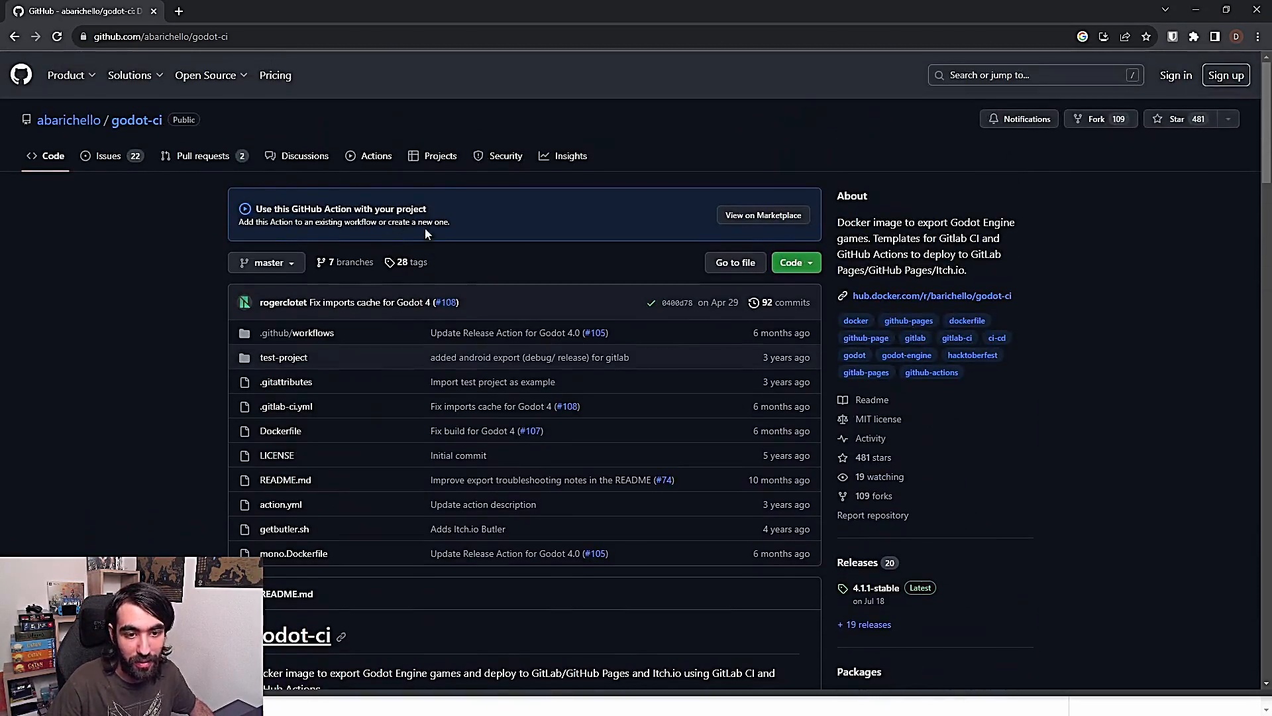
{"action": "mouse_move", "coordinate": [114, 167]}
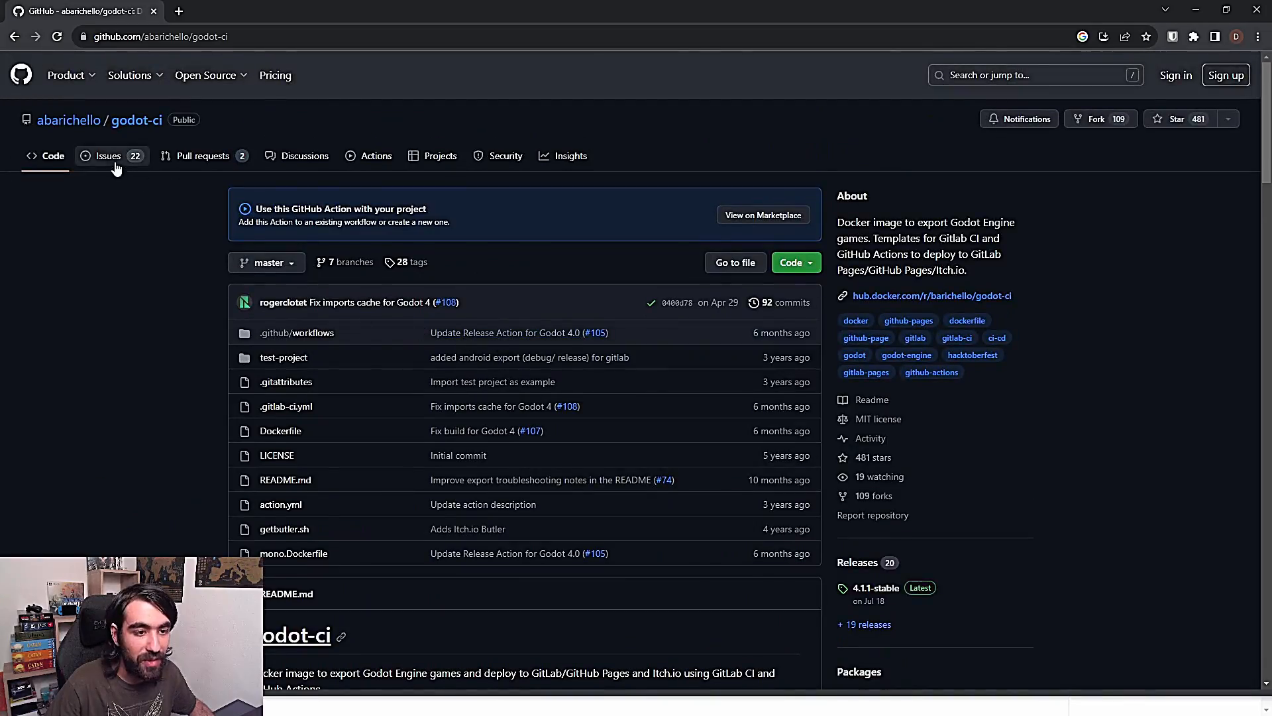
{"action": "left_click", "coordinate": [108, 156]}
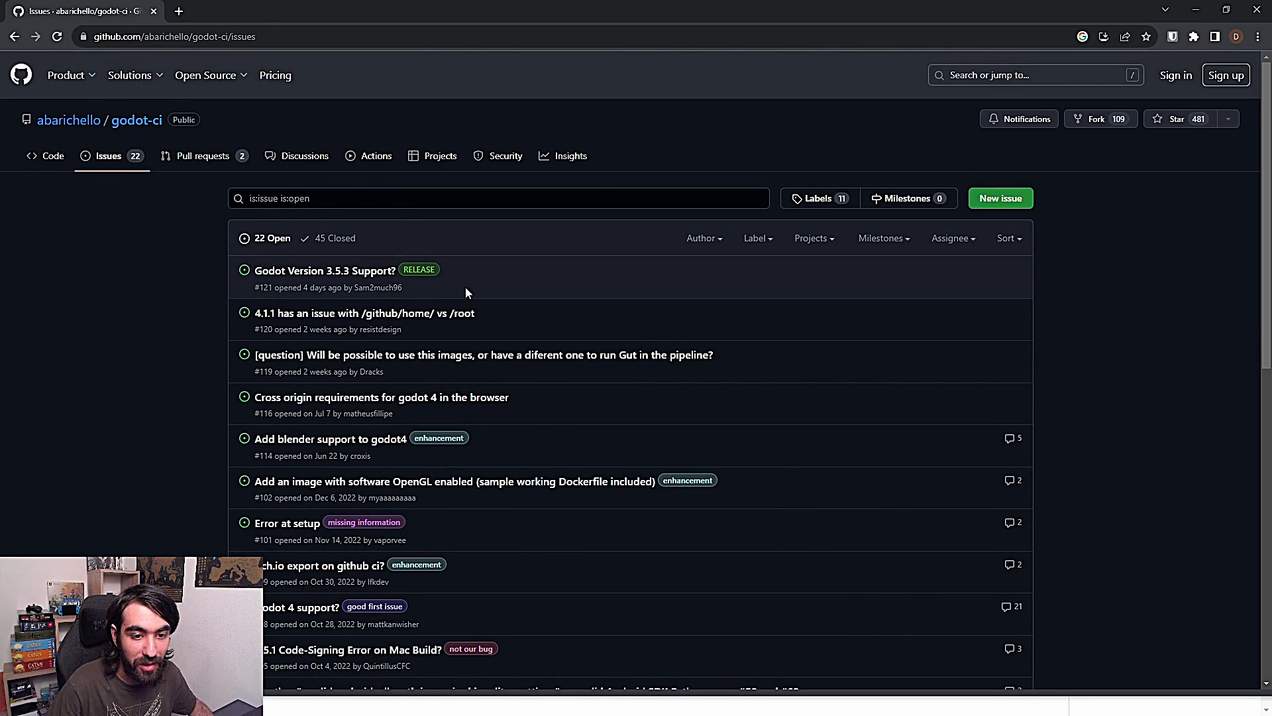
{"action": "mouse_move", "coordinate": [271, 282]}
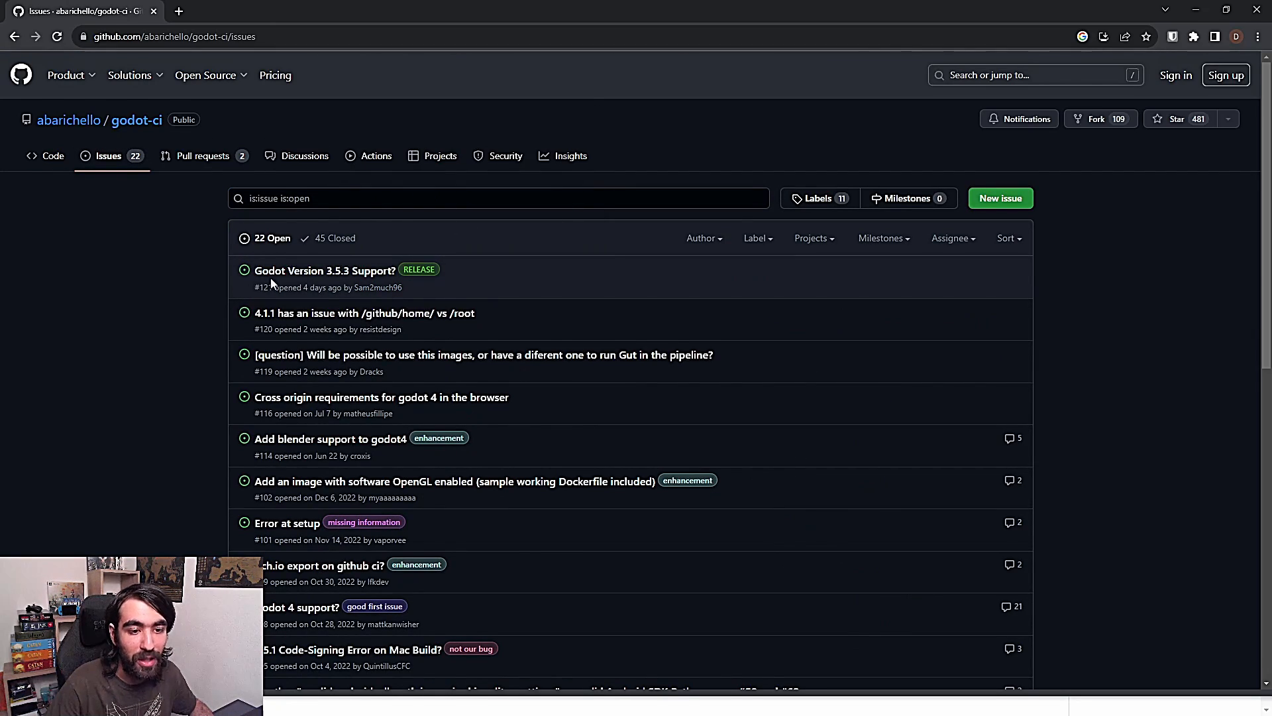
{"action": "mouse_move", "coordinate": [609, 277]}
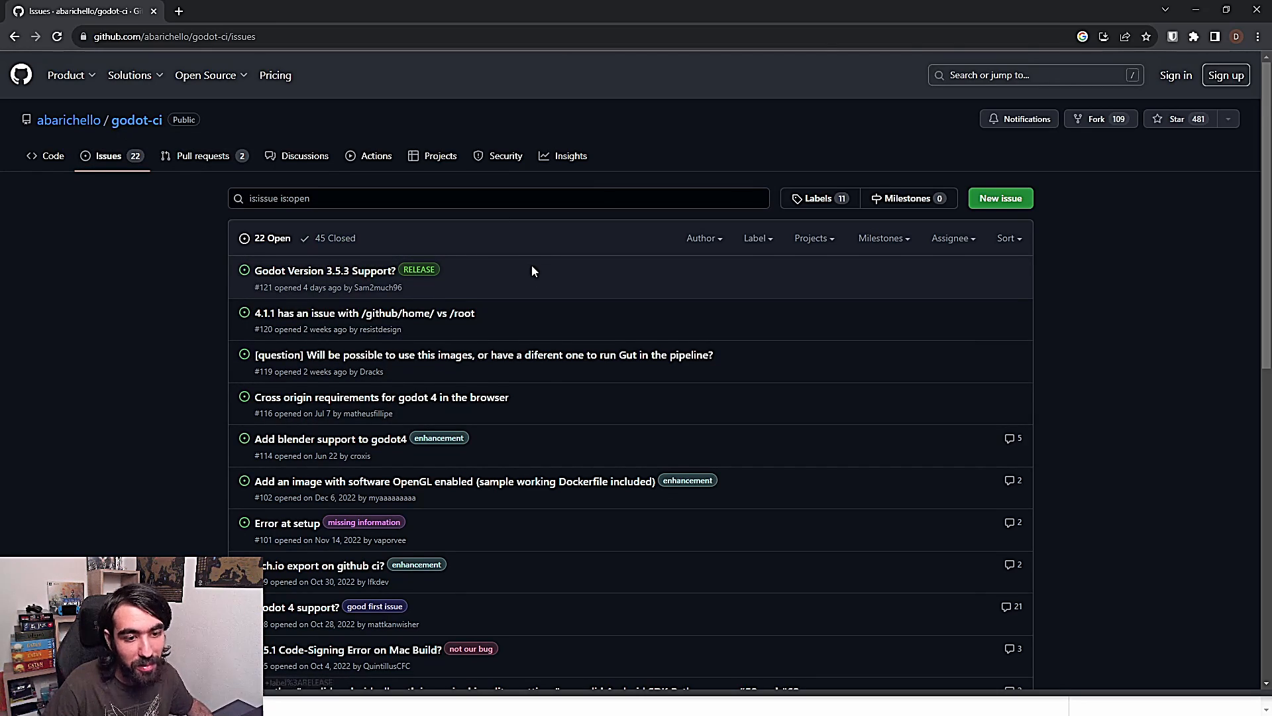
{"action": "mouse_move", "coordinate": [120, 161]}
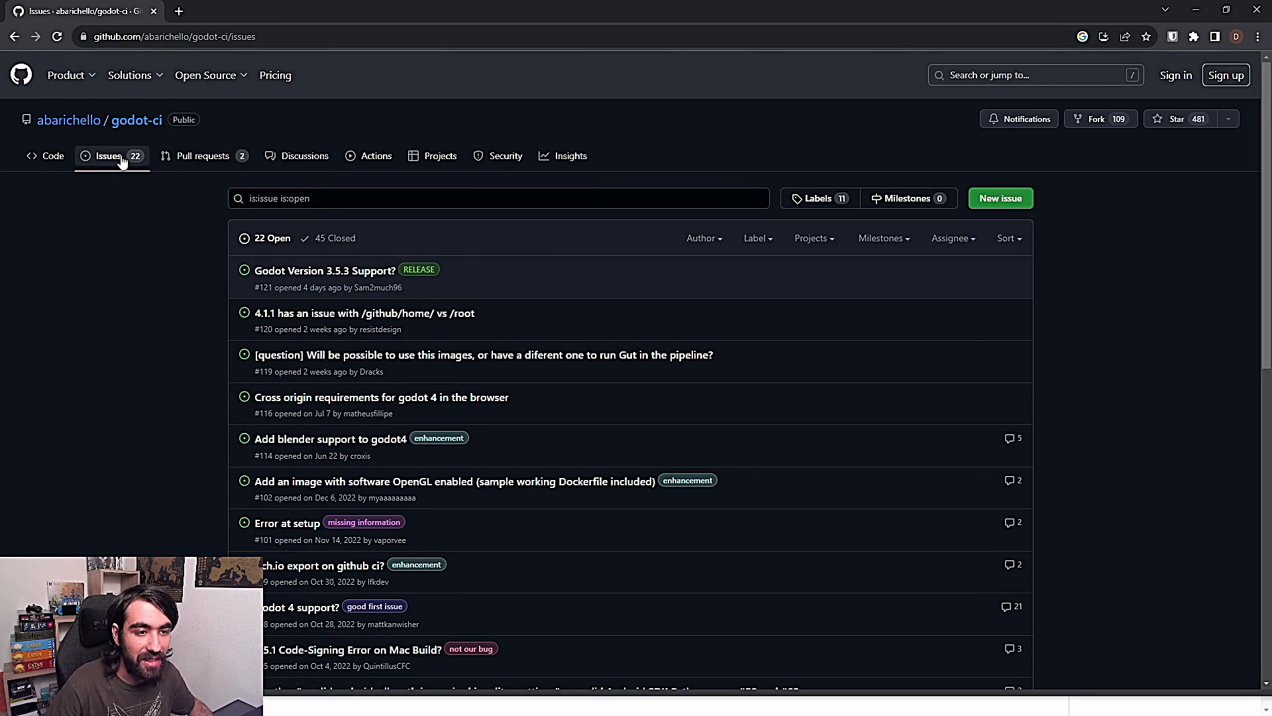
{"action": "mouse_move", "coordinate": [67, 119]}
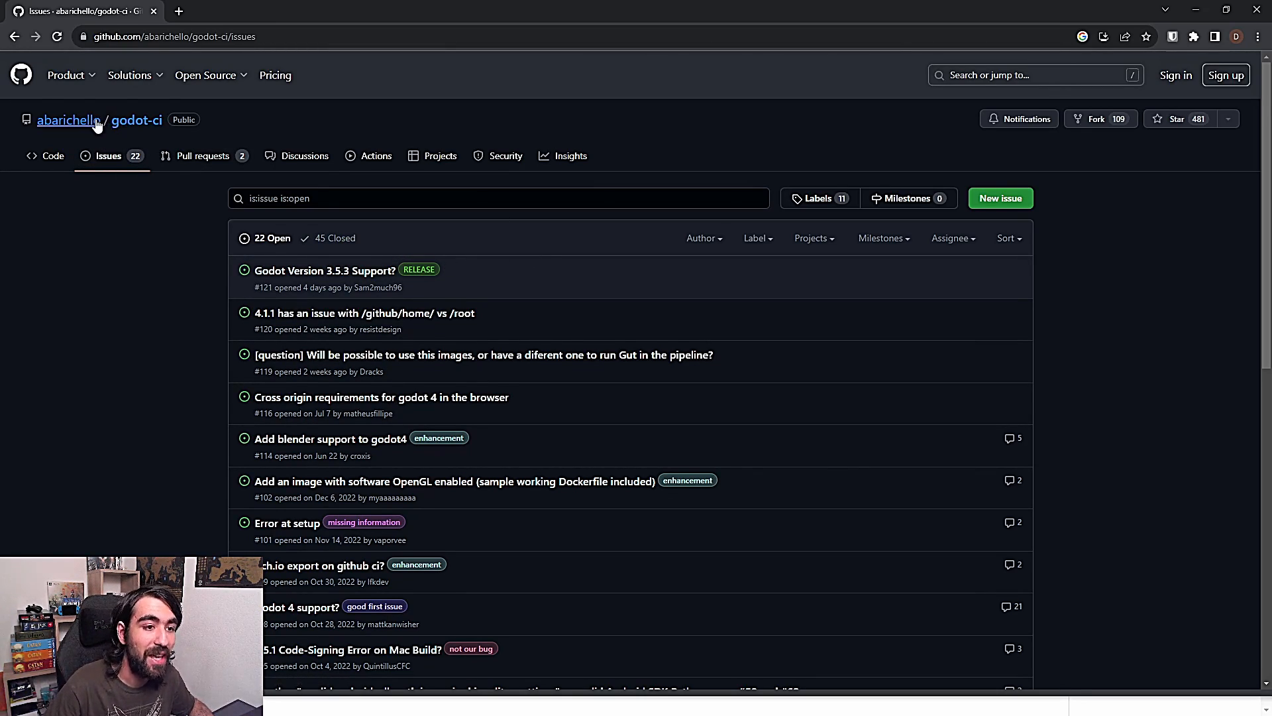
{"action": "left_click", "coordinate": [68, 119]}
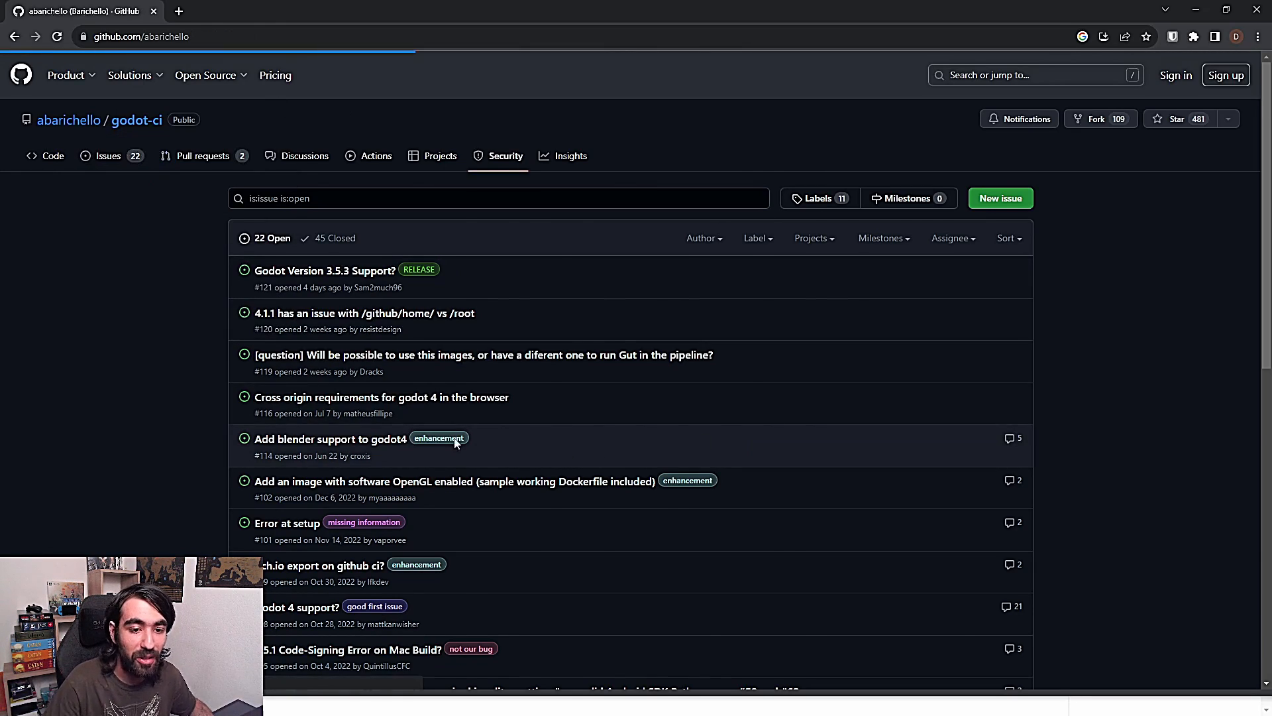
{"action": "left_click", "coordinate": [67, 119]}
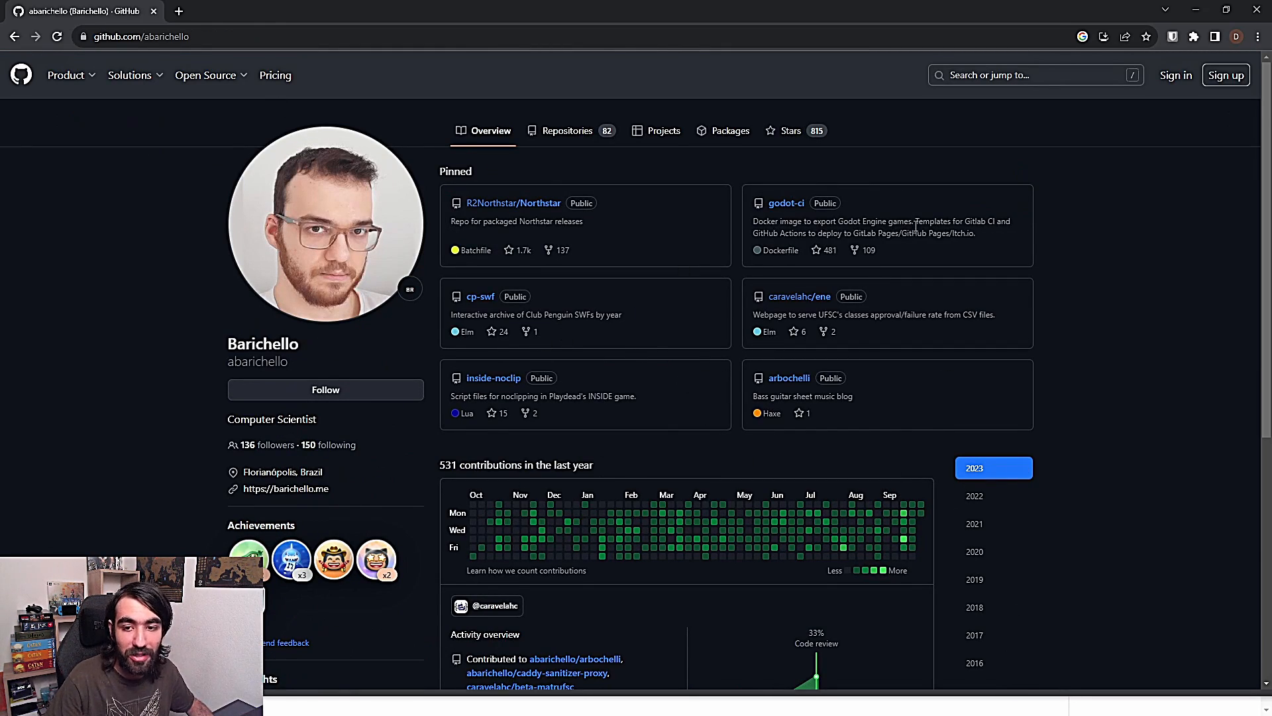
{"action": "mouse_move", "coordinate": [690, 409]}
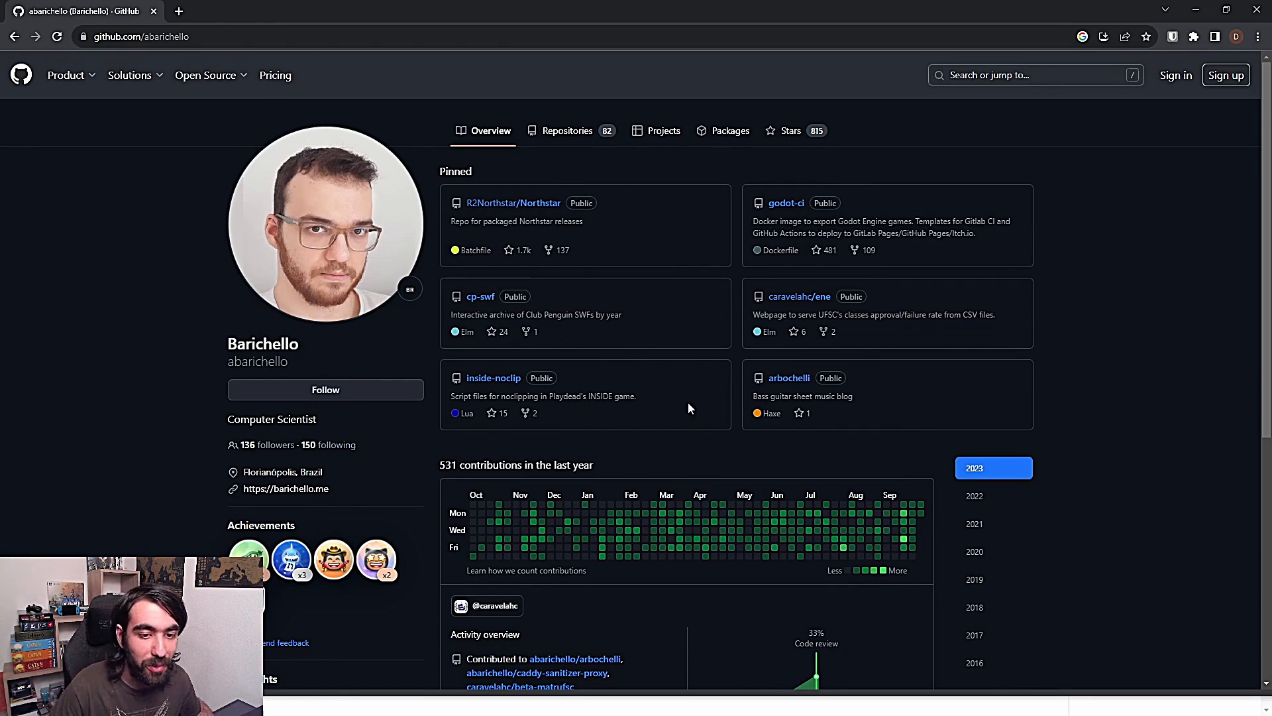